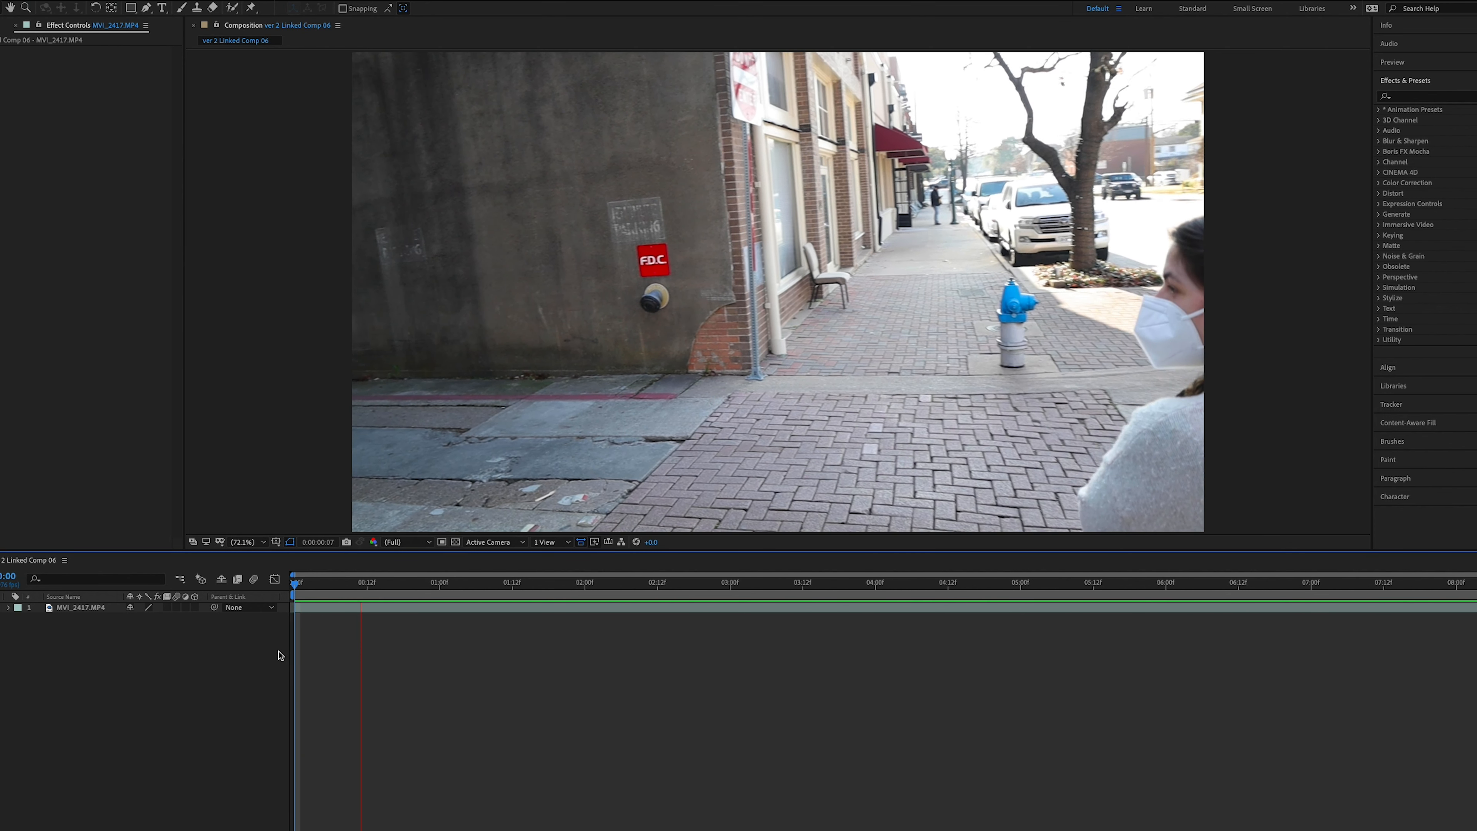
Step: Preview the MVI_2417 clip and park the playhead around 3:12 on the brick wall
{"action": "left_click", "coordinate": [639, 588]}
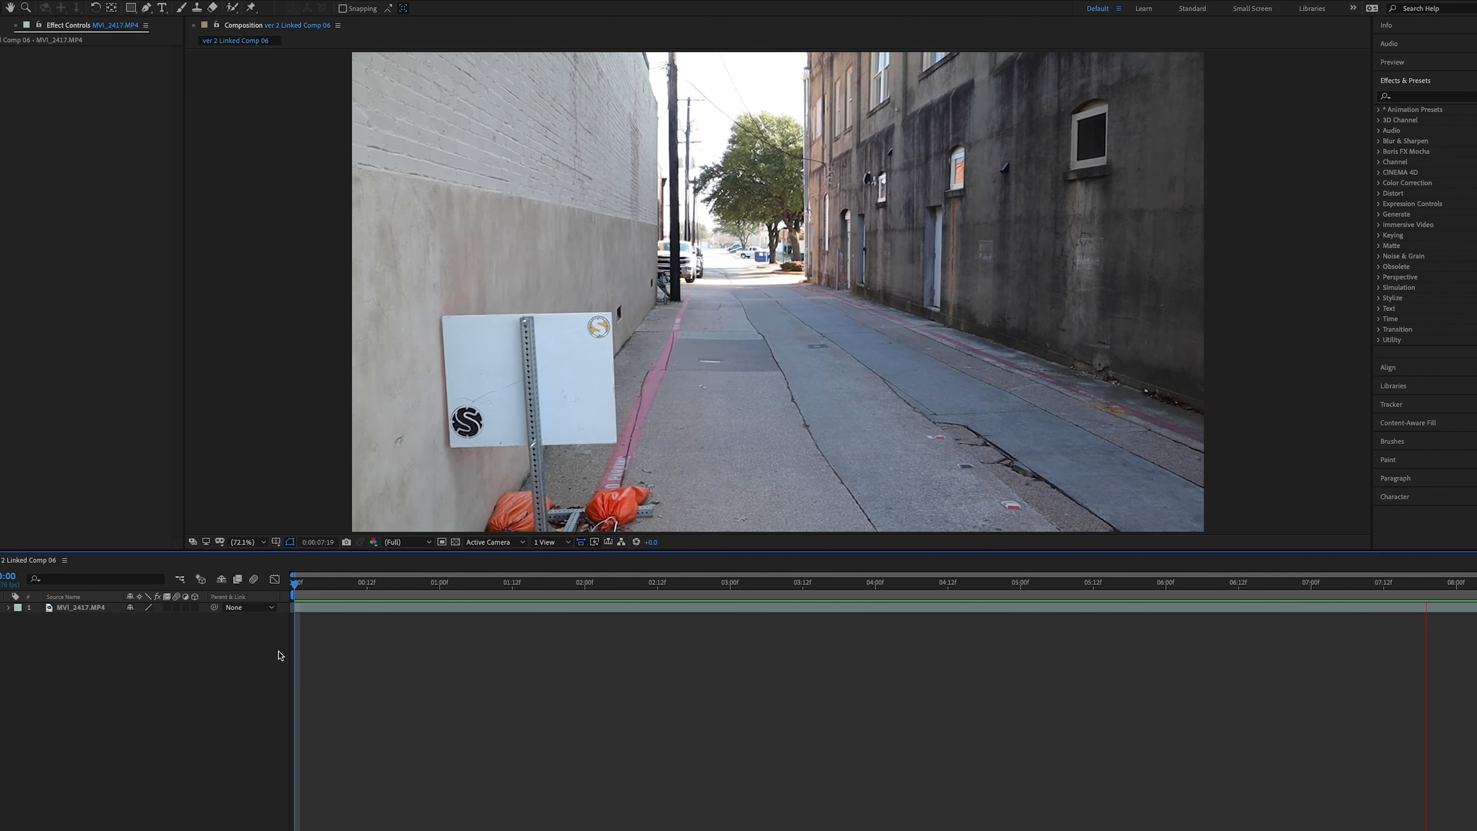
{"action": "left_click", "coordinate": [801, 584]}
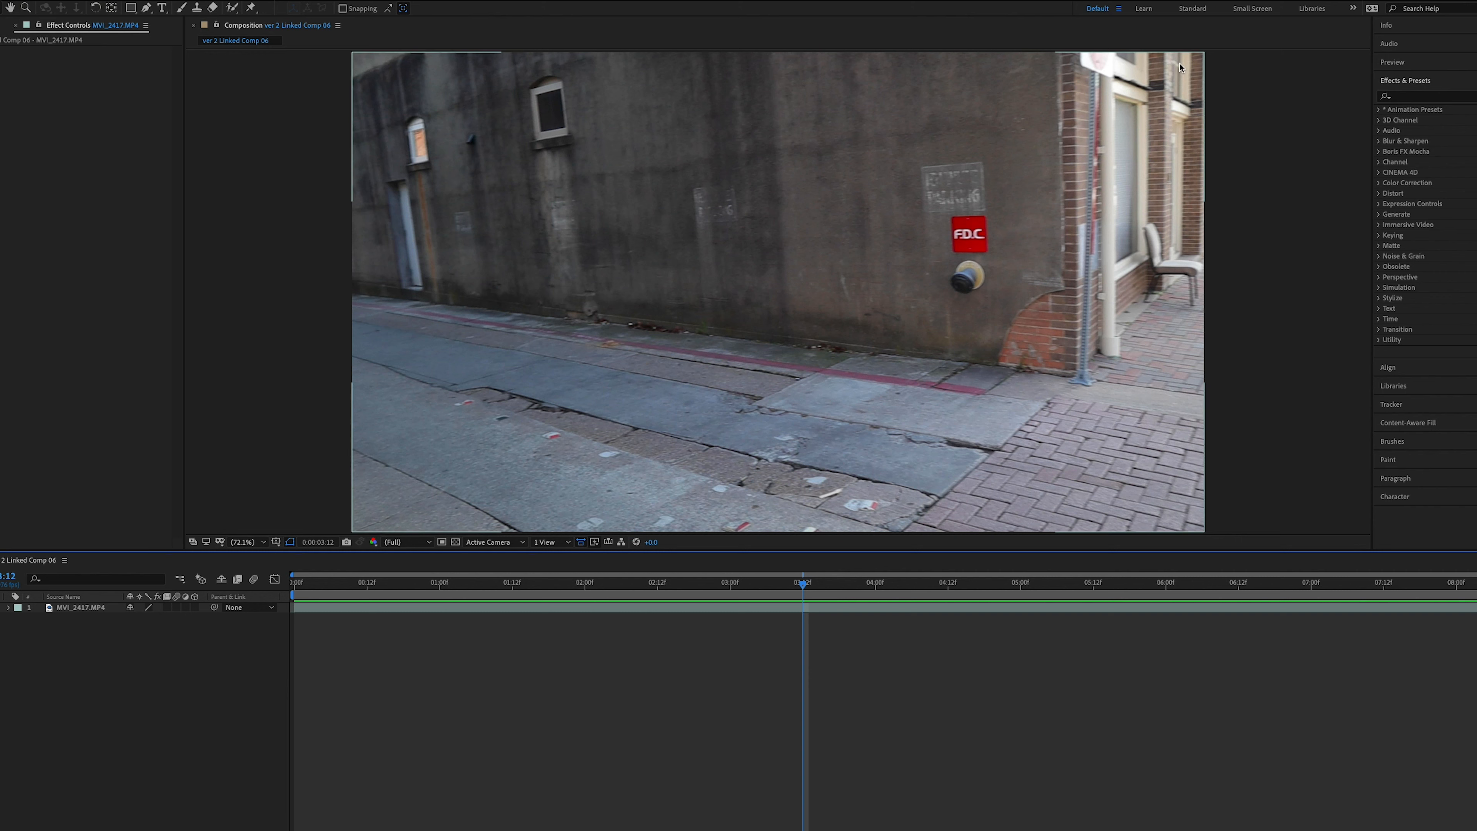
{"action": "left_click", "coordinate": [1424, 96]}
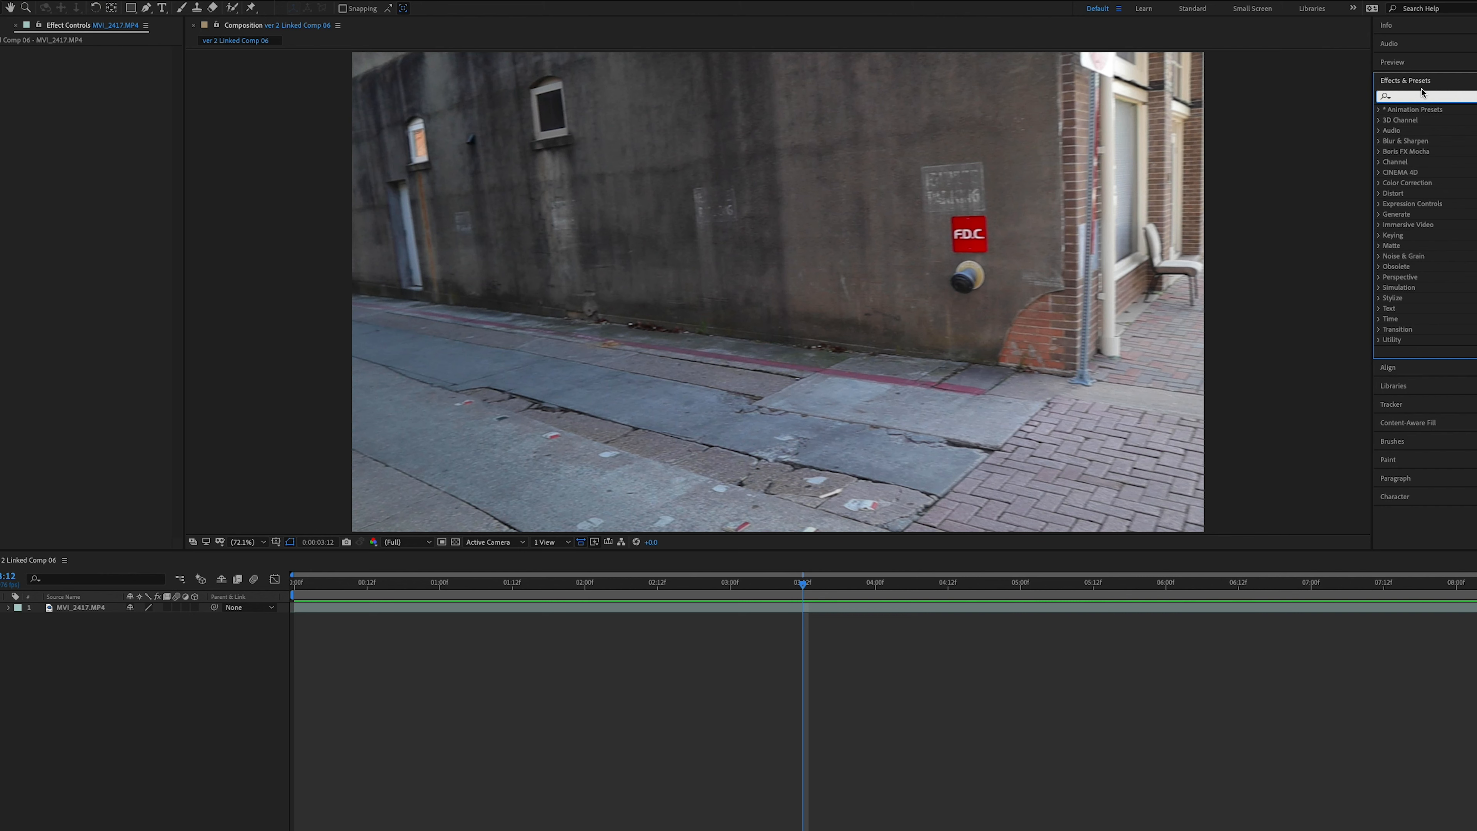
Step: Search 'camera tracker' in Effects & Presets to apply the 3D Camera Tracker to the footage
{"action": "type", "text": "camera trac"}
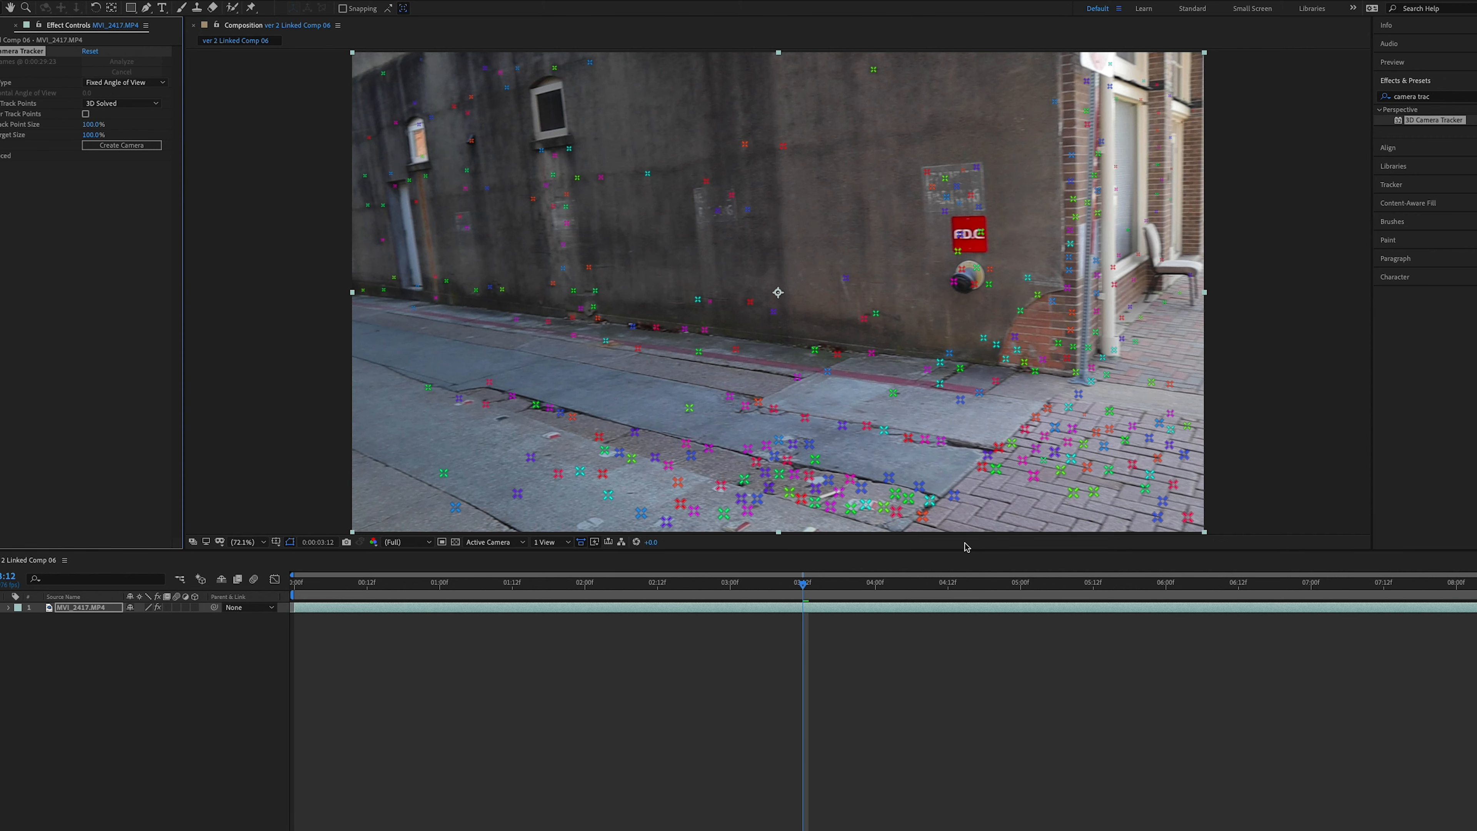
{"action": "mouse_move", "coordinate": [813, 593]}
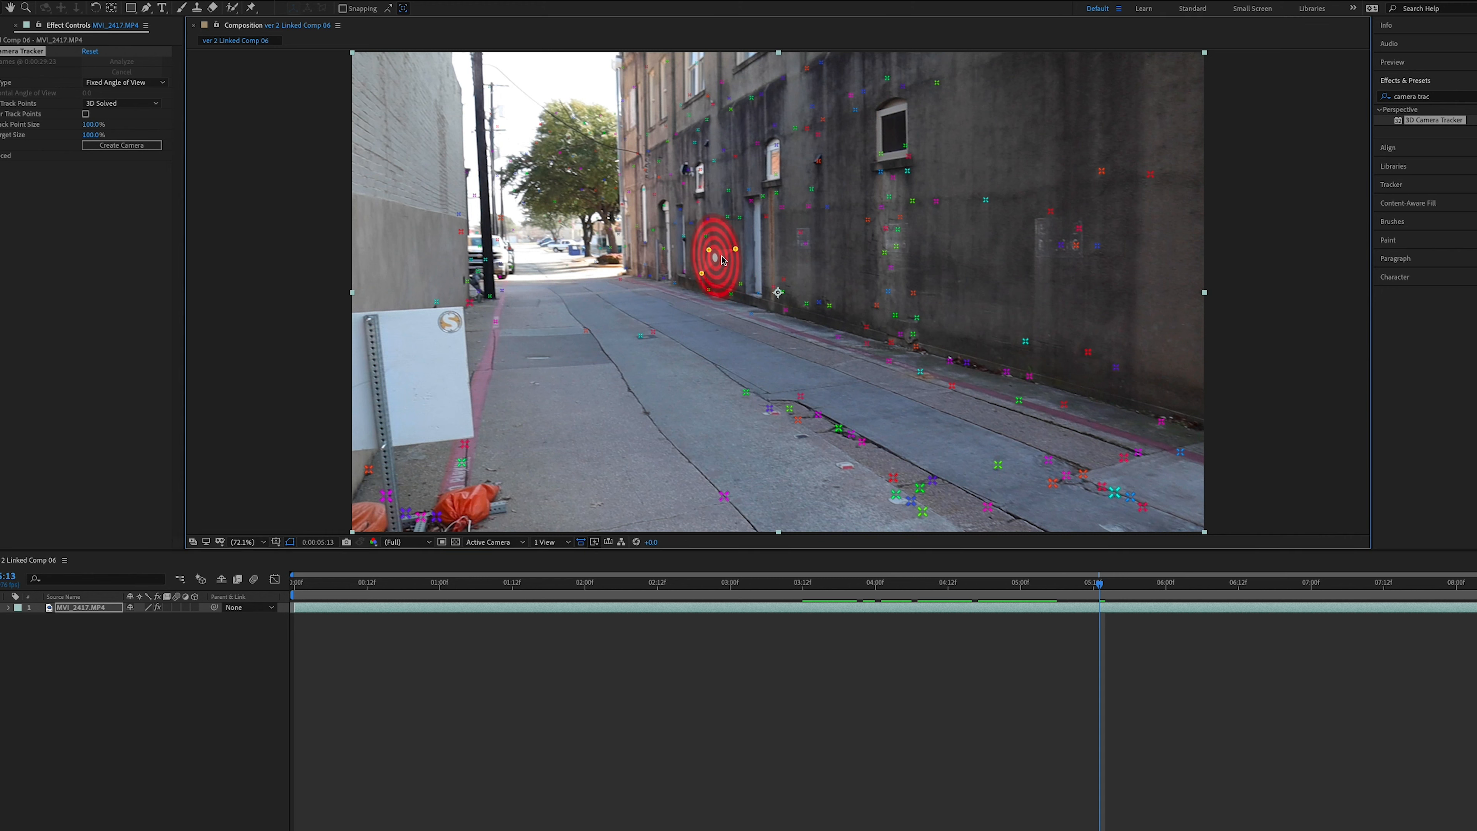
{"action": "mouse_move", "coordinate": [713, 345]}
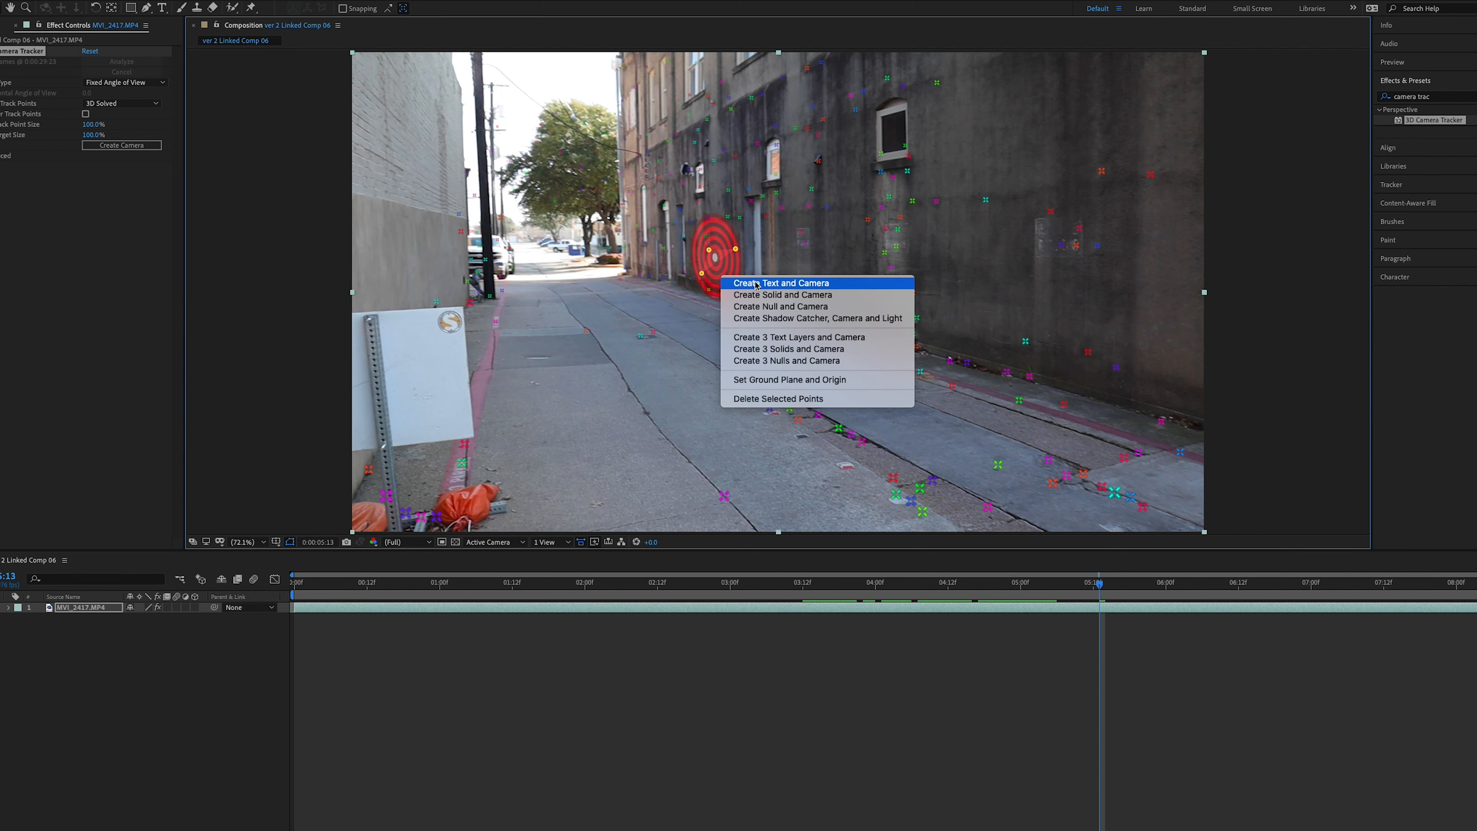
Step: Create a tracked text layer and camera, retype it as EXIT THROUGH THE GIFT SHOP and choose the Krungthep font
{"action": "left_click", "coordinate": [782, 282]}
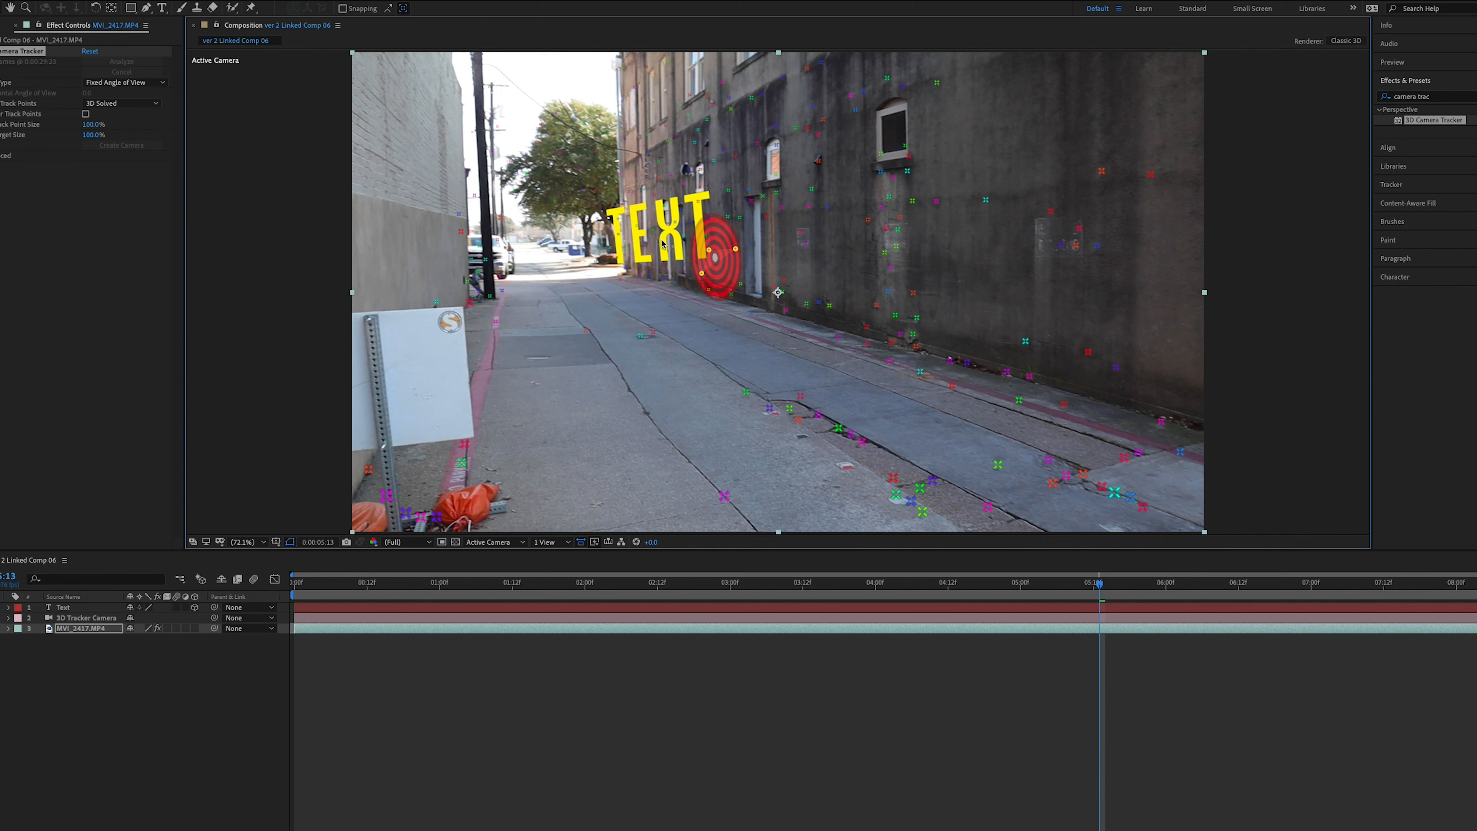
{"action": "left_click", "coordinate": [1411, 247]}
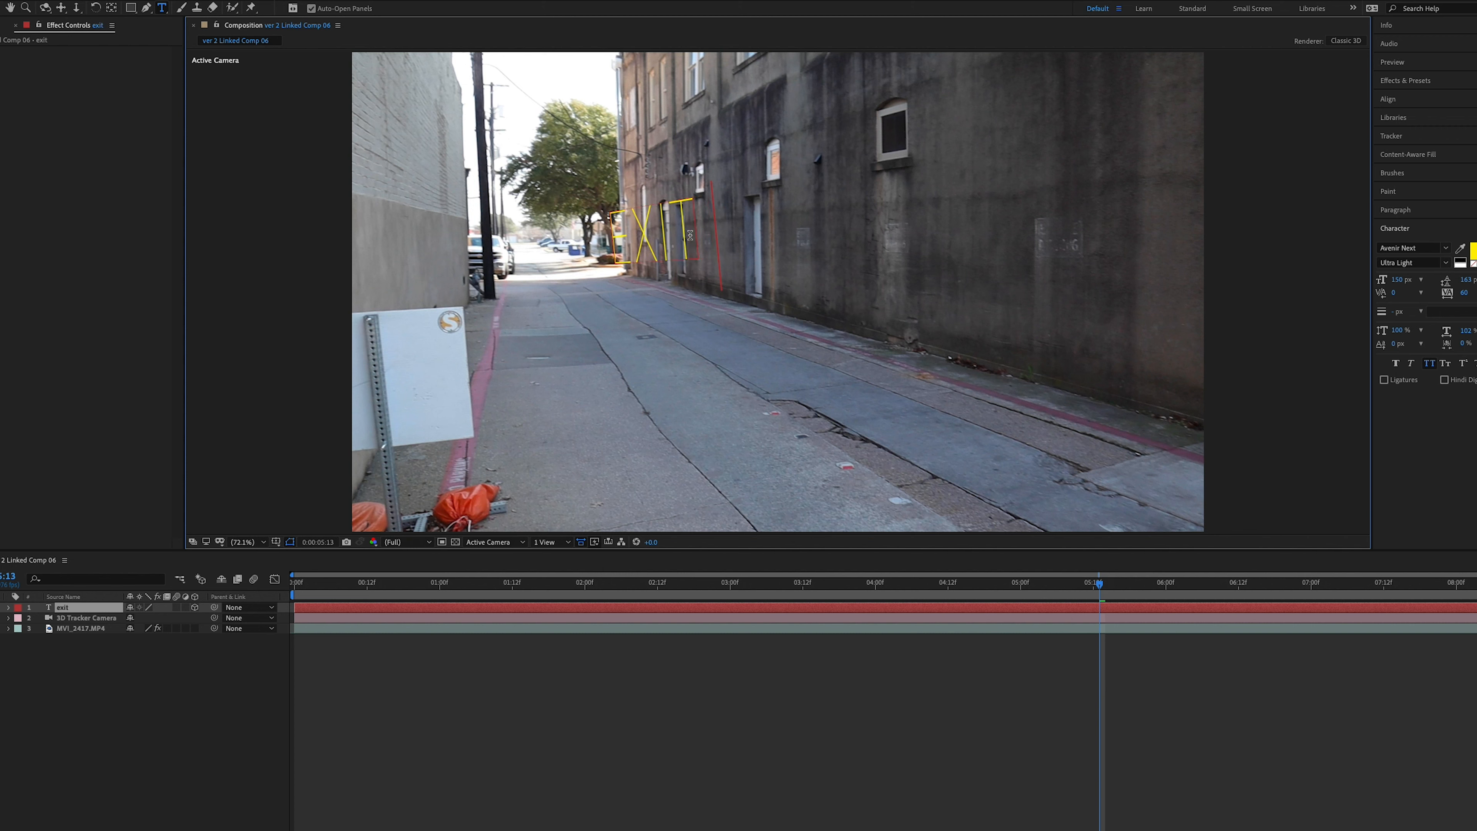
{"action": "type", "text": "through the gift shop"}
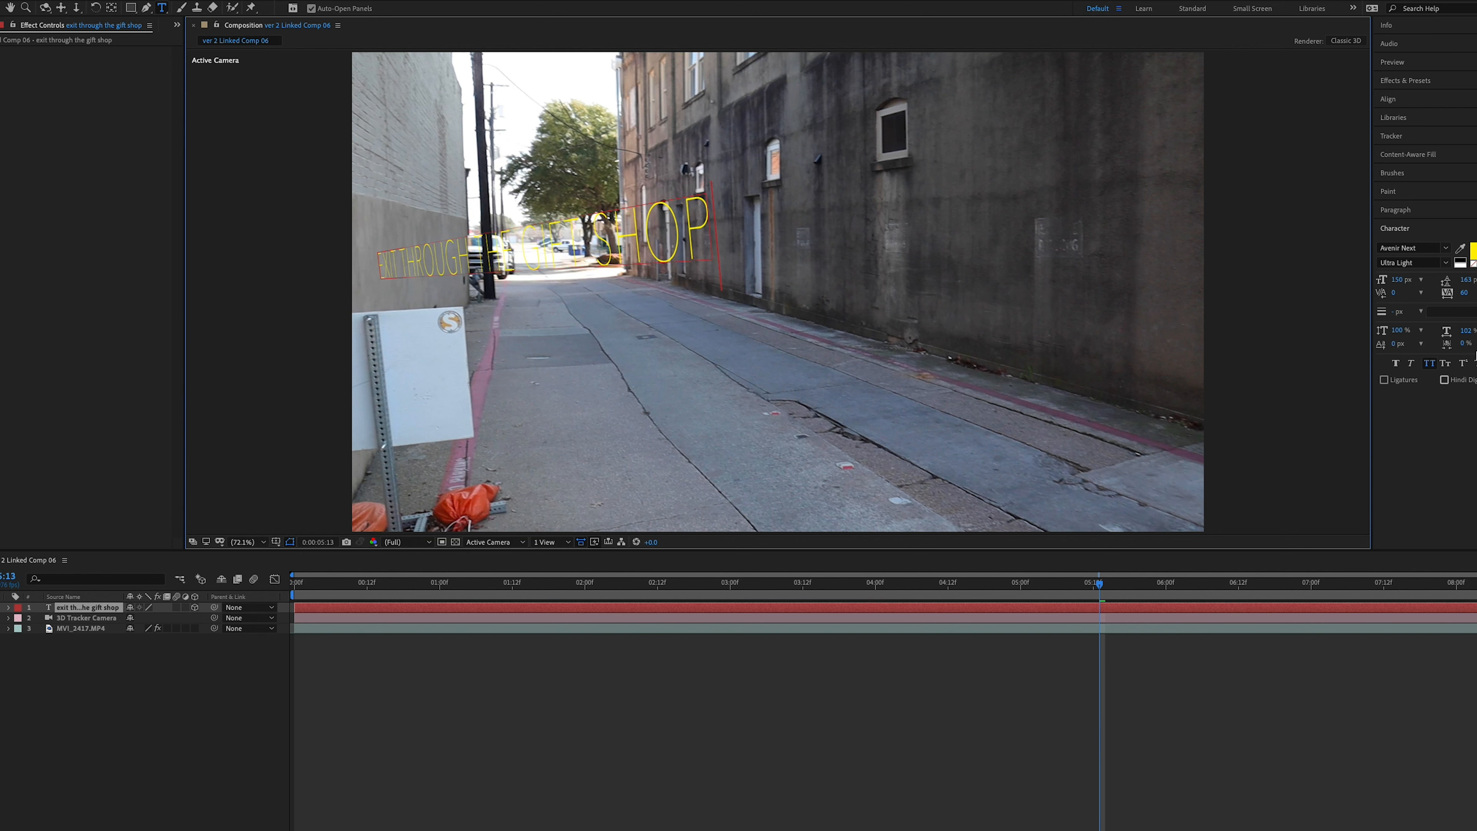
{"action": "left_click", "coordinate": [1418, 261]}
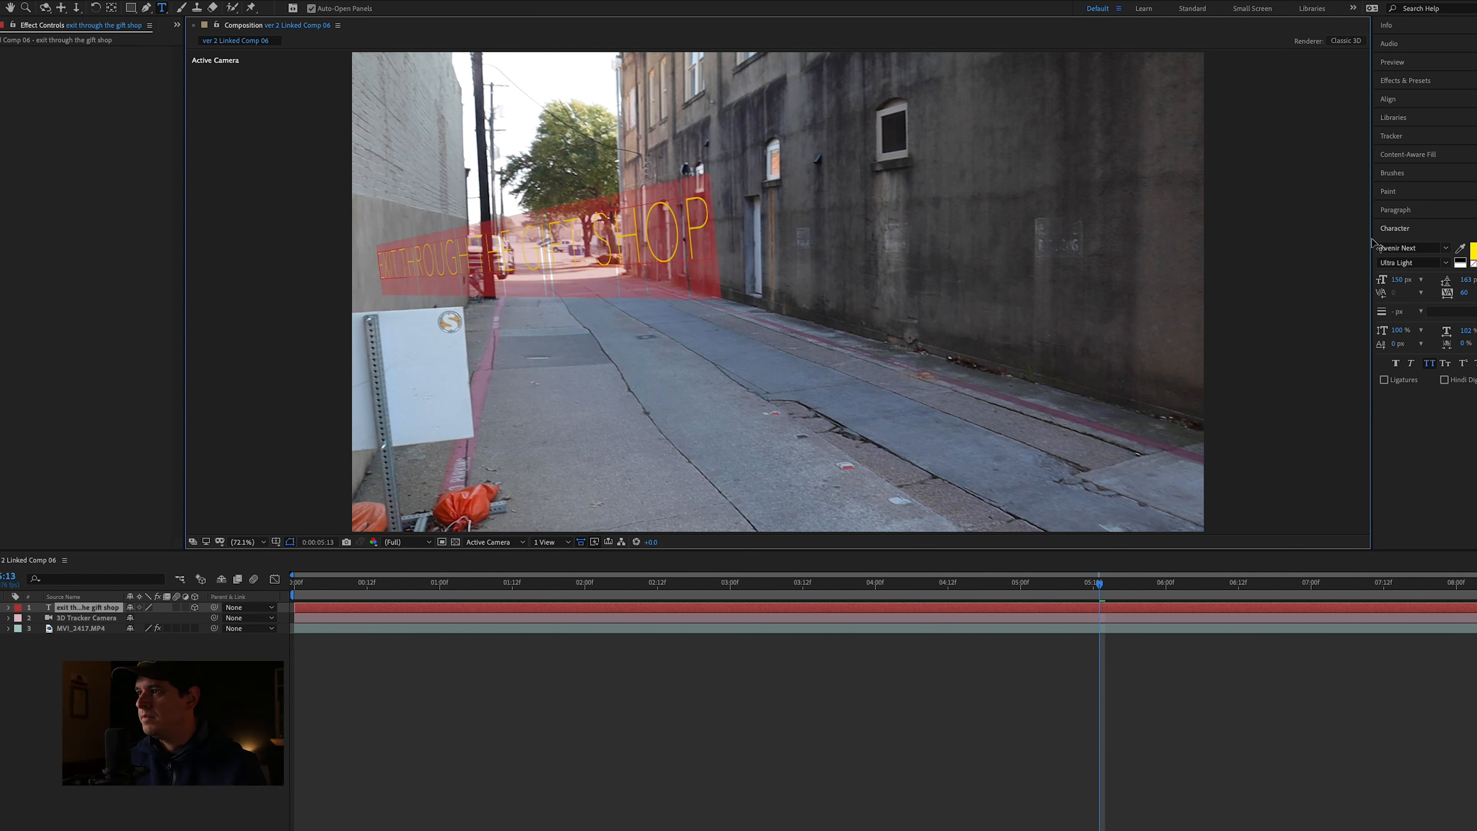
{"action": "left_click", "coordinate": [1410, 247]}
{"action": "type", "text": "Krungthep"}
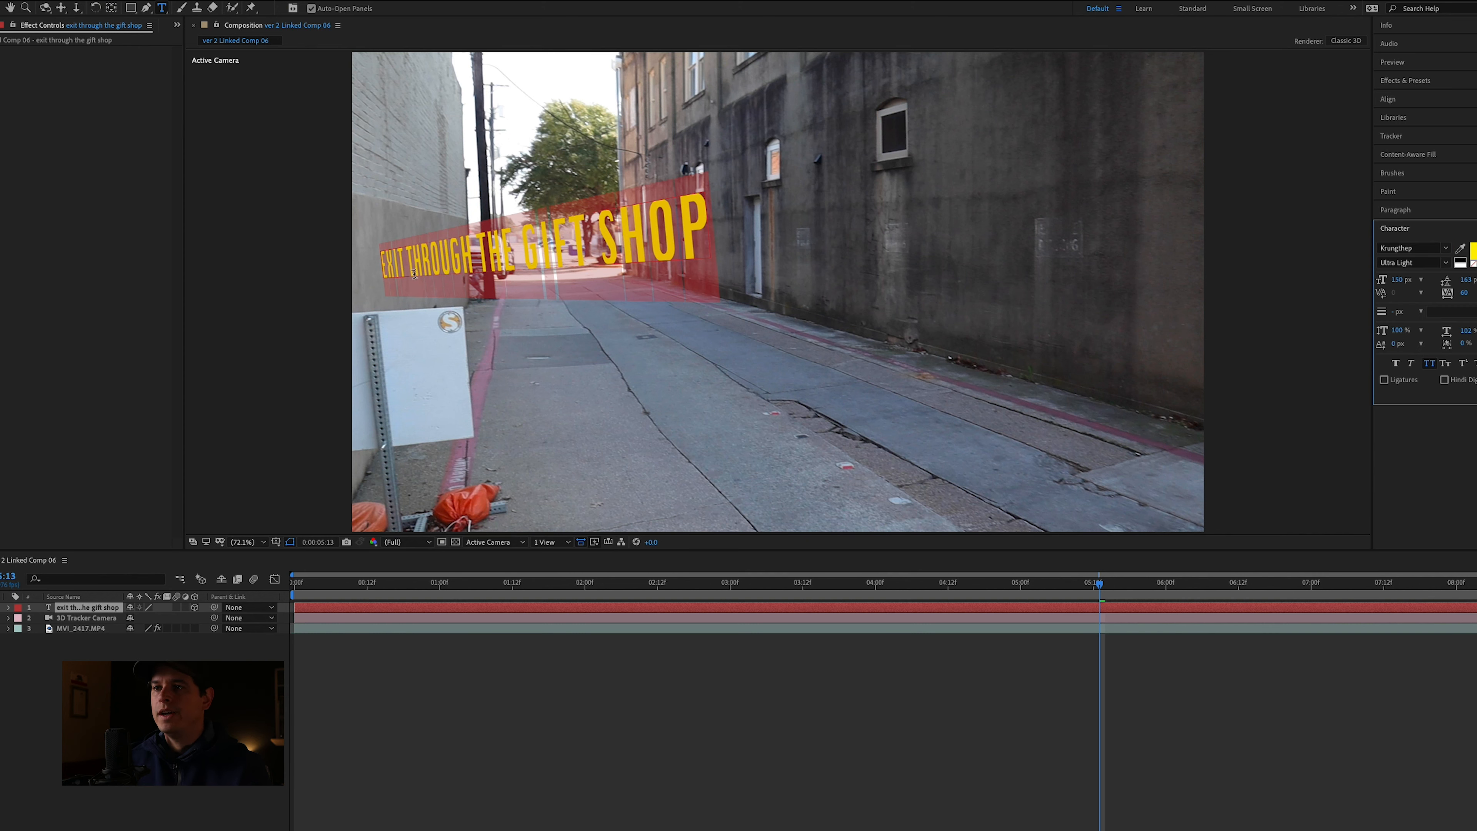
{"action": "left_click", "coordinate": [1411, 262]}
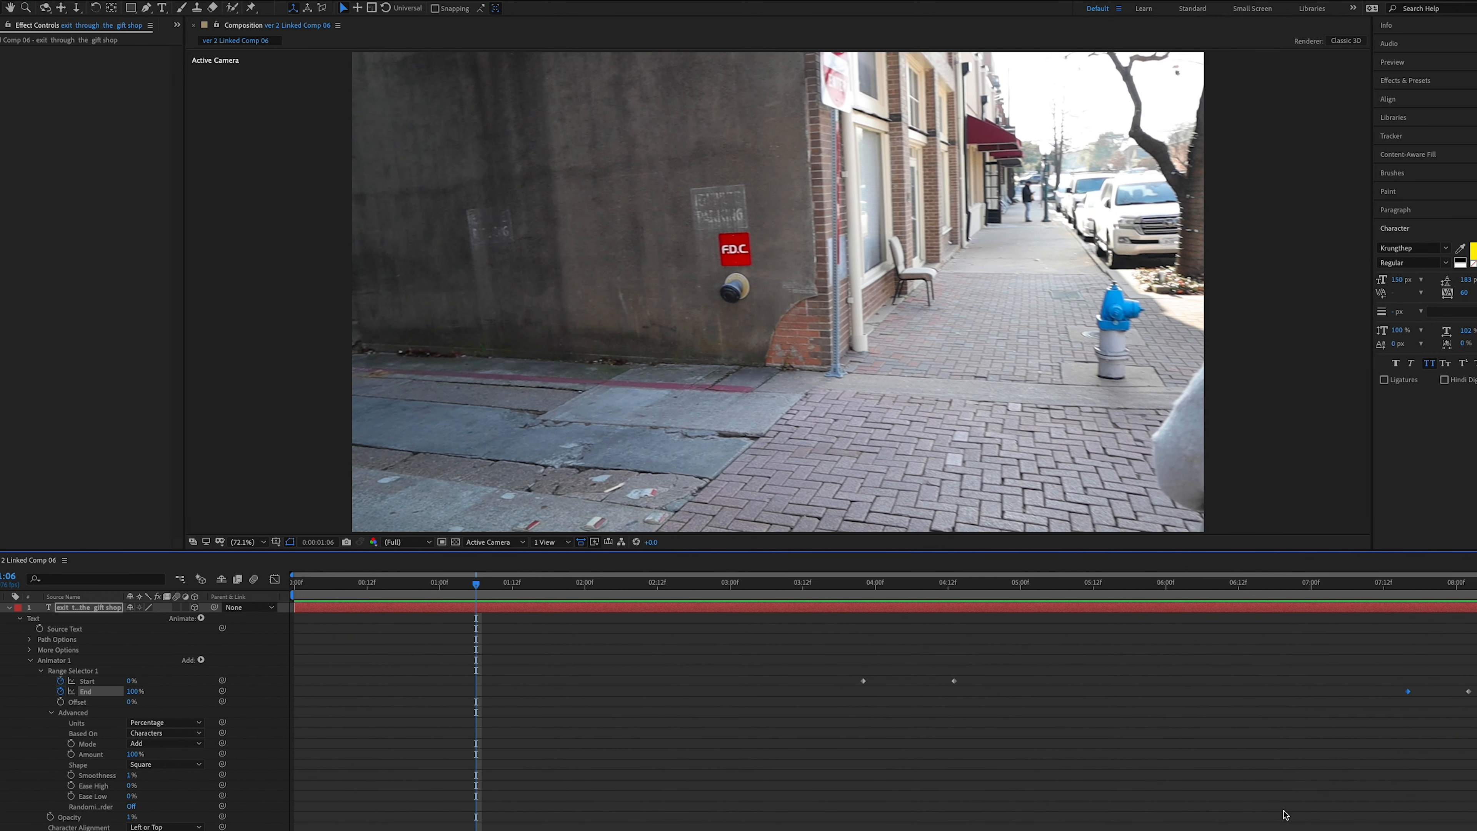
{"action": "mouse_move", "coordinate": [1285, 800]}
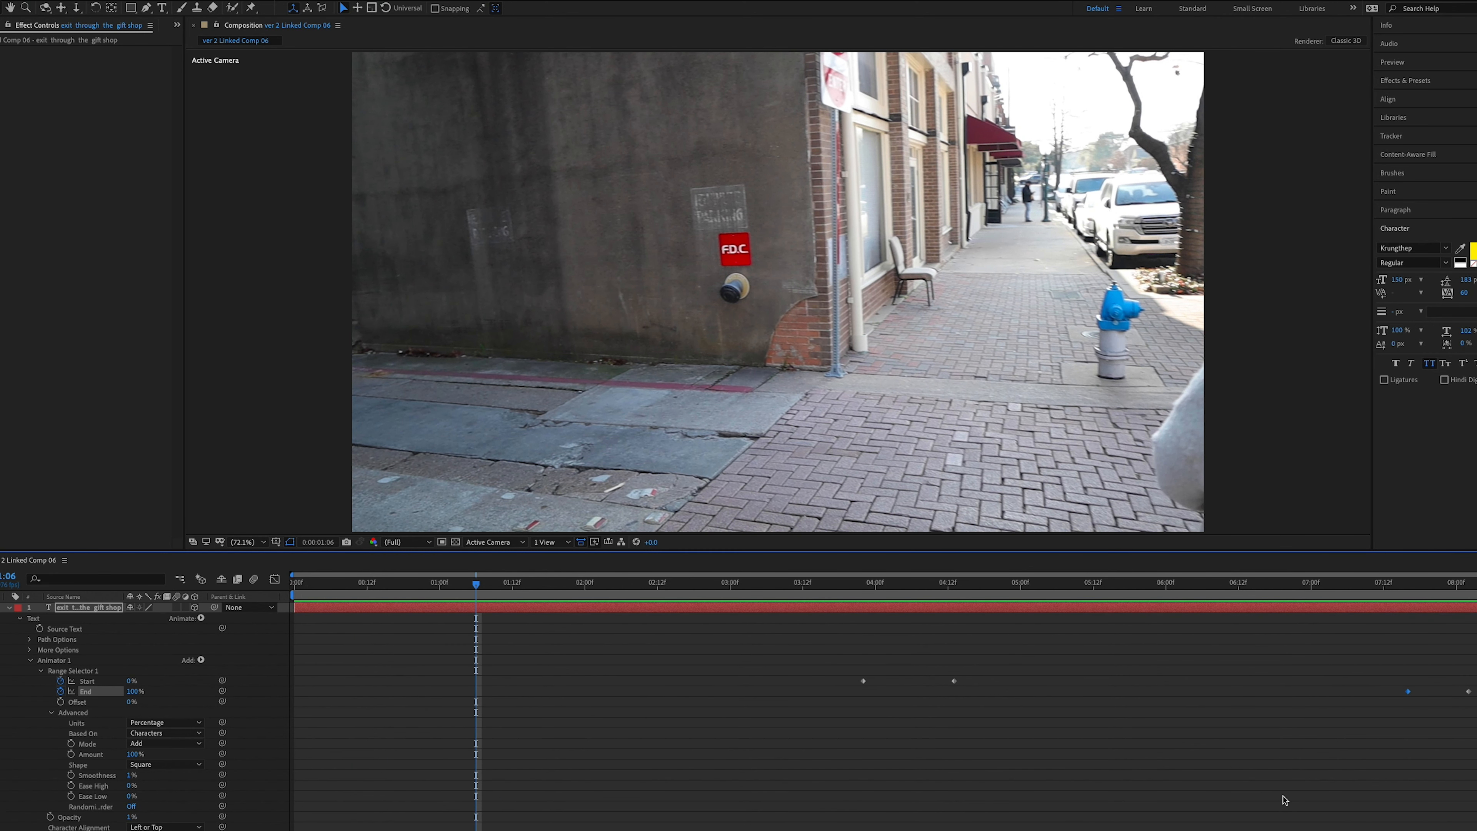
Step: Collapse the text layer to show only its keyframed Start and End range properties
{"action": "left_click", "coordinate": [20, 618]}
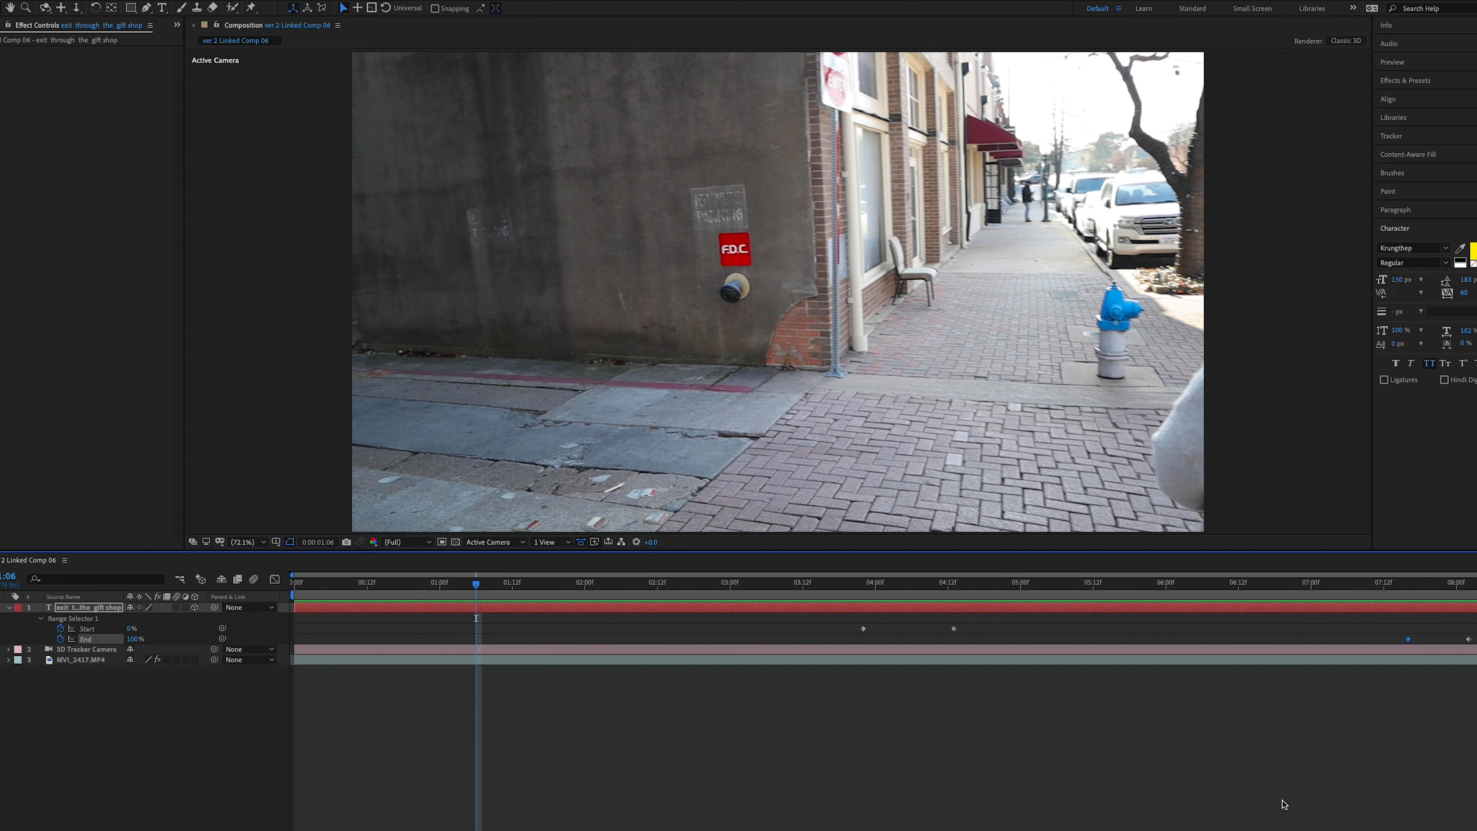
{"action": "mouse_move", "coordinate": [1273, 782]}
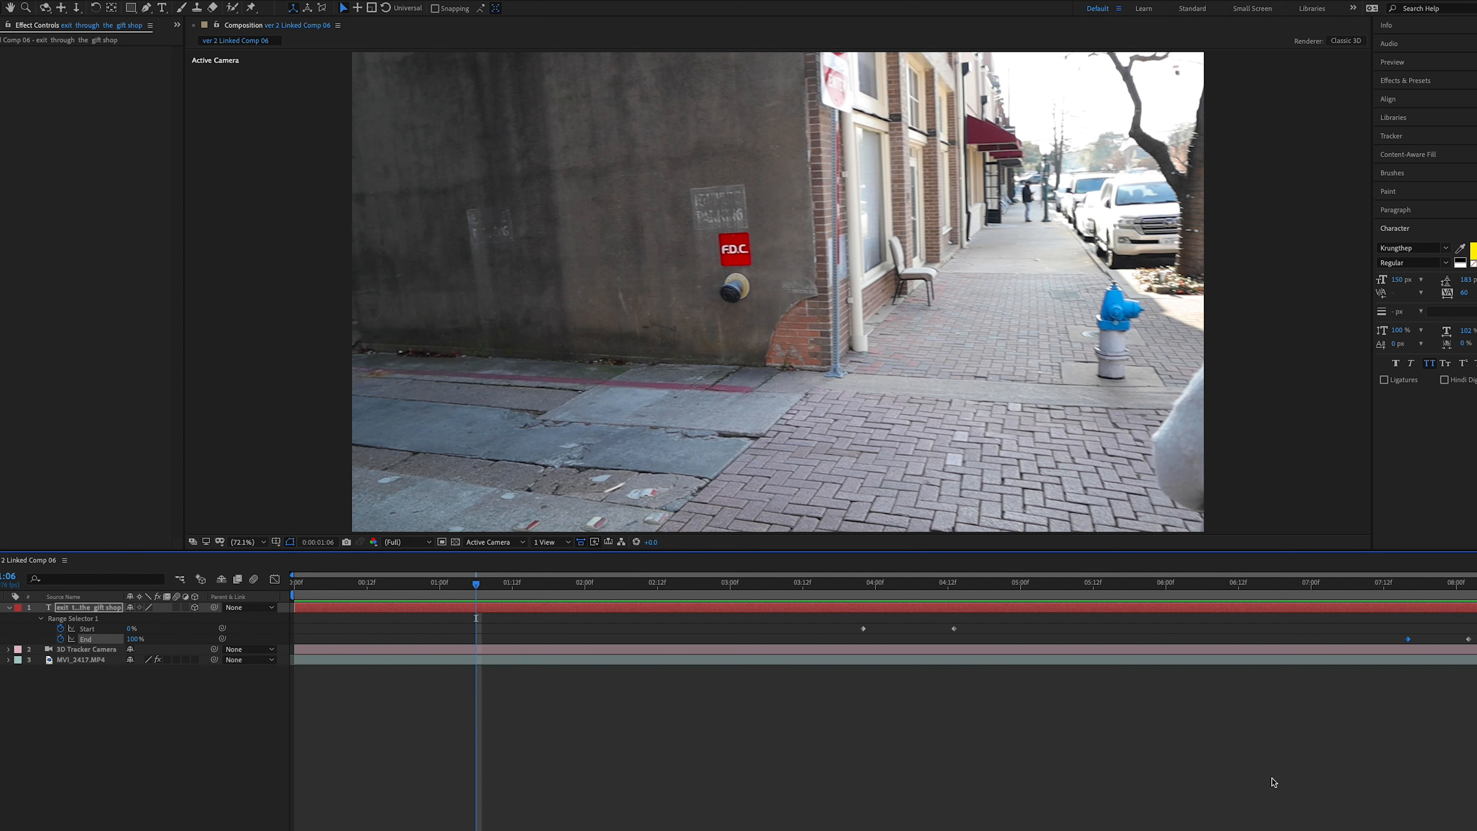
{"action": "mouse_move", "coordinate": [1177, 693]}
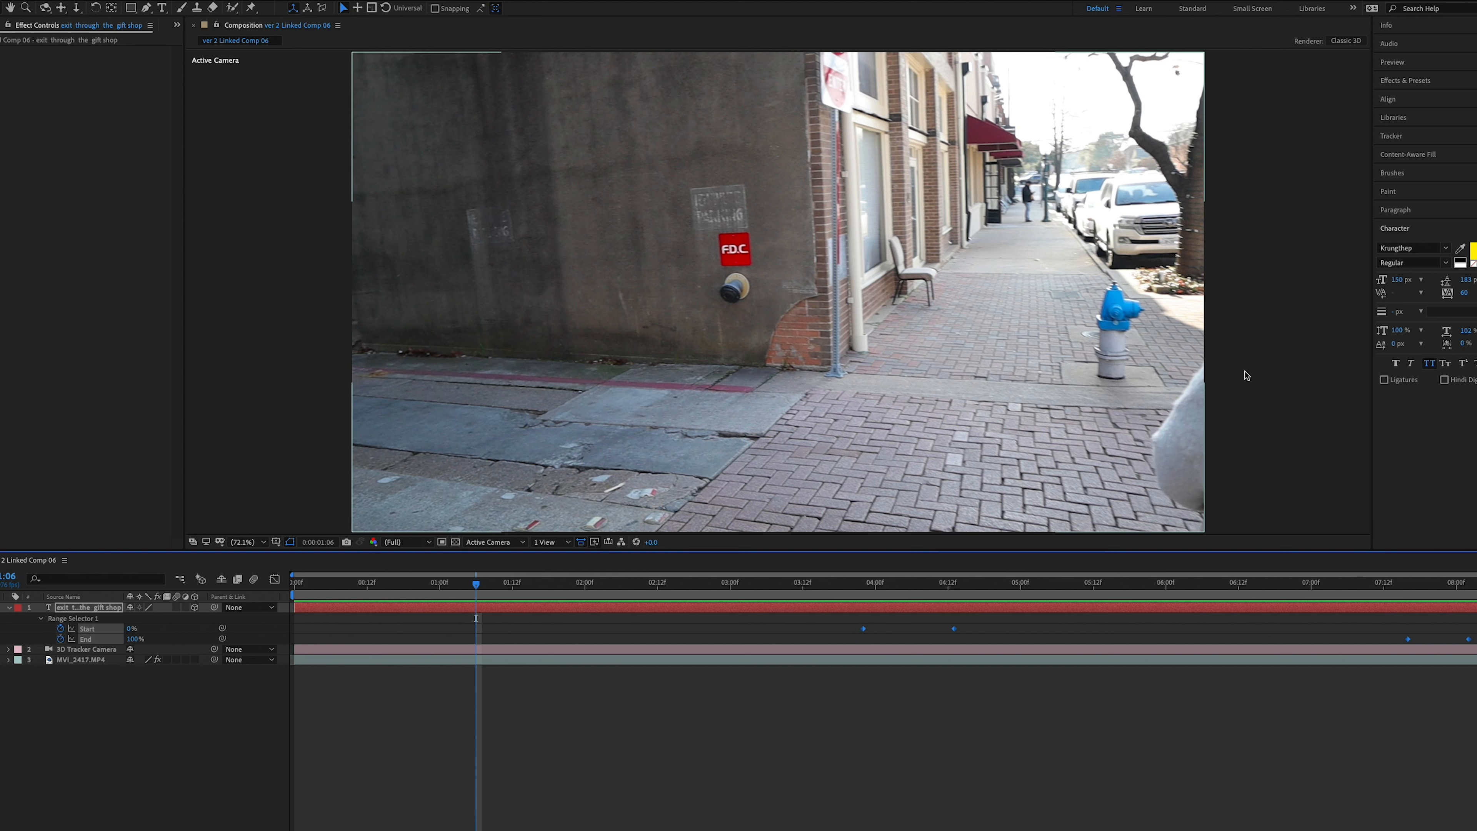
{"action": "mouse_move", "coordinate": [765, 247]}
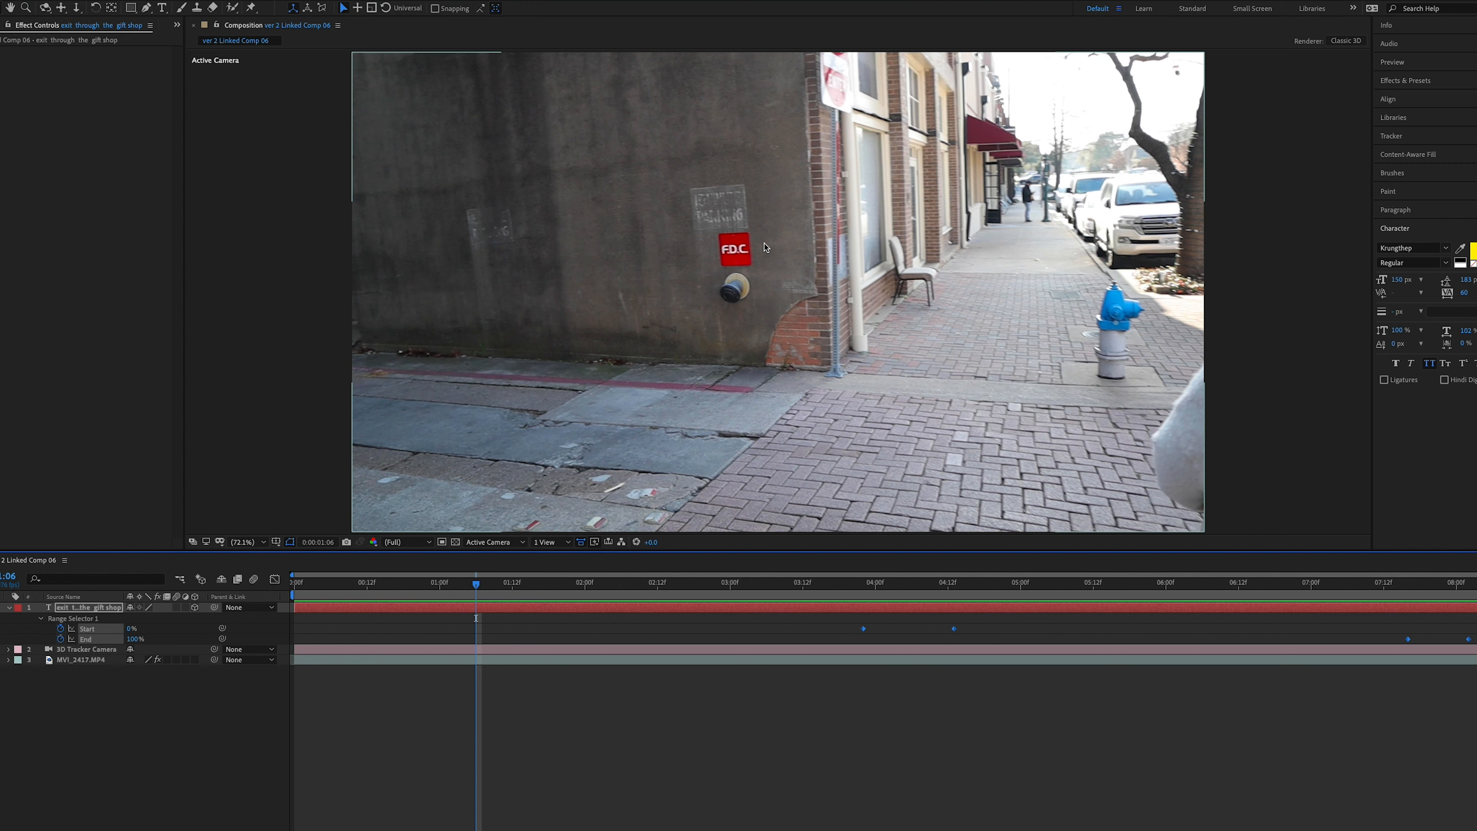
{"action": "mouse_move", "coordinate": [587, 332]}
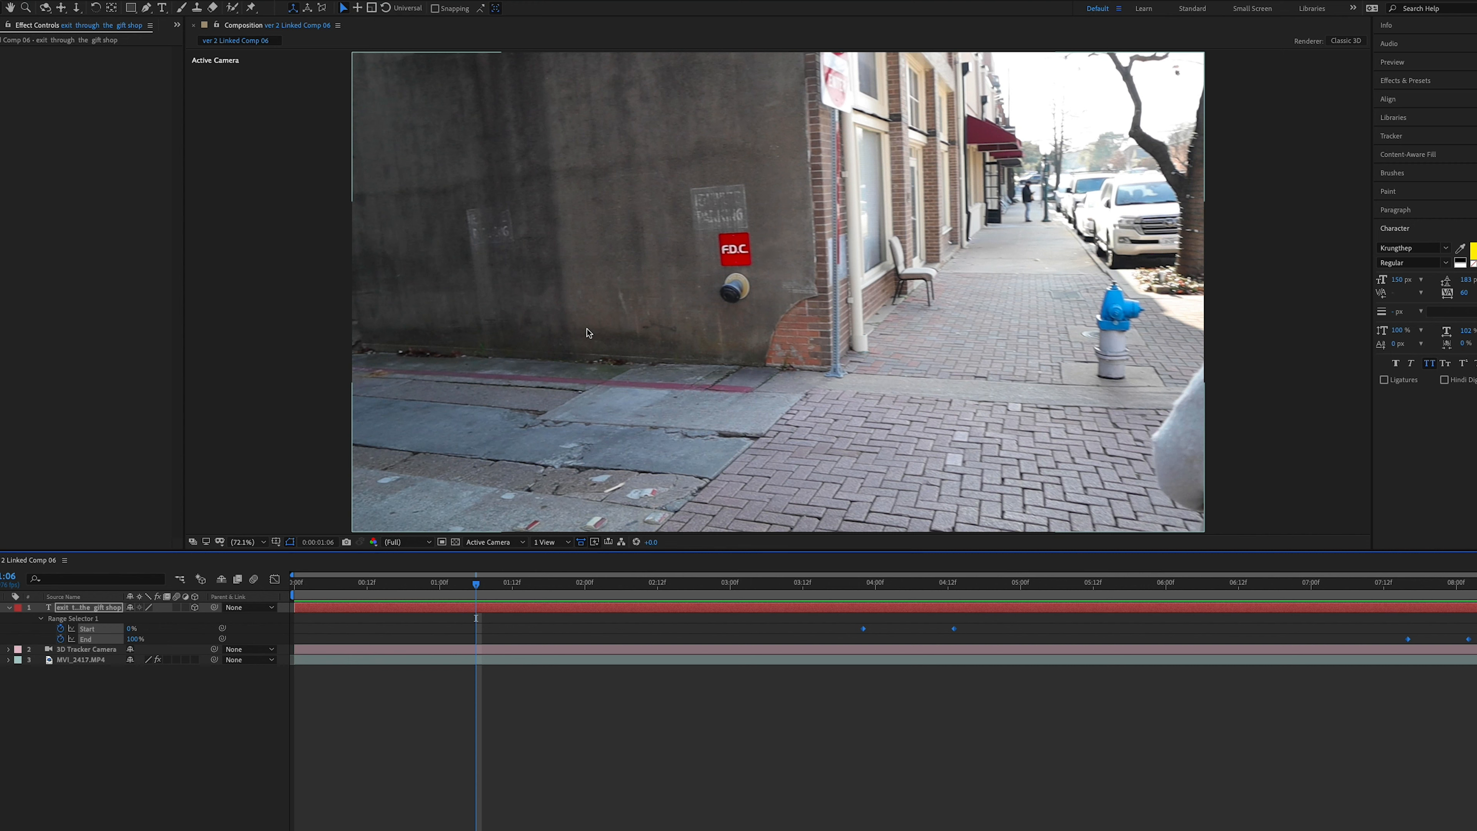
{"action": "mouse_move", "coordinate": [588, 332]}
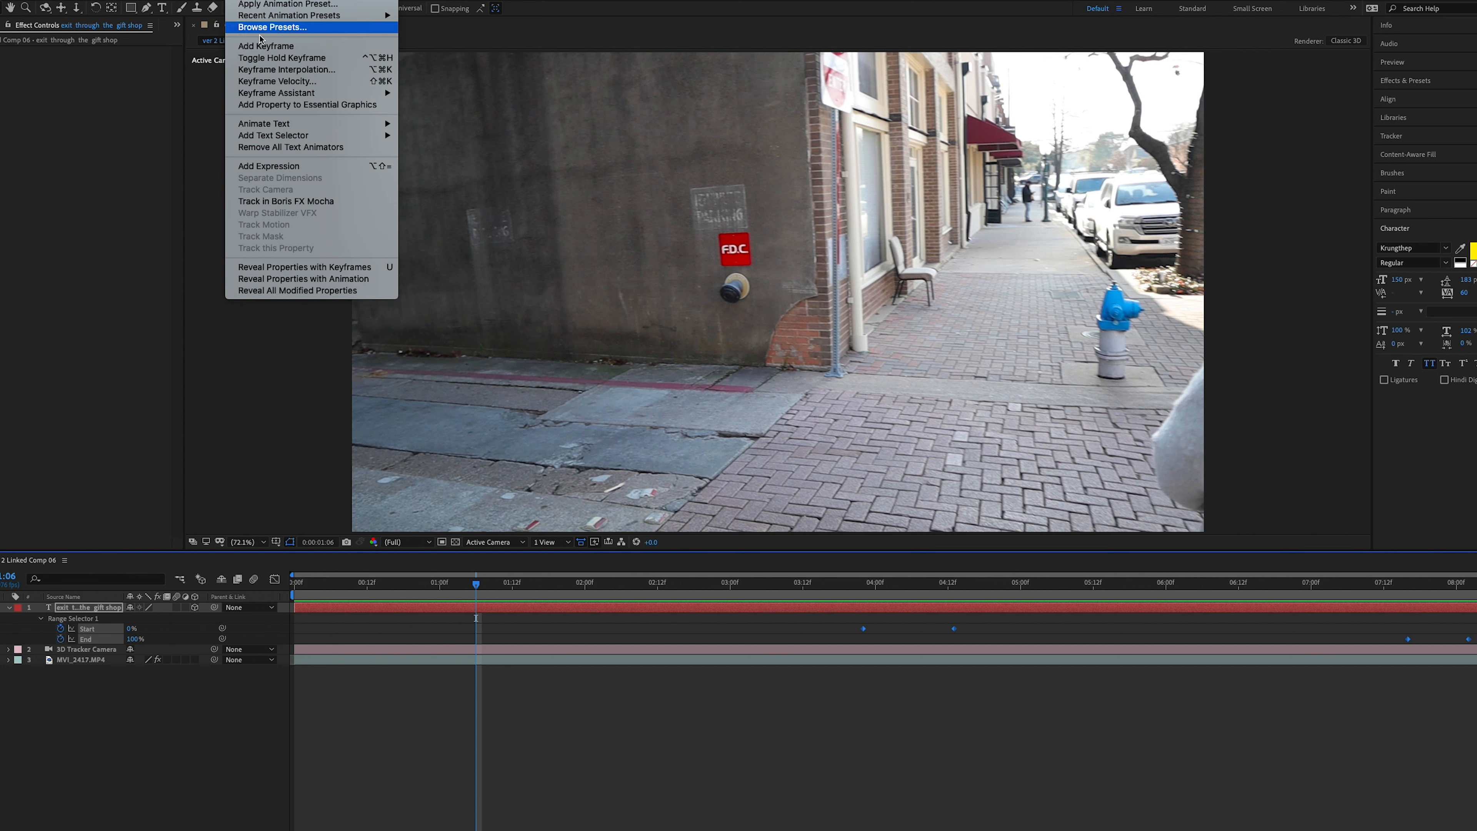
{"action": "mouse_move", "coordinate": [276, 92]}
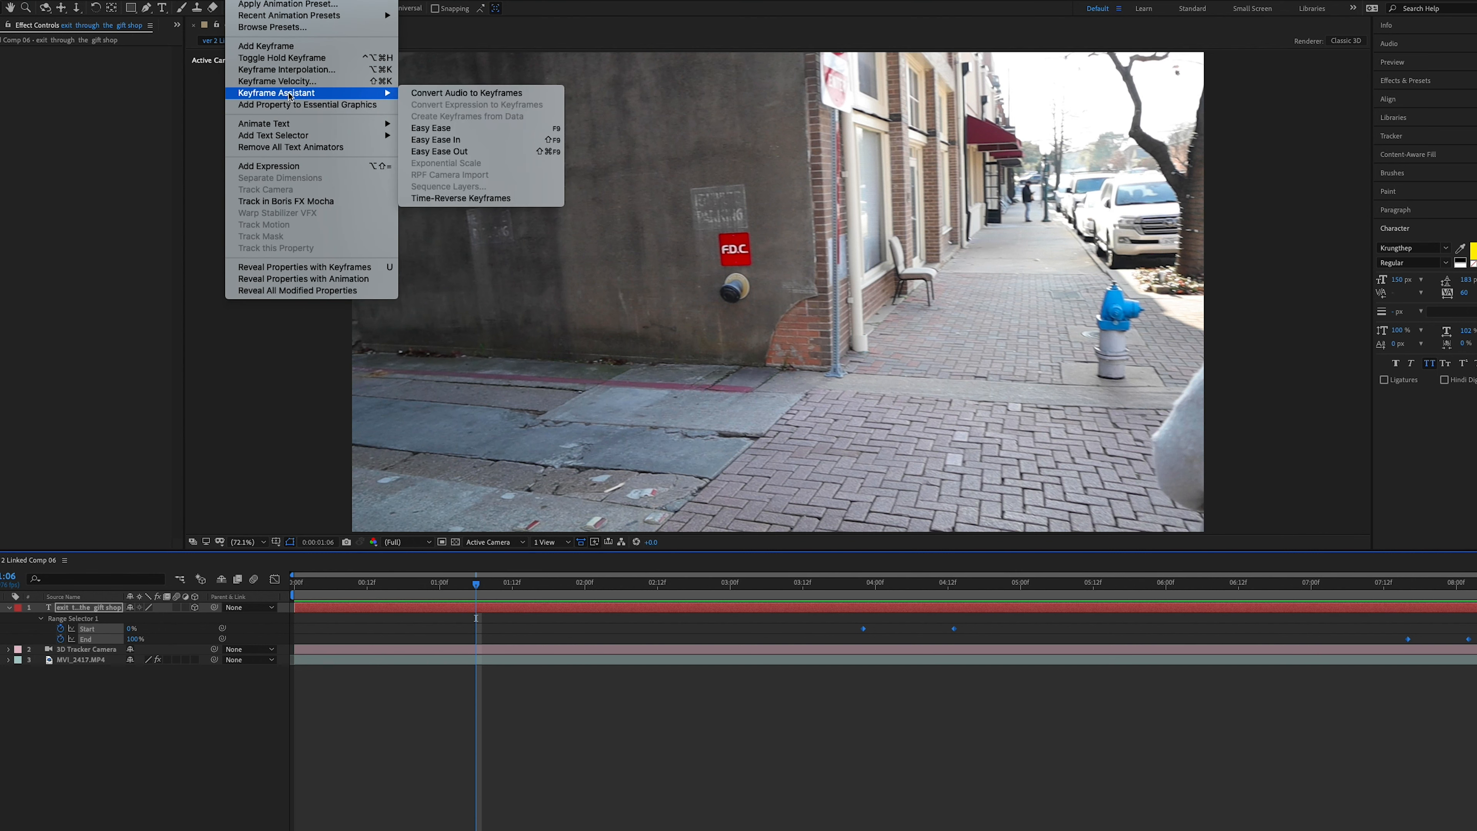
{"action": "mouse_move", "coordinate": [429, 129]}
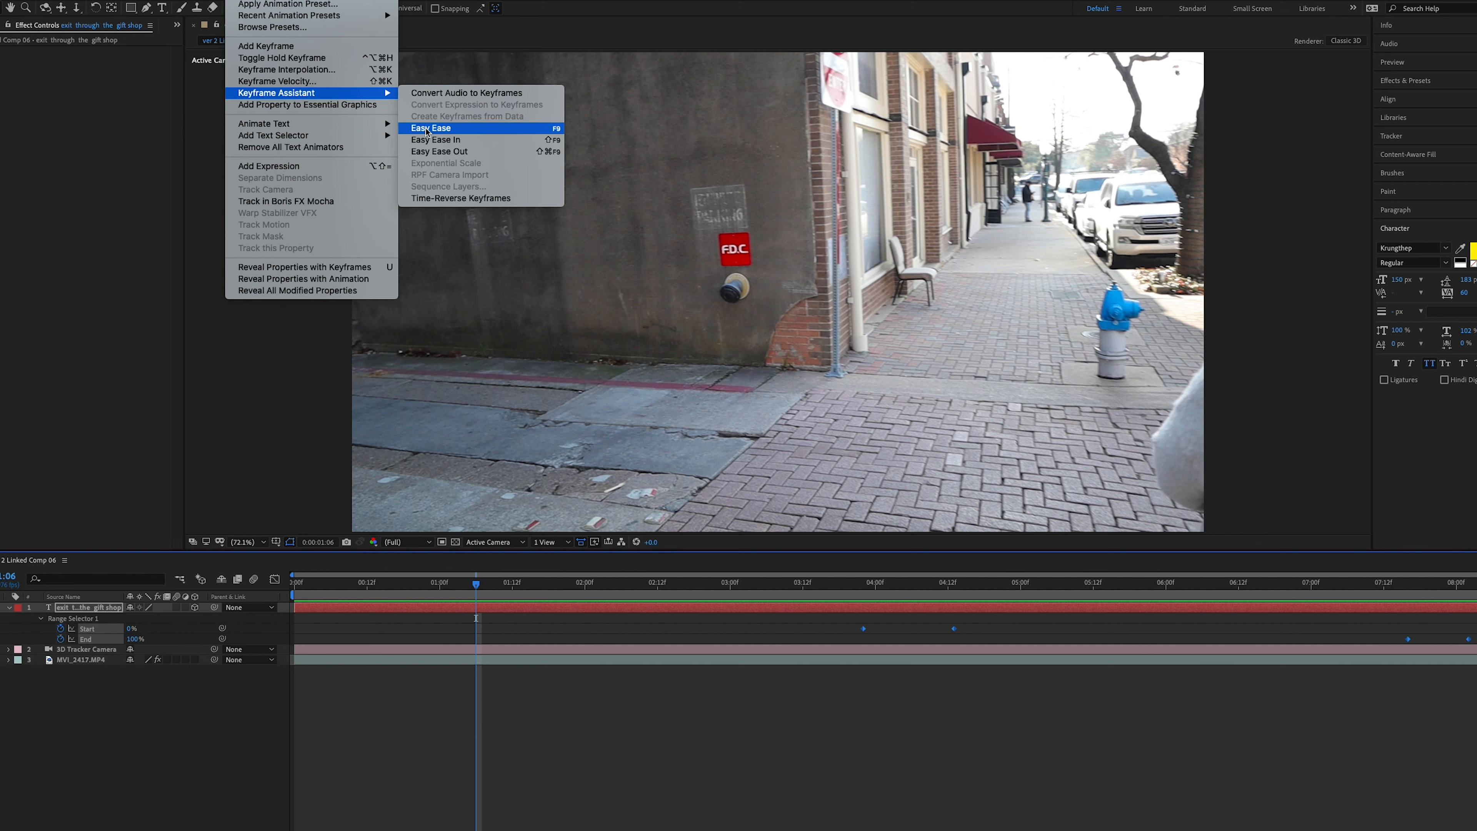
{"action": "left_click", "coordinate": [431, 127]}
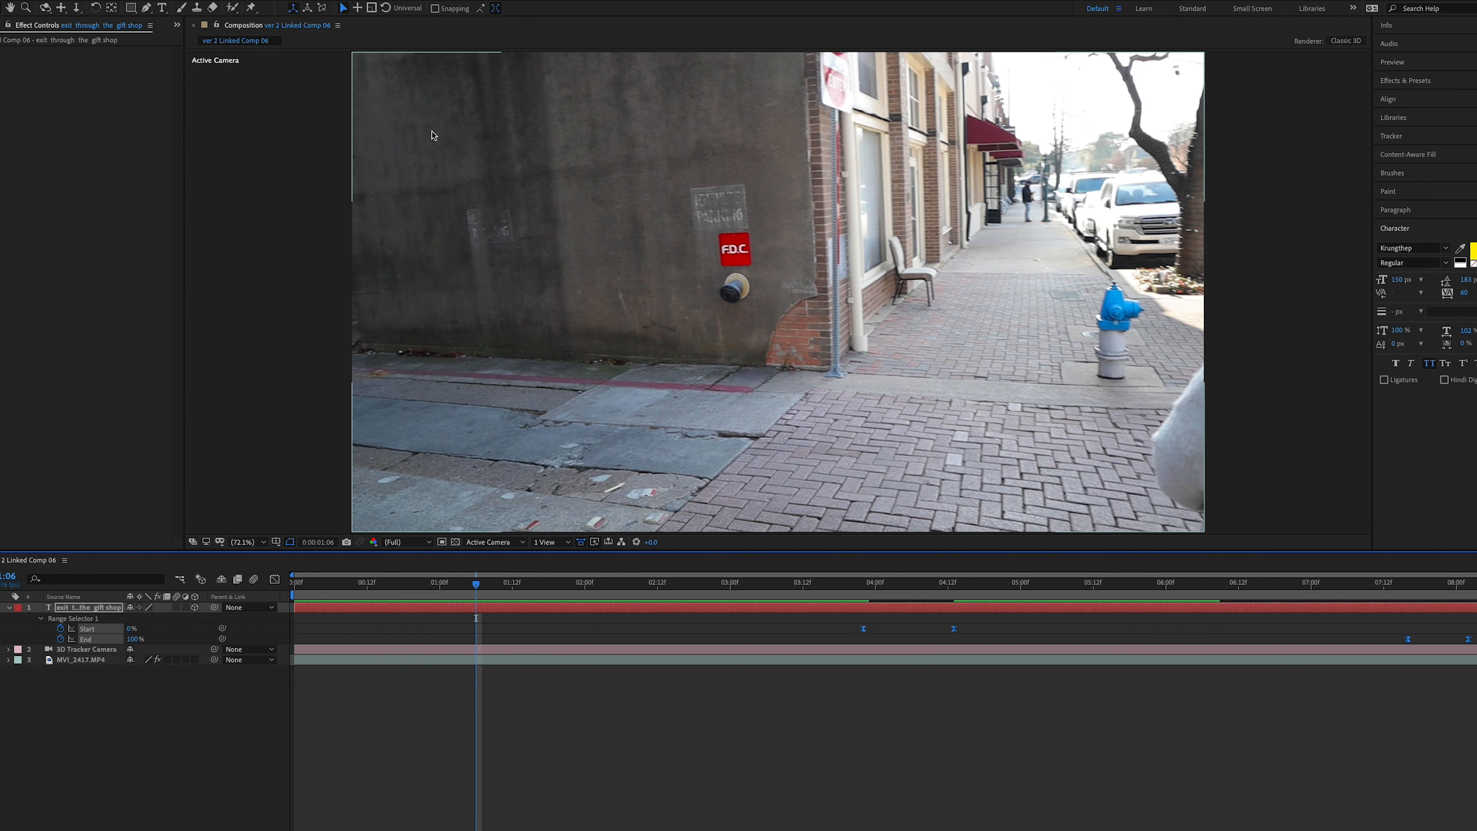
{"action": "mouse_move", "coordinate": [435, 104]}
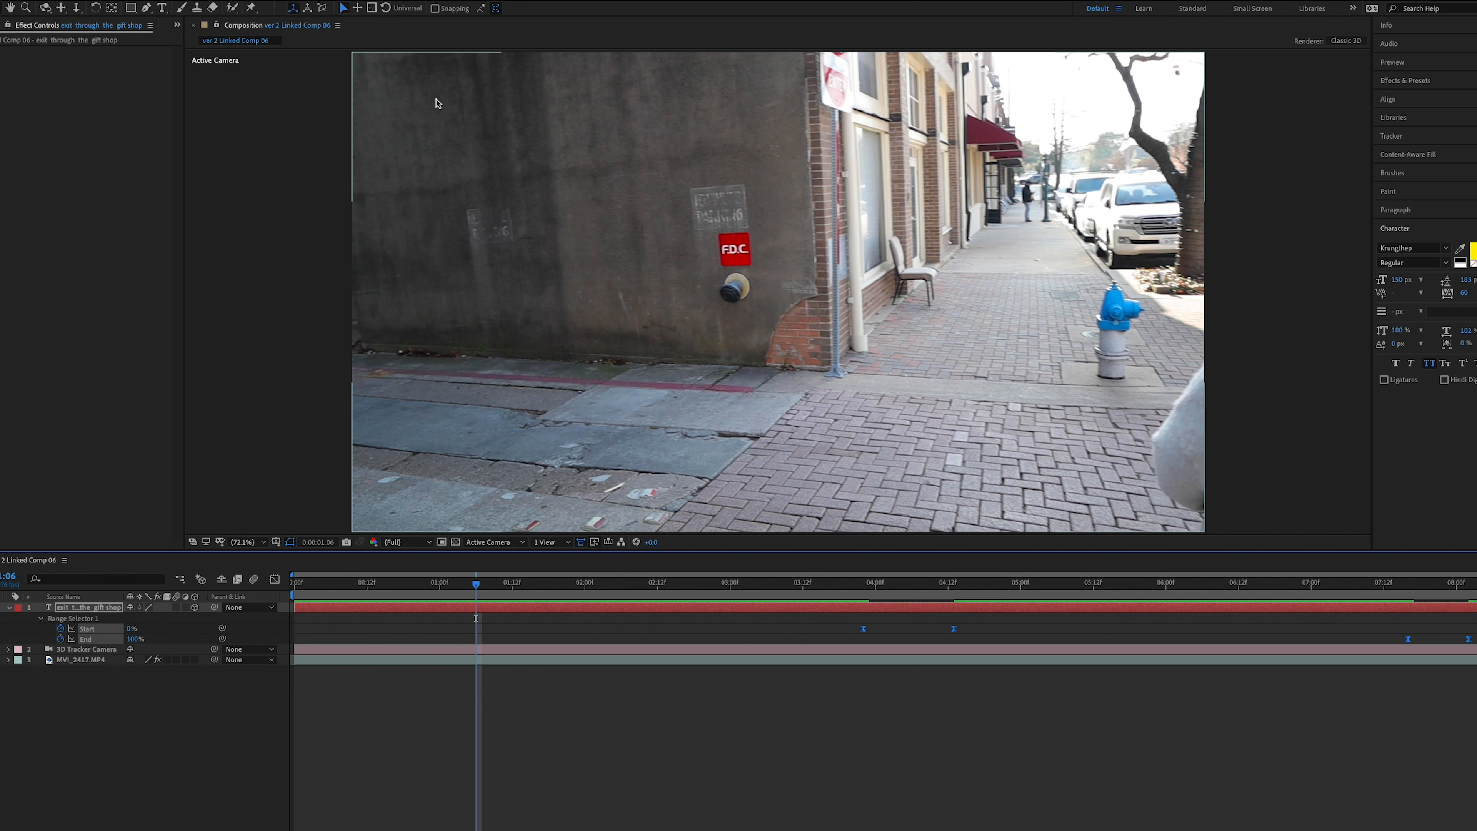
{"action": "mouse_move", "coordinate": [436, 104]}
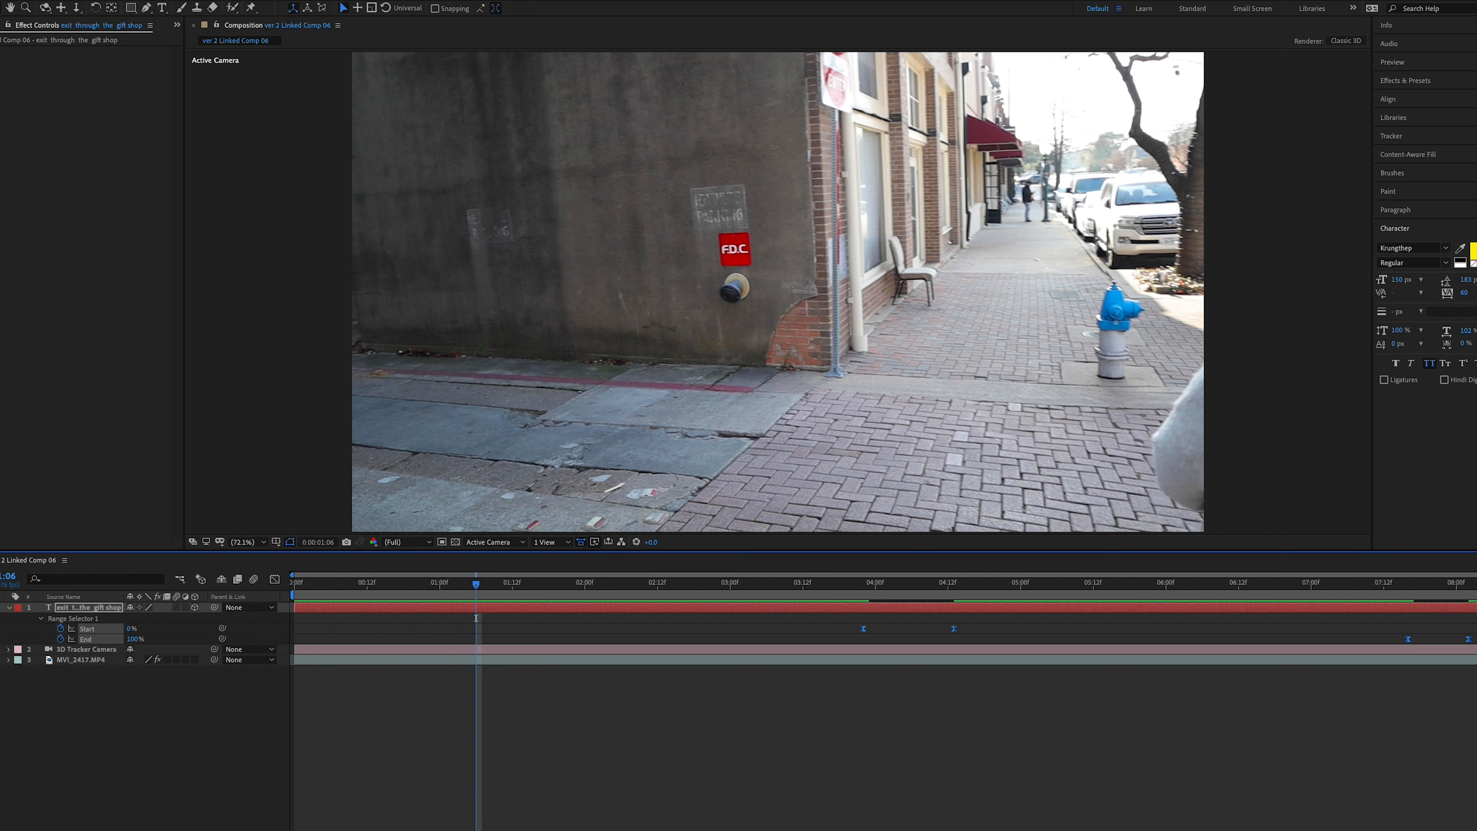
{"action": "mouse_move", "coordinate": [177, 613]}
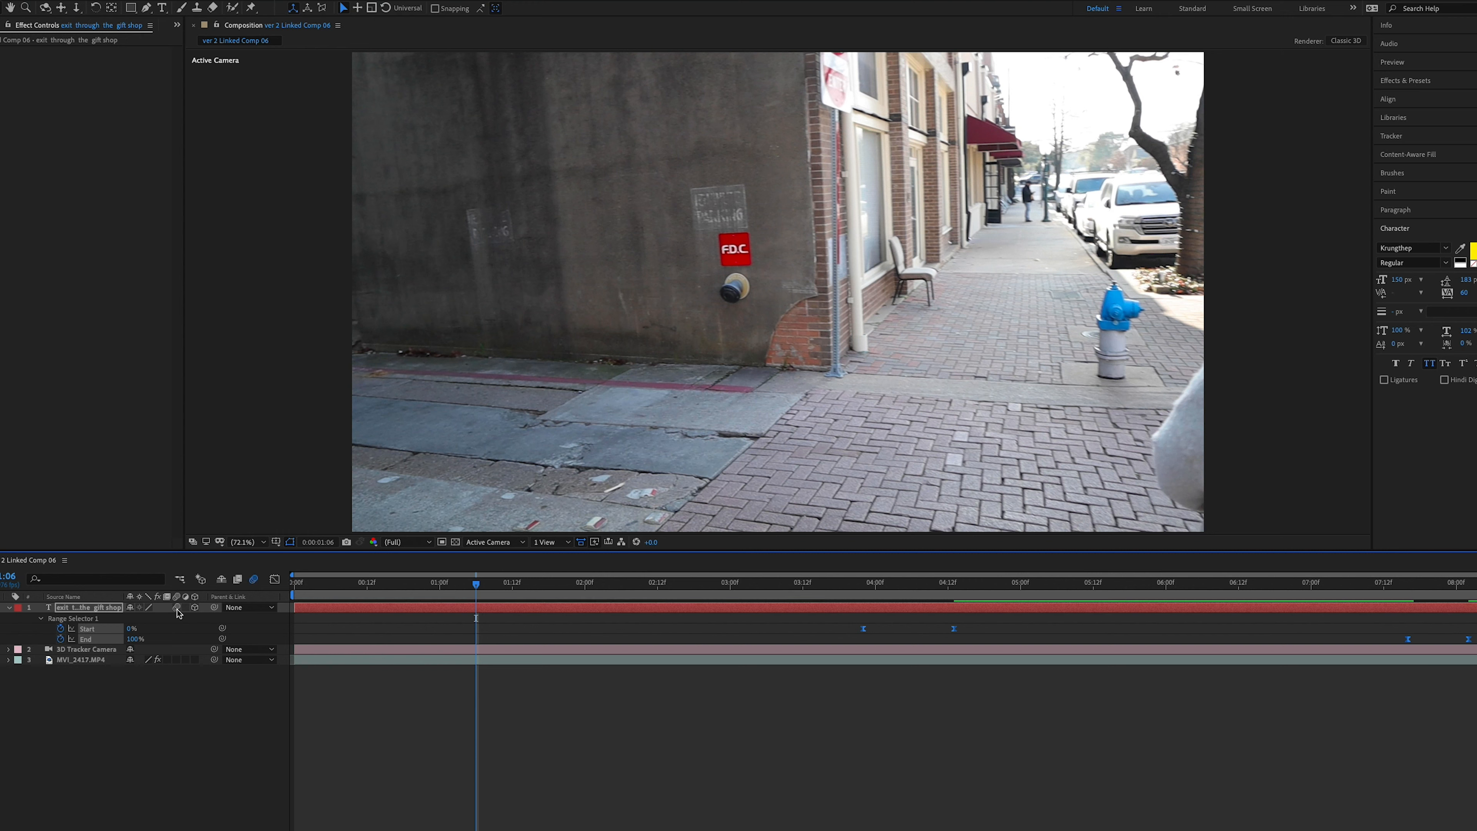
{"action": "mouse_move", "coordinate": [256, 579]}
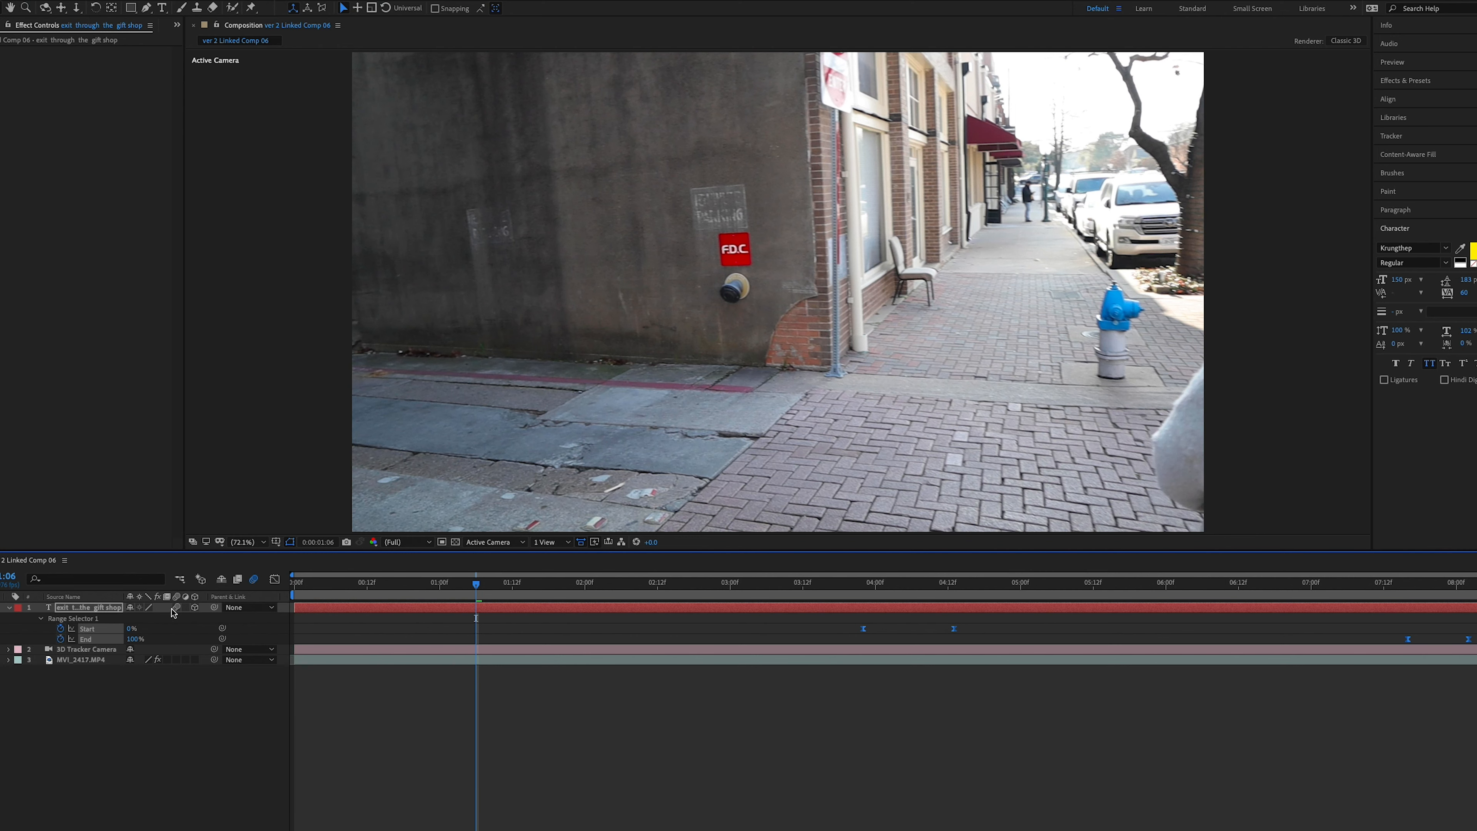
{"action": "mouse_move", "coordinate": [445, 727]}
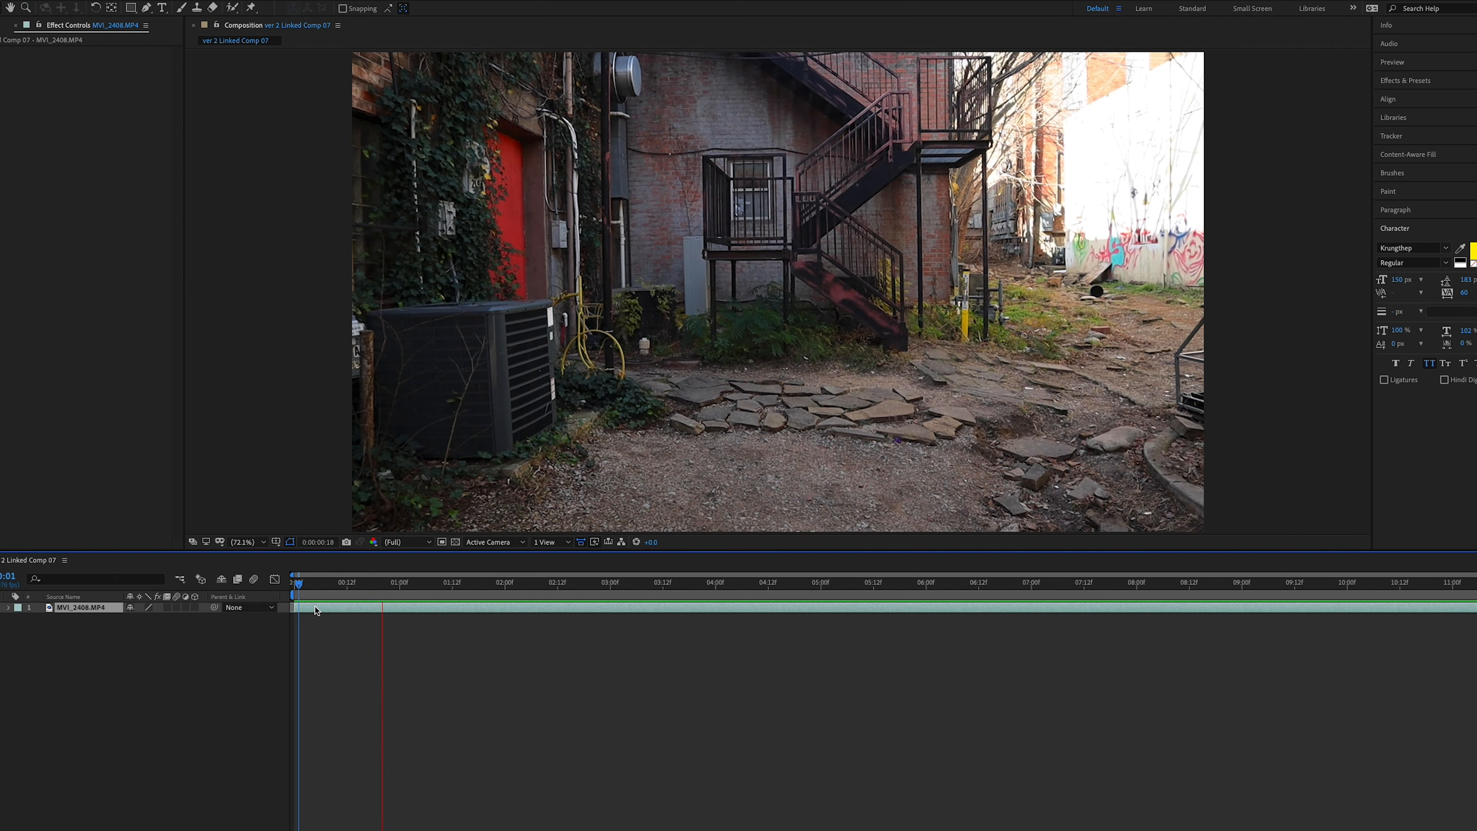
Step: Preview the MVI_2408 alley clip to mid-shot and select the footage layer
{"action": "left_click", "coordinate": [593, 584]}
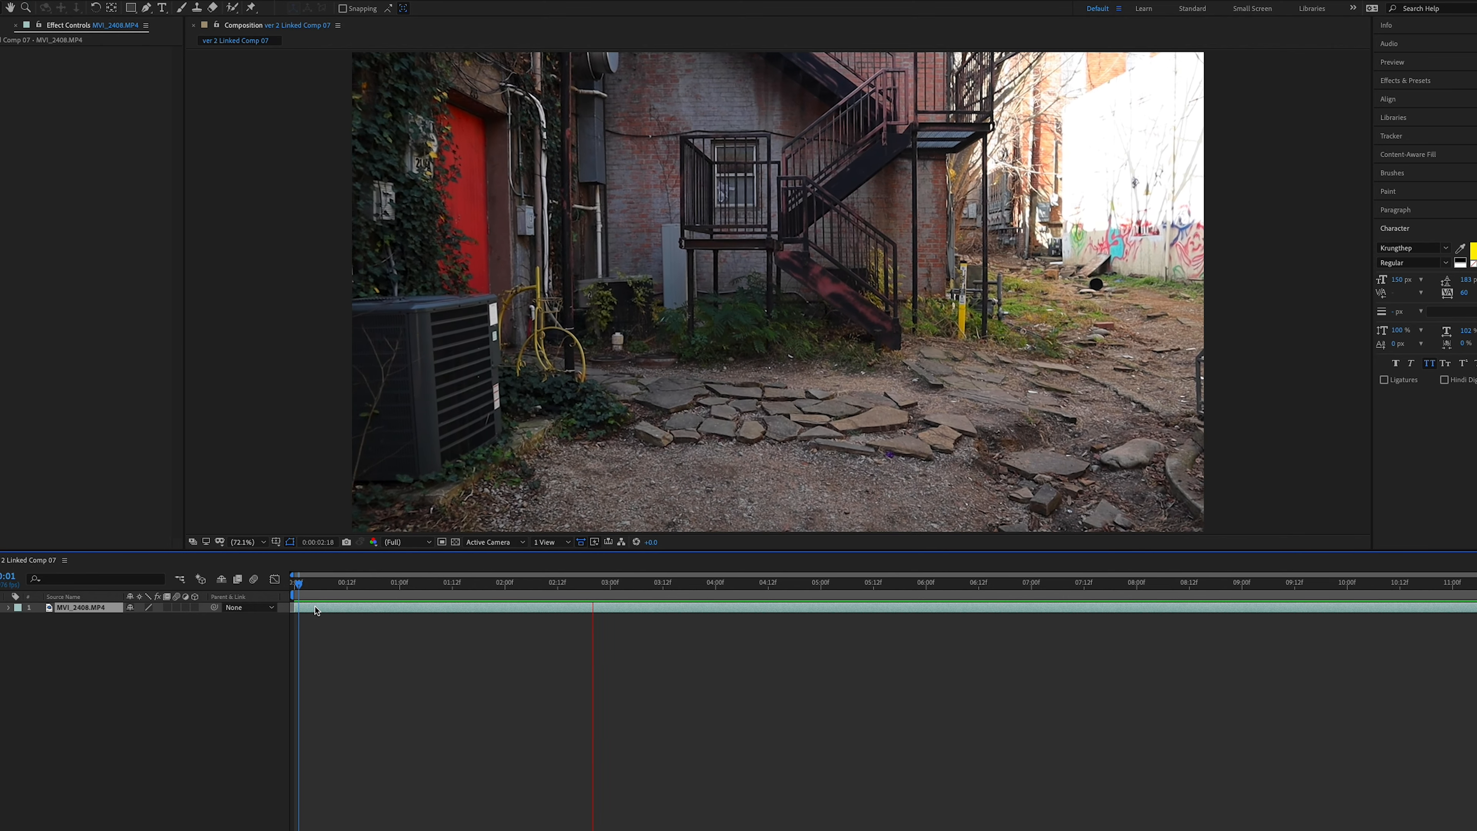
{"action": "left_click", "coordinate": [666, 582]}
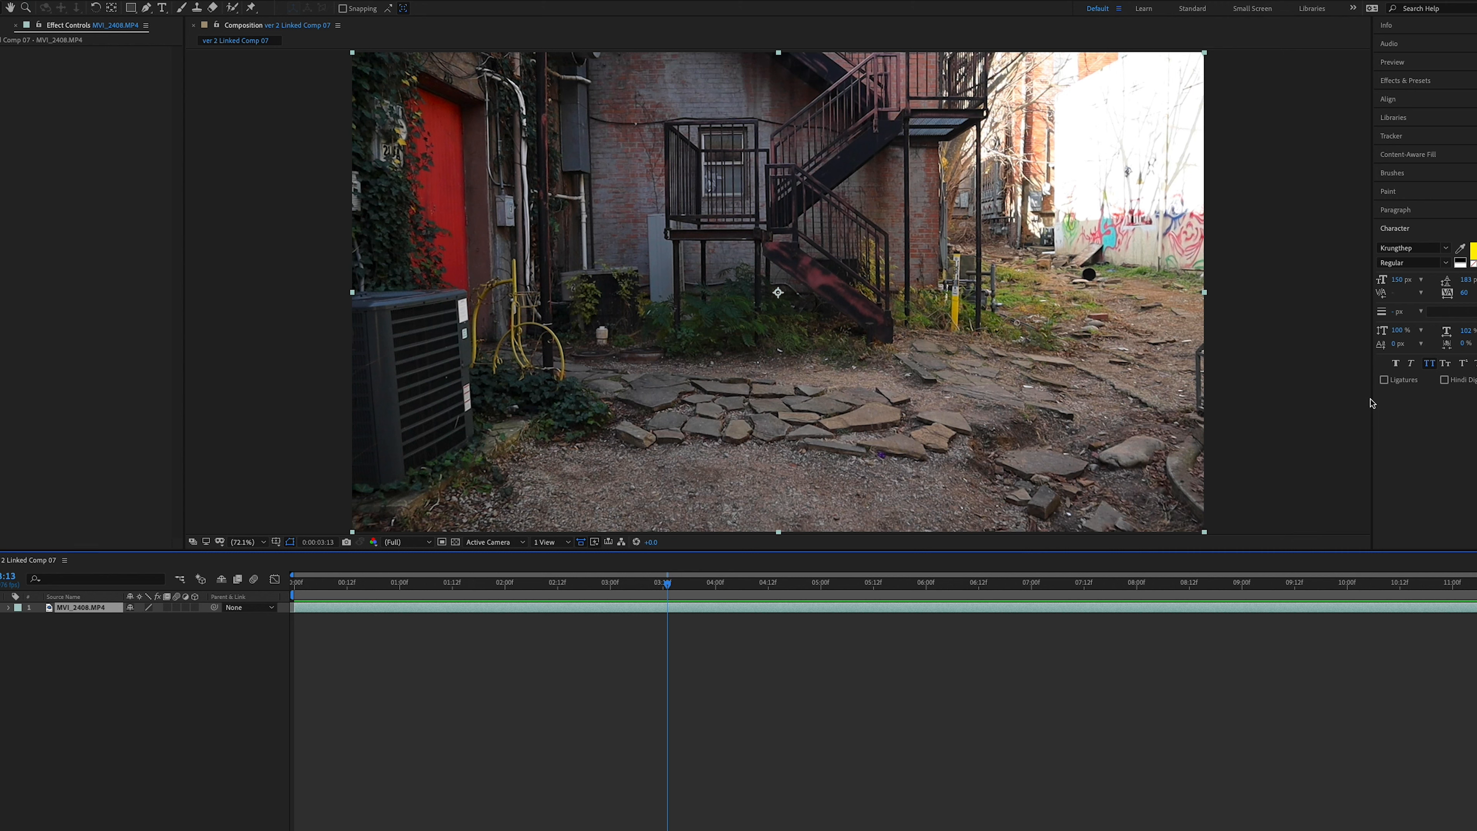
{"action": "left_click", "coordinate": [1406, 80]}
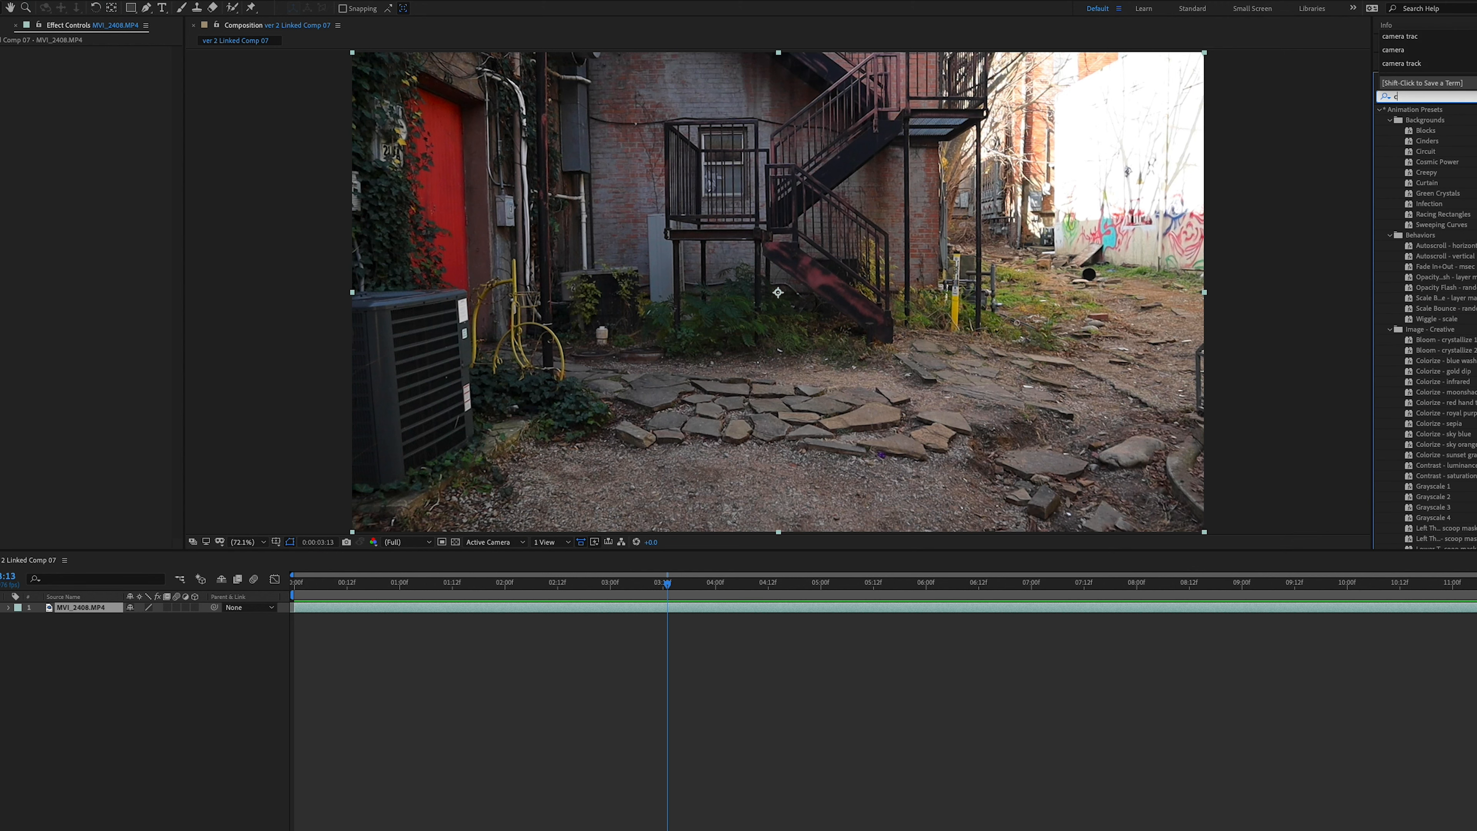
Step: Search 'camera' and apply the 3D Camera Tracker to the alley footage, letting it solve
{"action": "type", "text": "camera"}
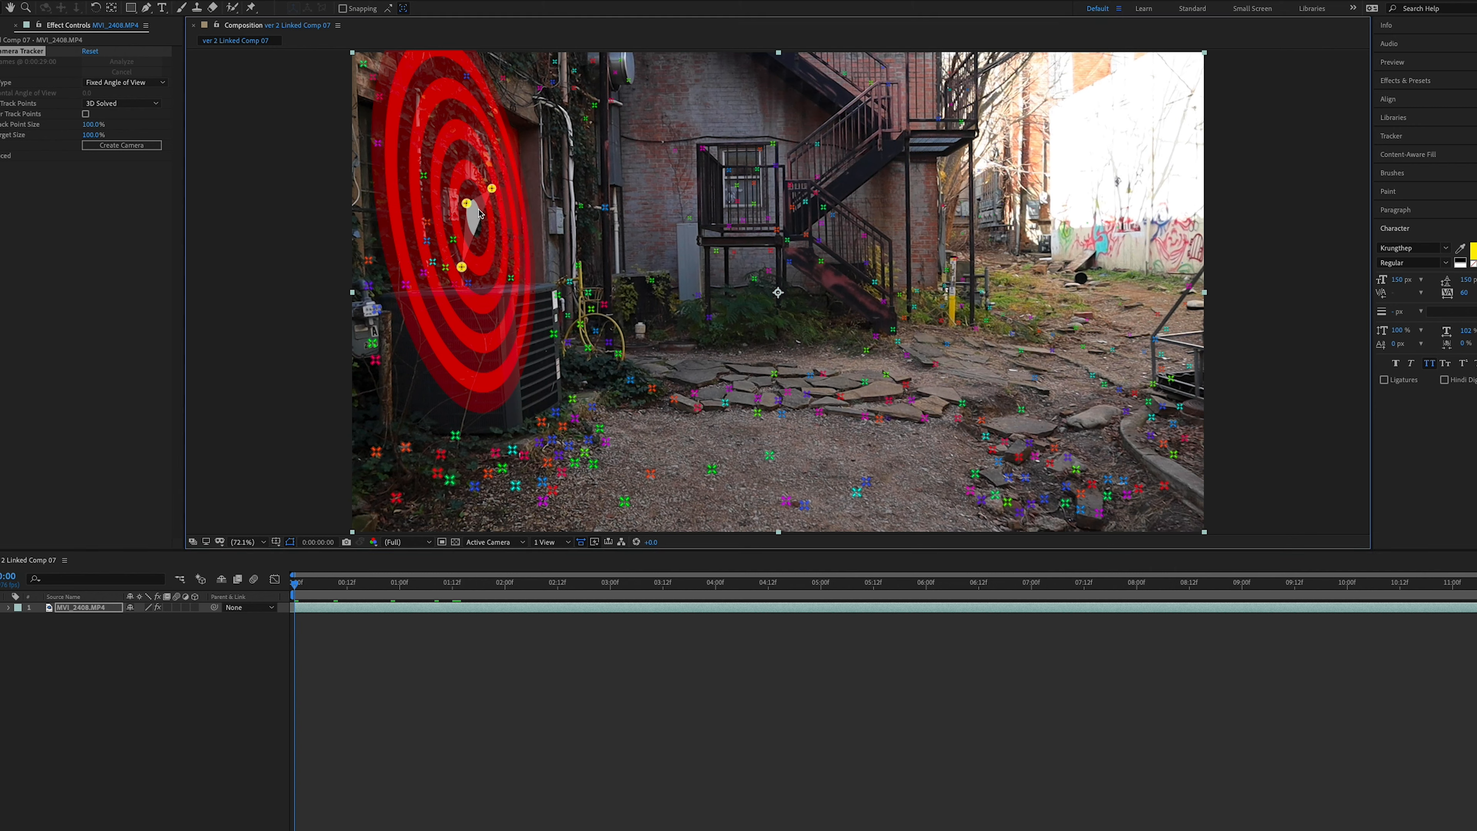
Step: Create a text layer and 3D Tracker Camera from the selected wall track points
{"action": "right_click", "coordinate": [478, 219]}
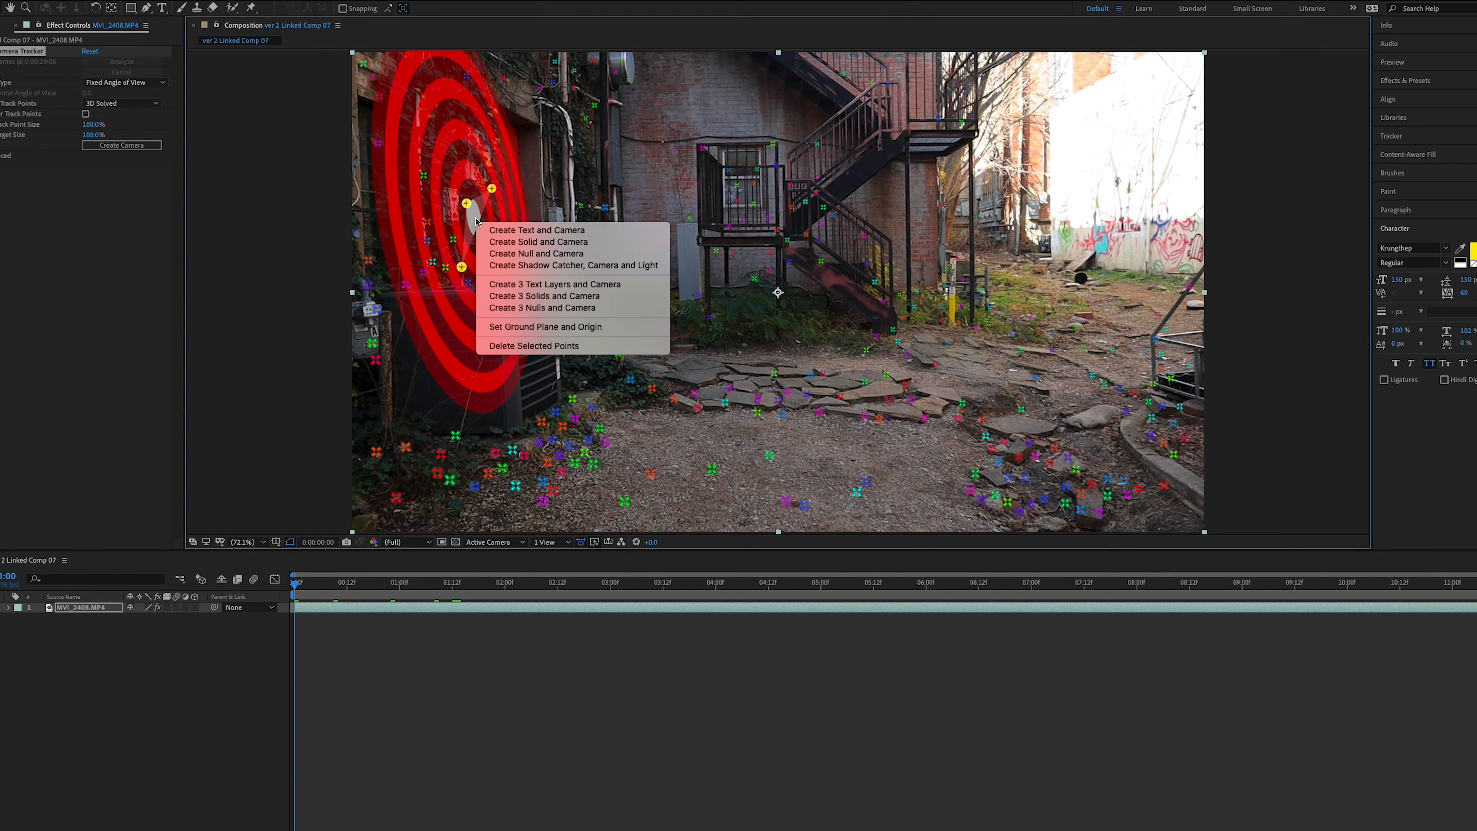
{"action": "left_click", "coordinate": [536, 230]}
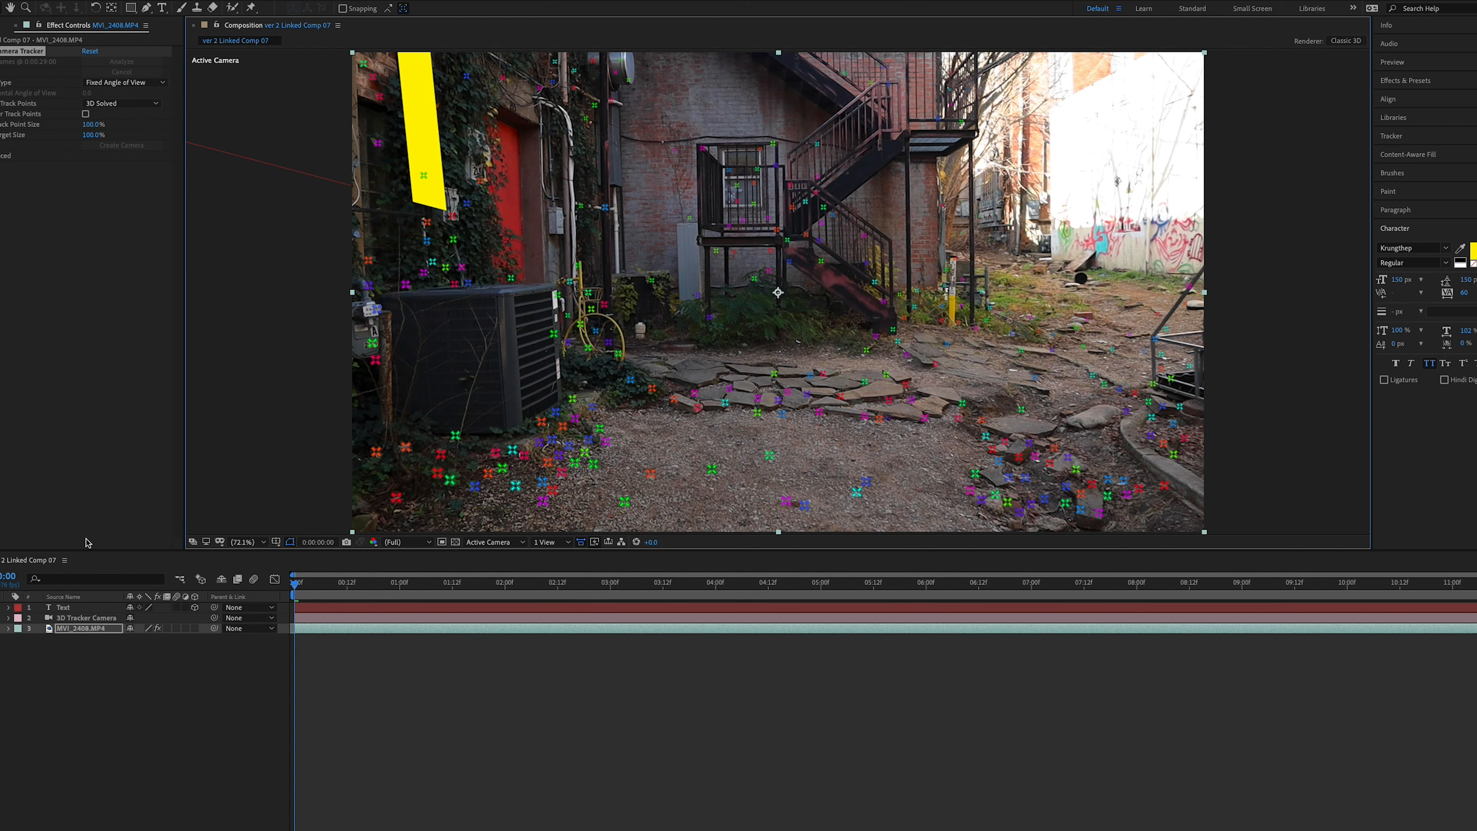
{"action": "left_click", "coordinate": [63, 607]}
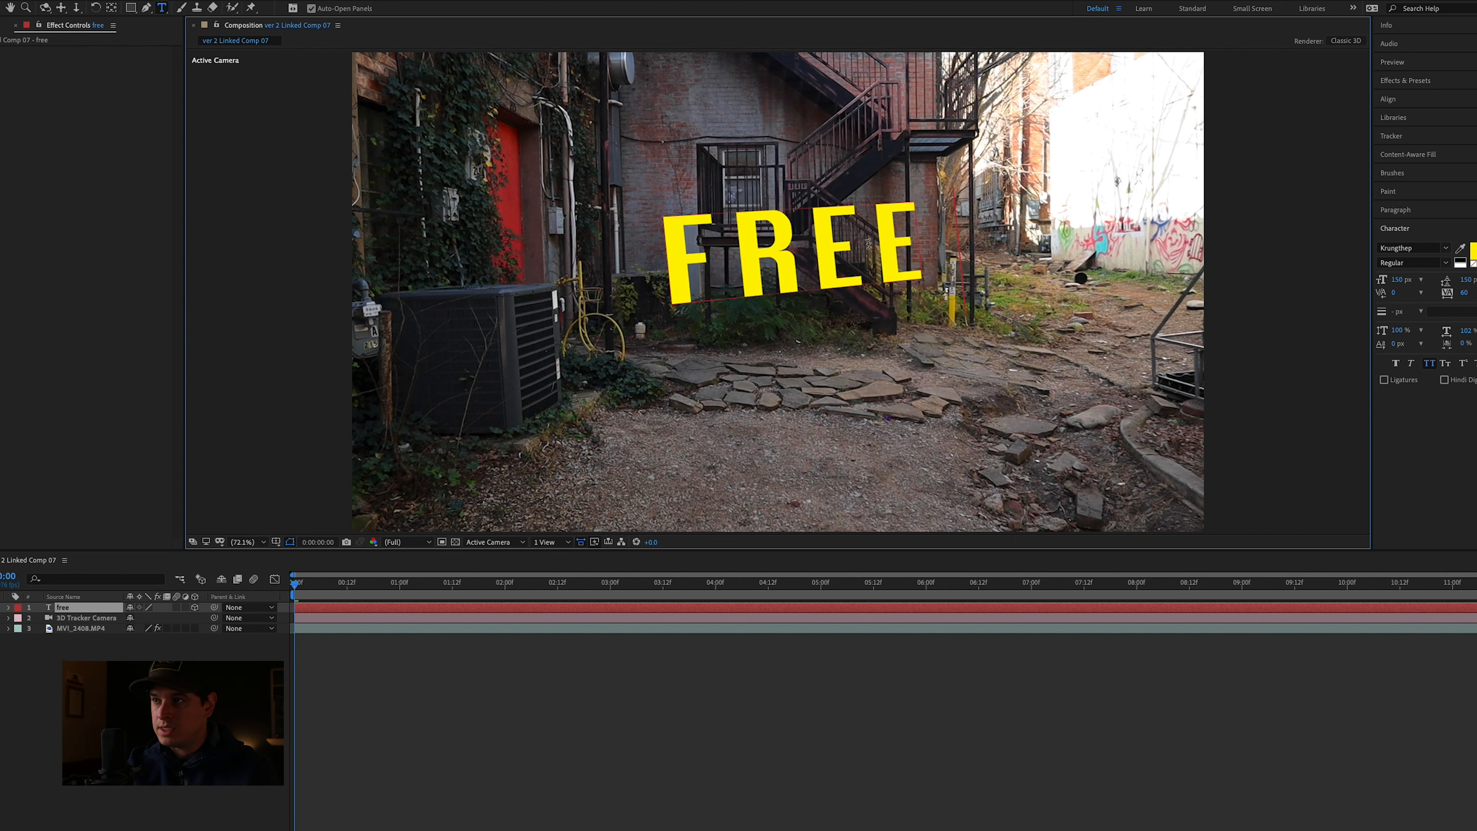
Step: Edit the wall text to read FREE CANDY INSIDE on three lines and preview it
{"action": "type", "text": "candy inside"}
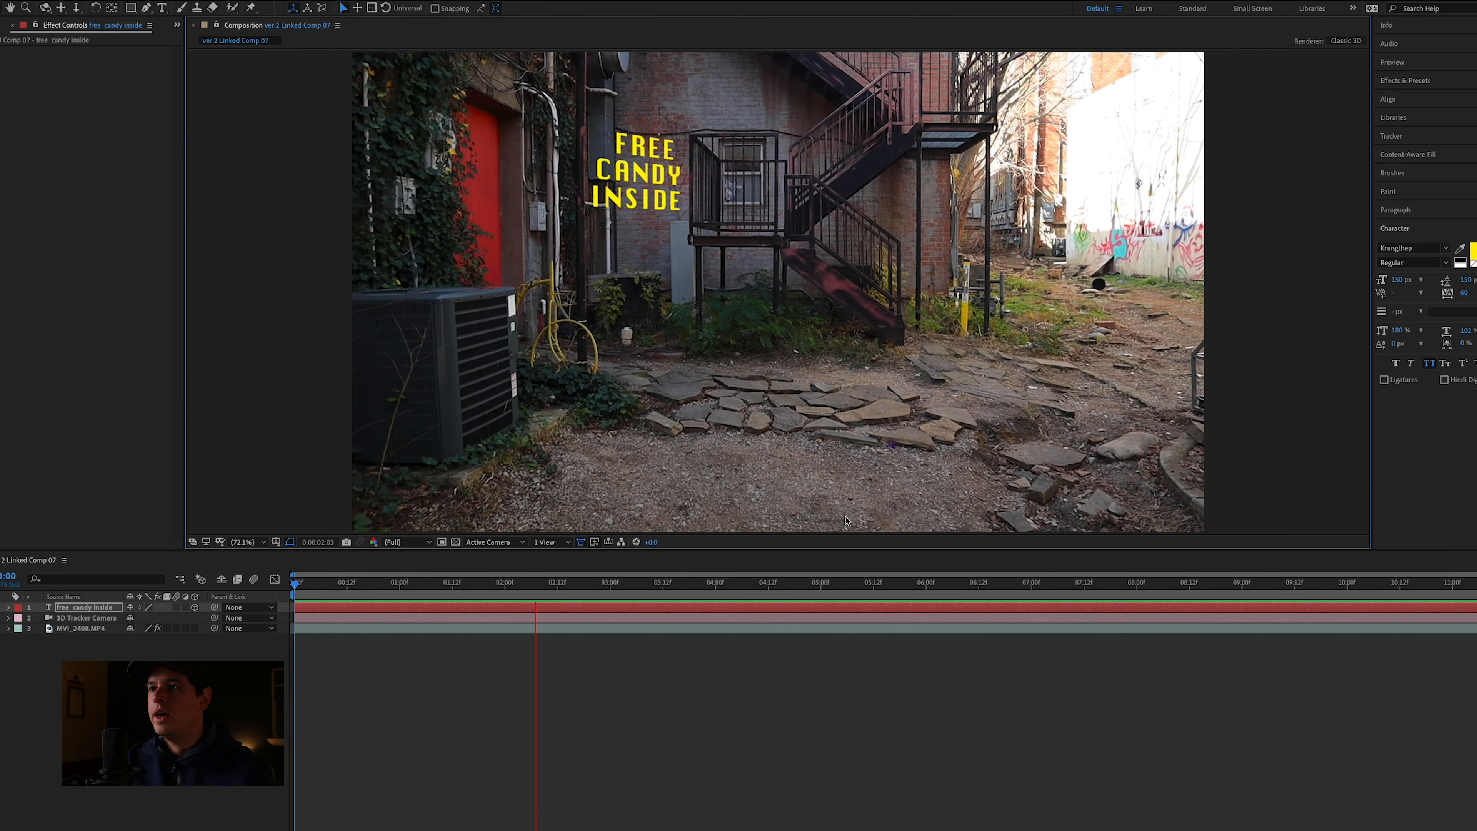
{"action": "left_click", "coordinate": [610, 583]}
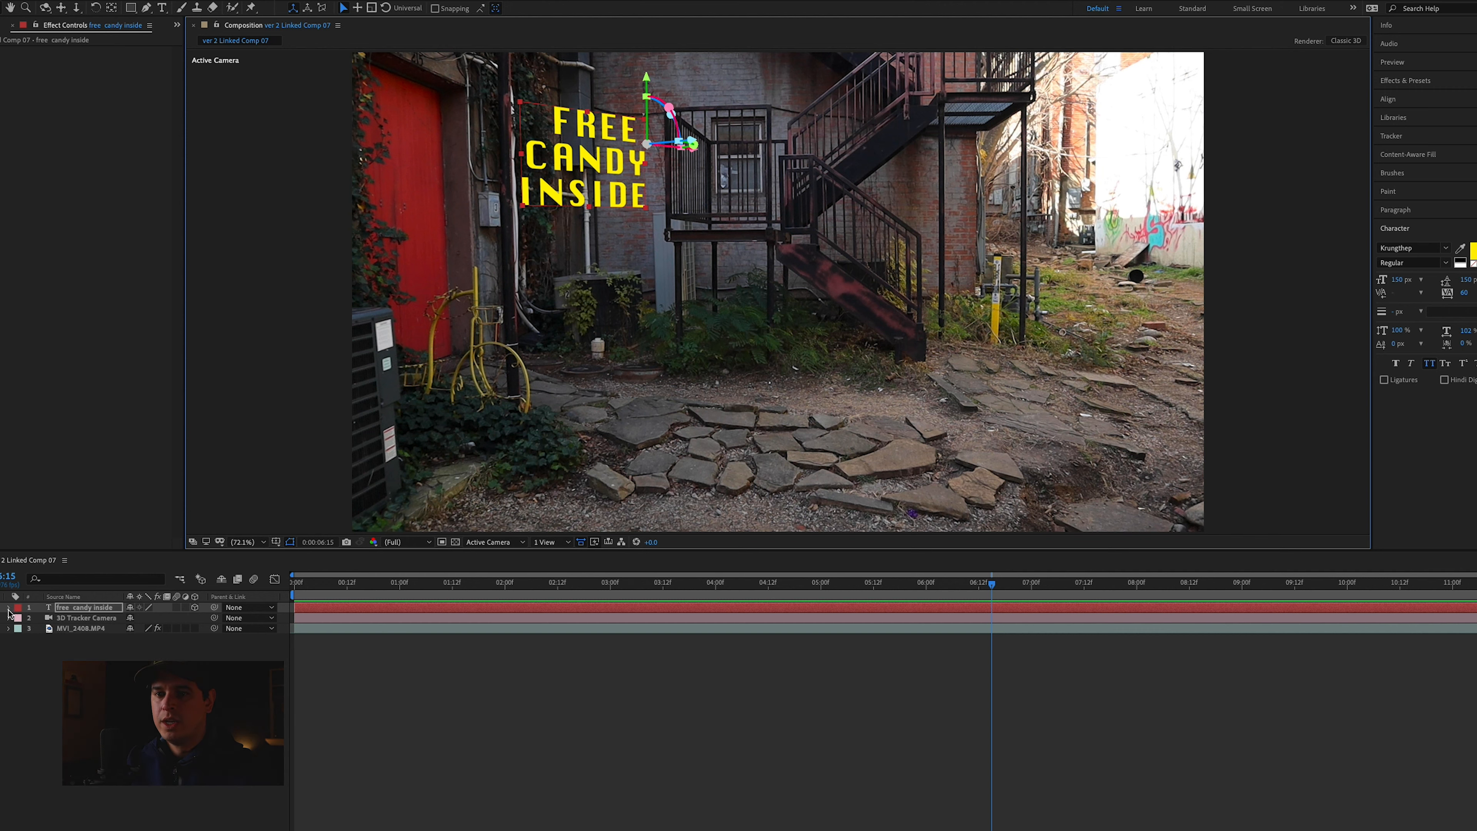
Step: Add a Character Offset animator with Opacity at 0% to the text and expand Range Selector 1
{"action": "left_click", "coordinate": [8, 607]}
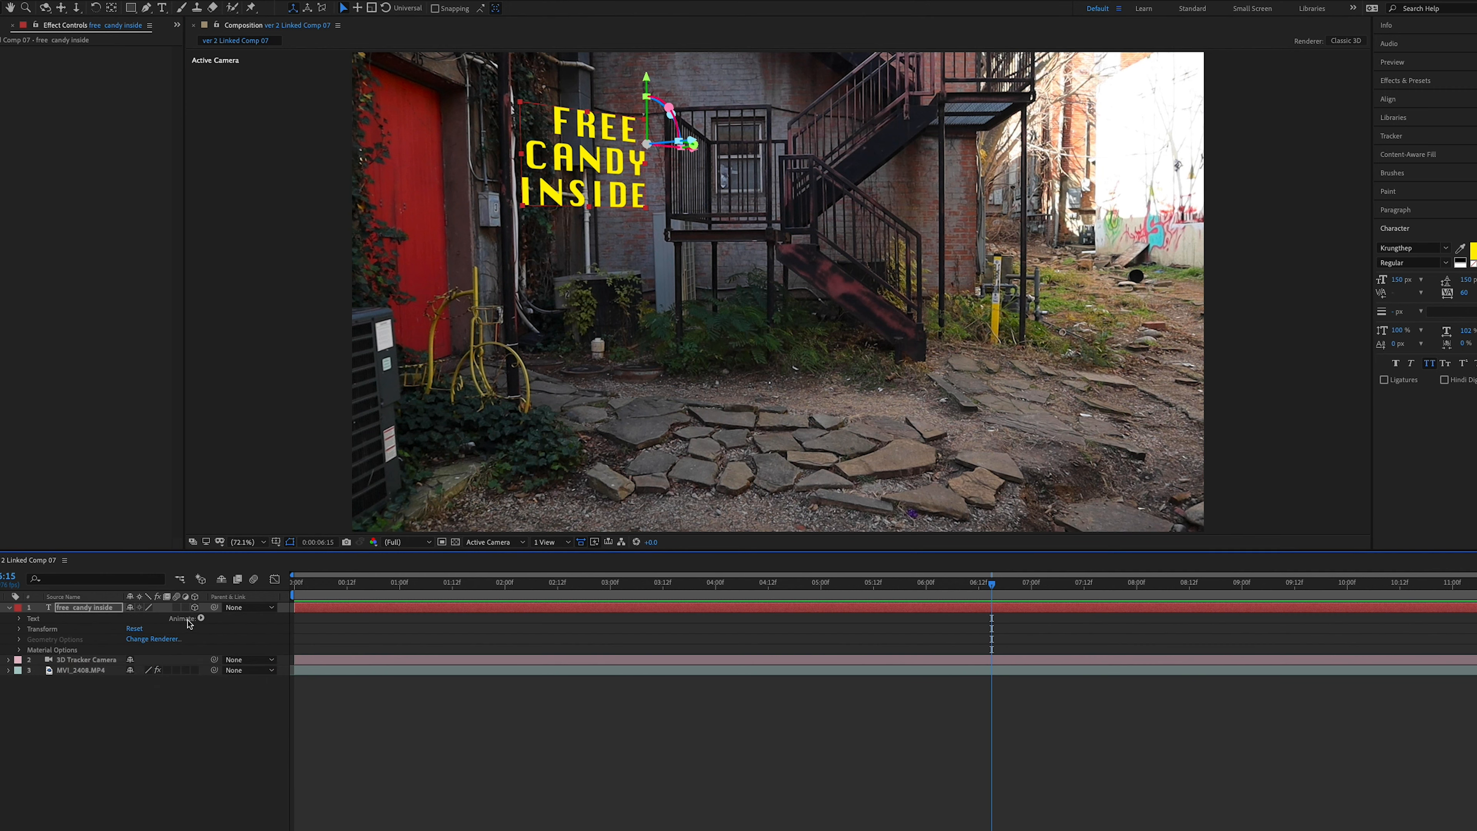
{"action": "left_click", "coordinate": [198, 619]}
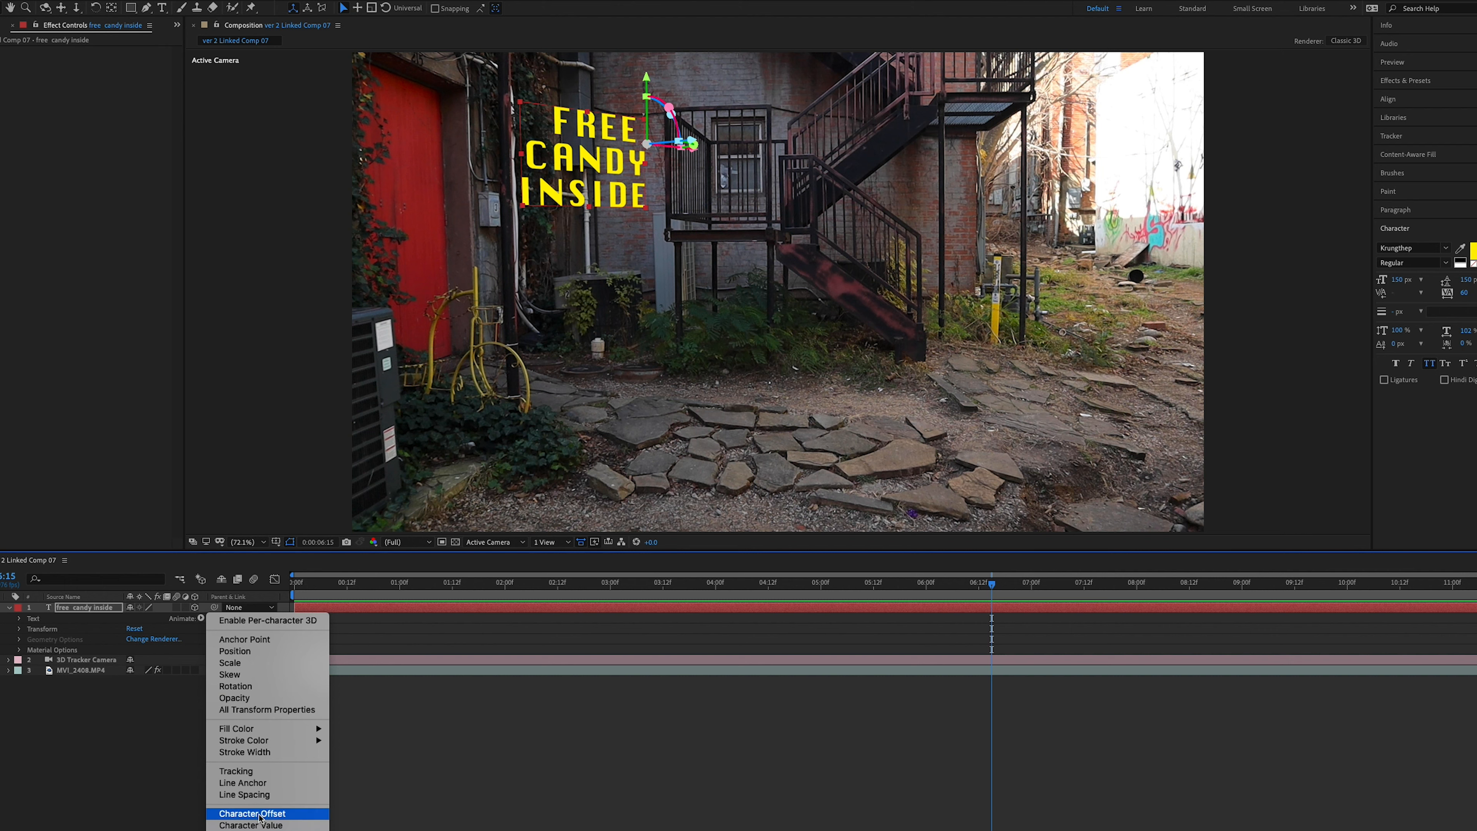
{"action": "left_click", "coordinate": [255, 813]}
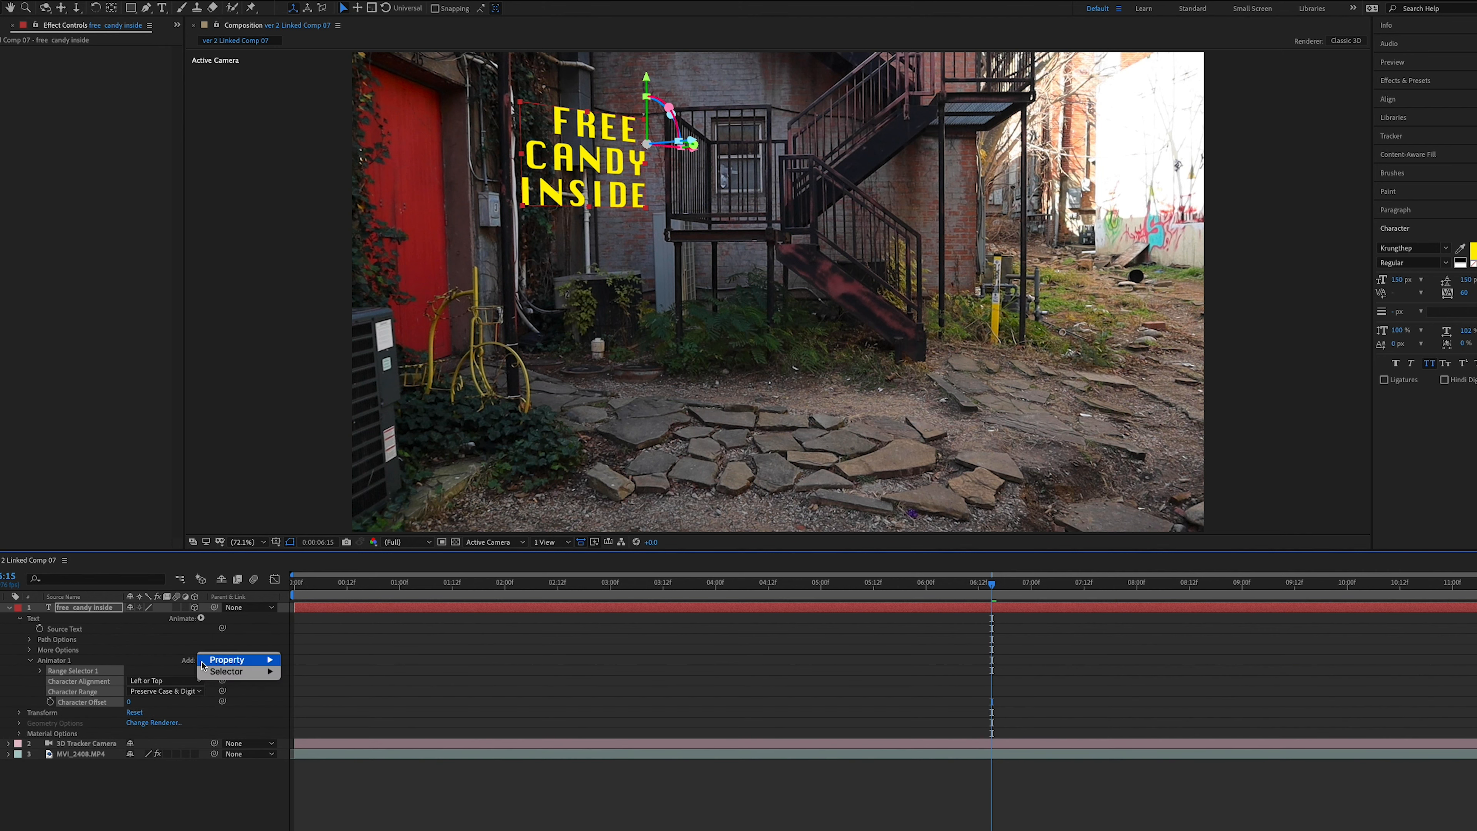
{"action": "left_click", "coordinate": [227, 660]}
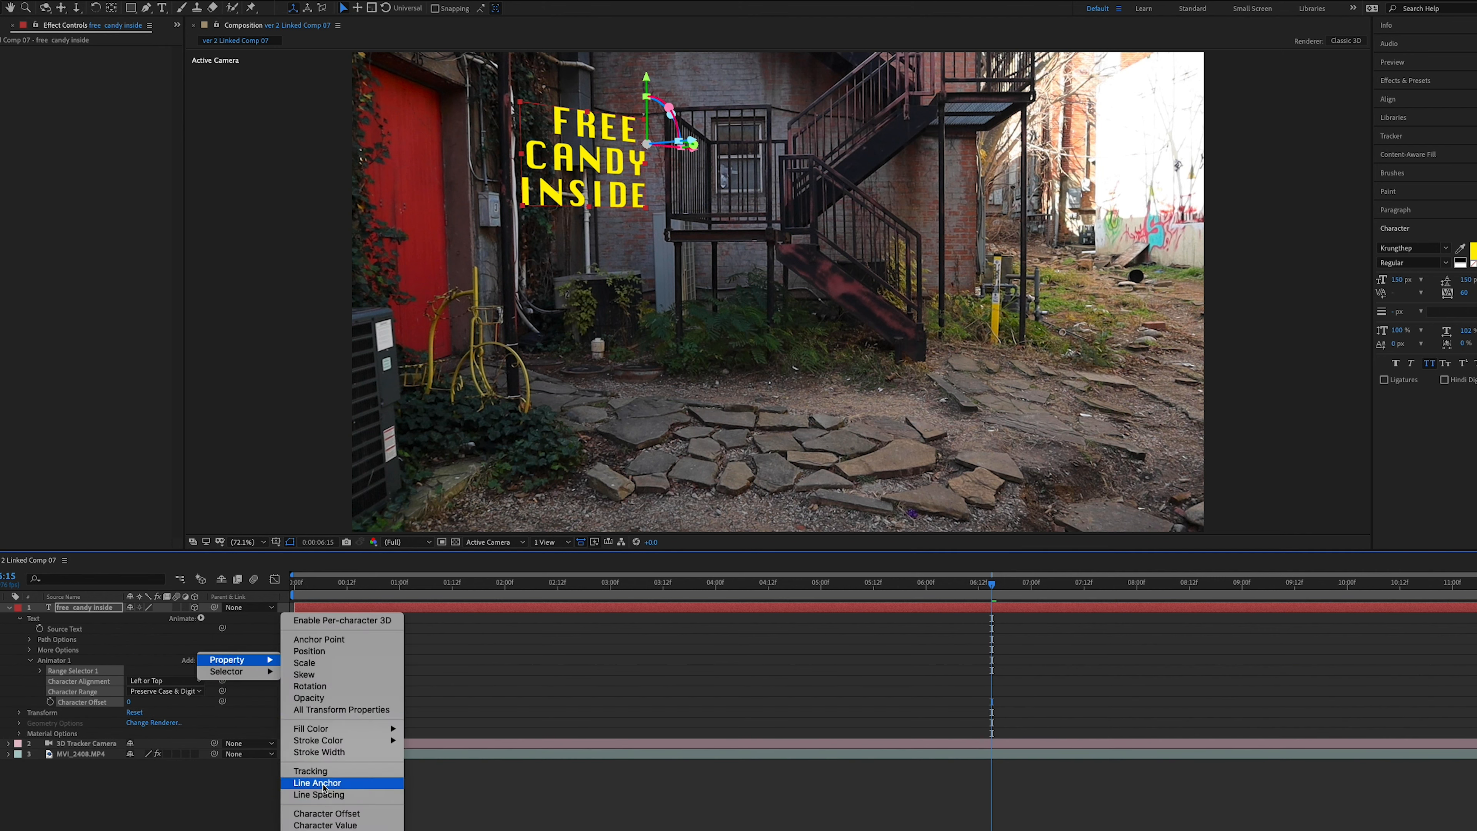
{"action": "left_click", "coordinate": [308, 697]}
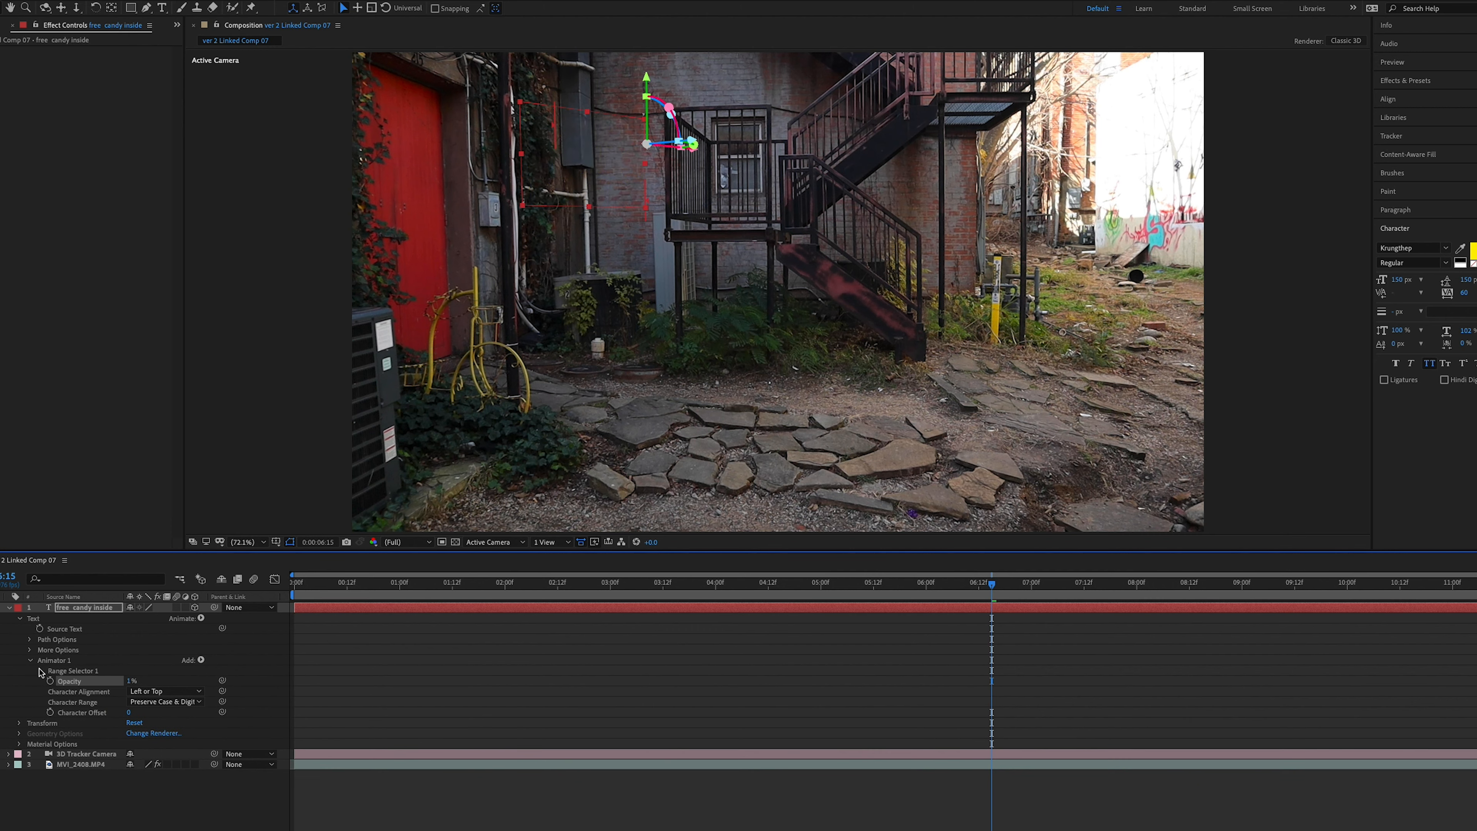
{"action": "left_click", "coordinate": [22, 670]}
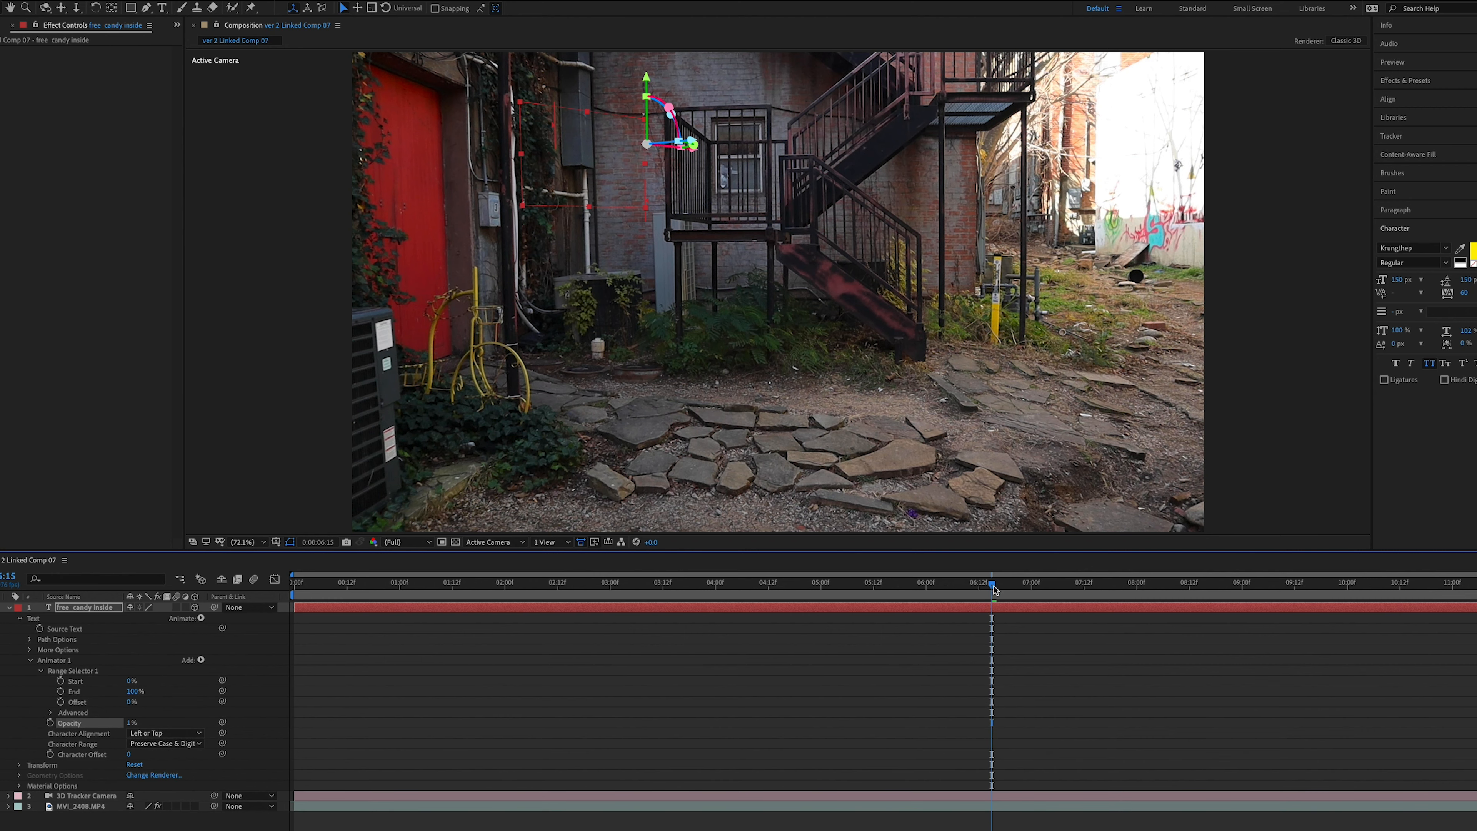
{"action": "left_click", "coordinate": [507, 582]}
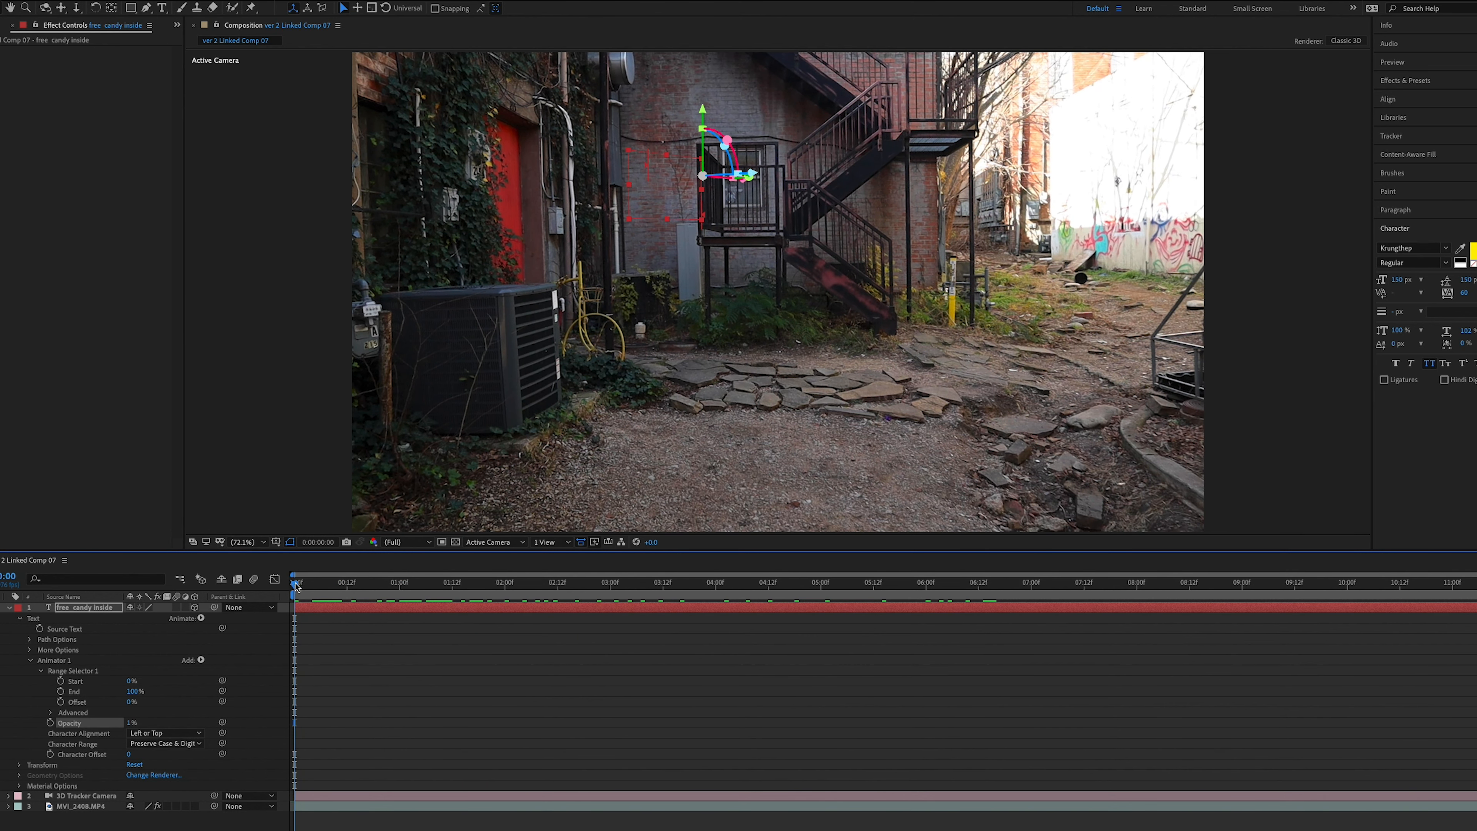
Step: Keyframe the range Start from 0% at 0:15 to 100% at 1:11 so the letters reveal
{"action": "left_click", "coordinate": [357, 582]}
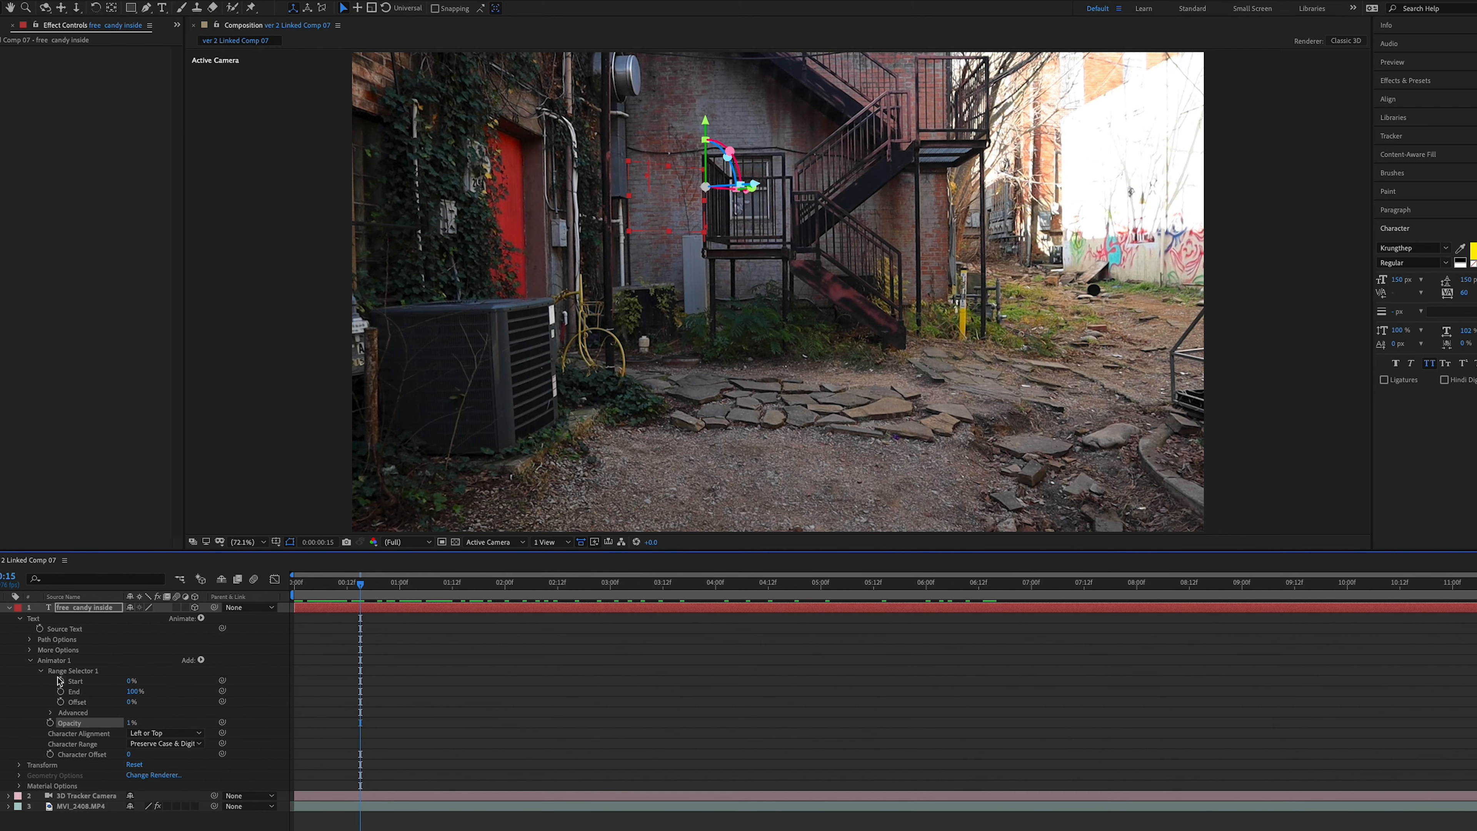
{"action": "left_click", "coordinate": [377, 582]}
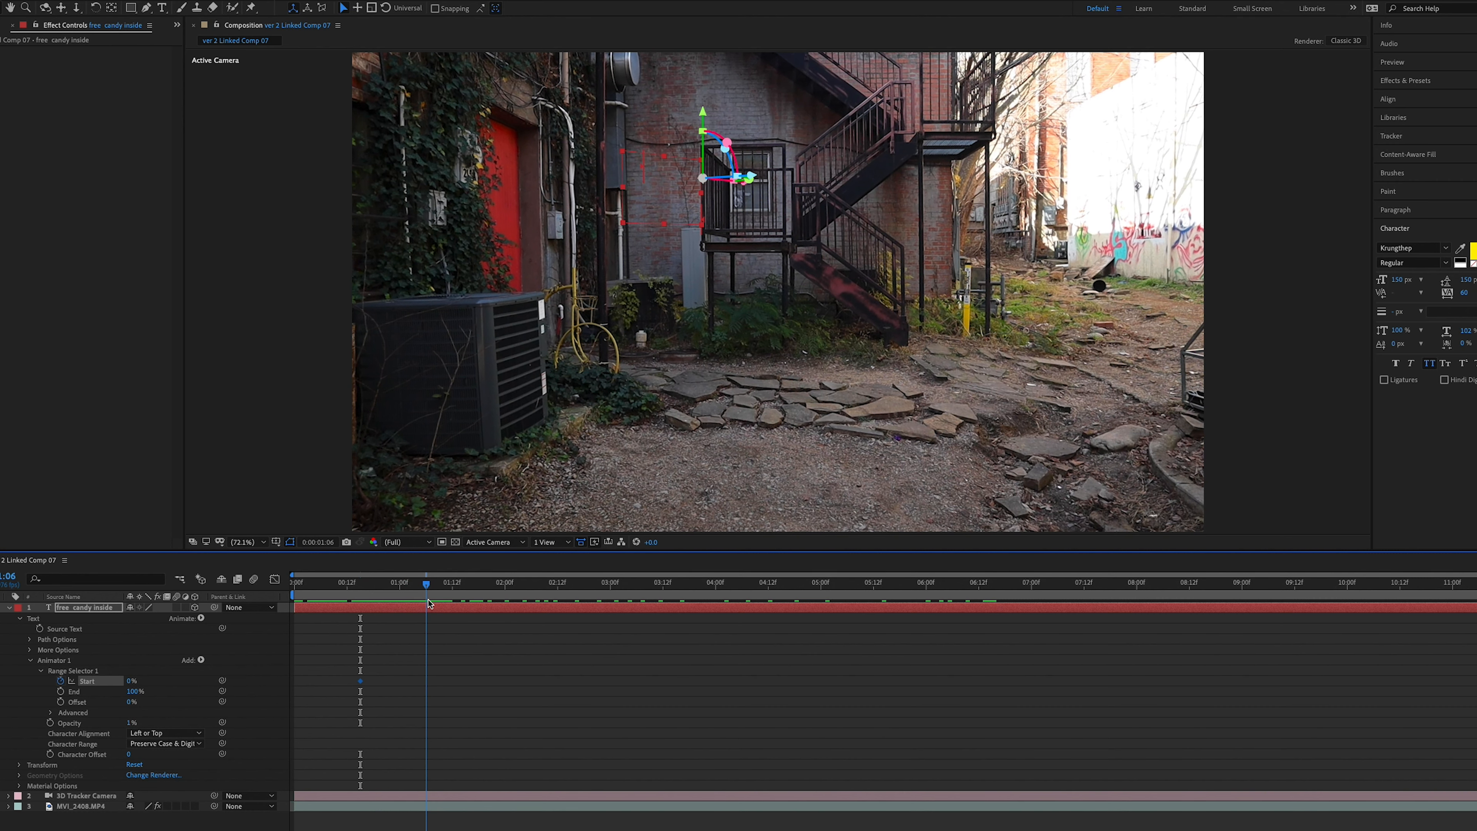
{"action": "left_click", "coordinate": [450, 583]}
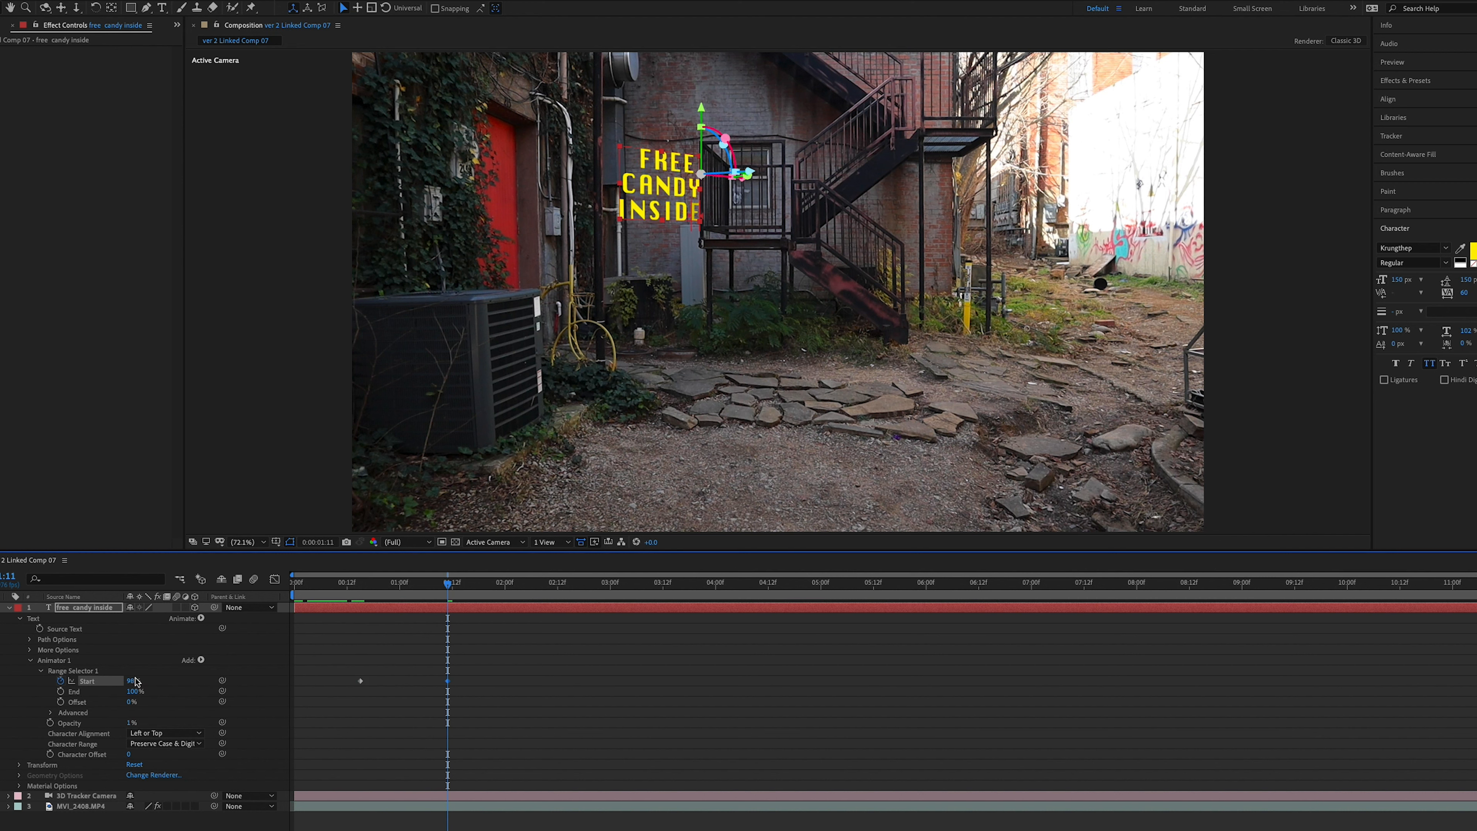
{"action": "double_click", "coordinate": [134, 680]}
{"action": "type", "text": "100"}
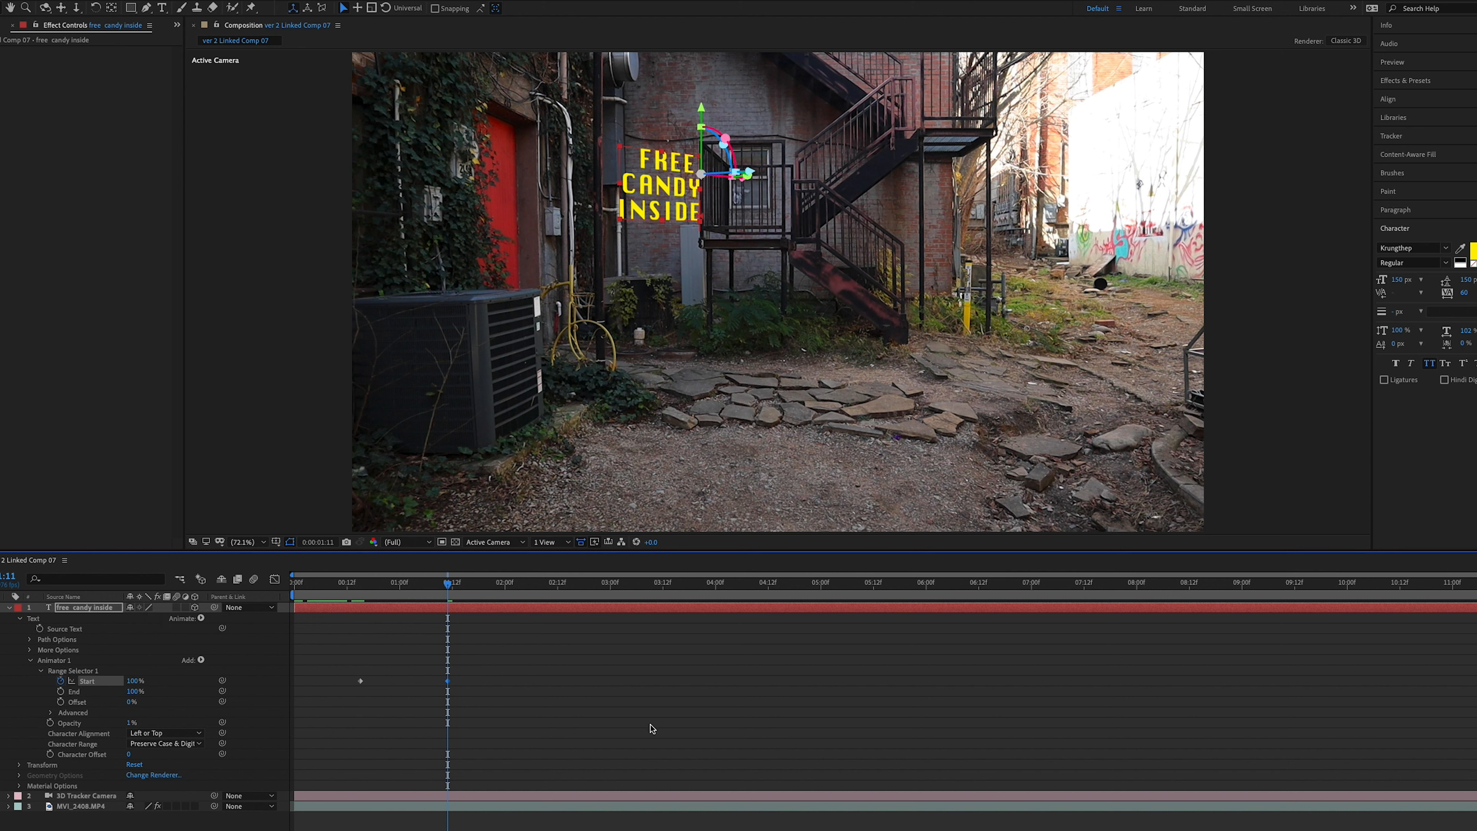
{"action": "mouse_move", "coordinate": [461, 597]}
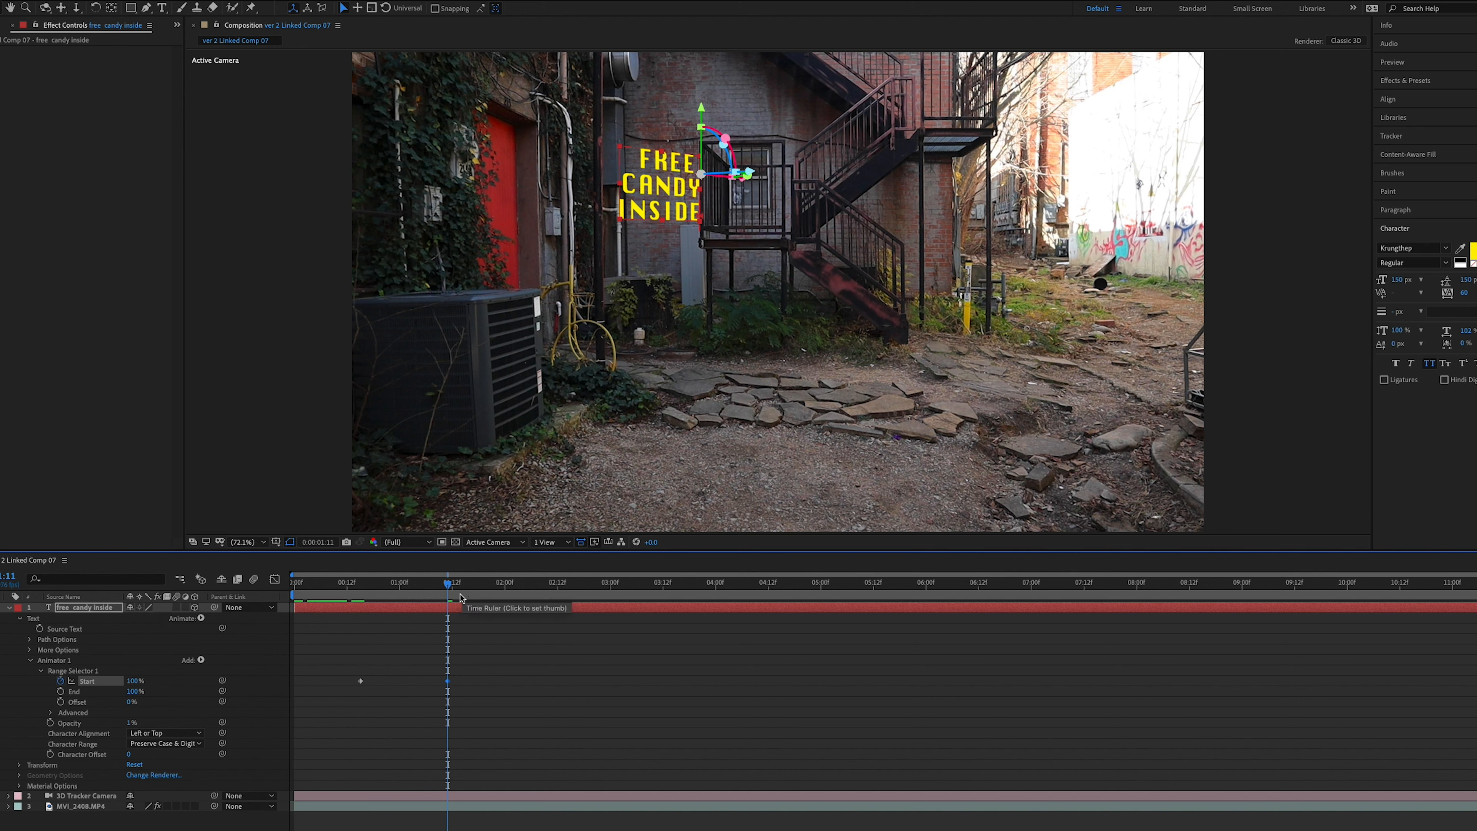
{"action": "mouse_move", "coordinate": [450, 584]}
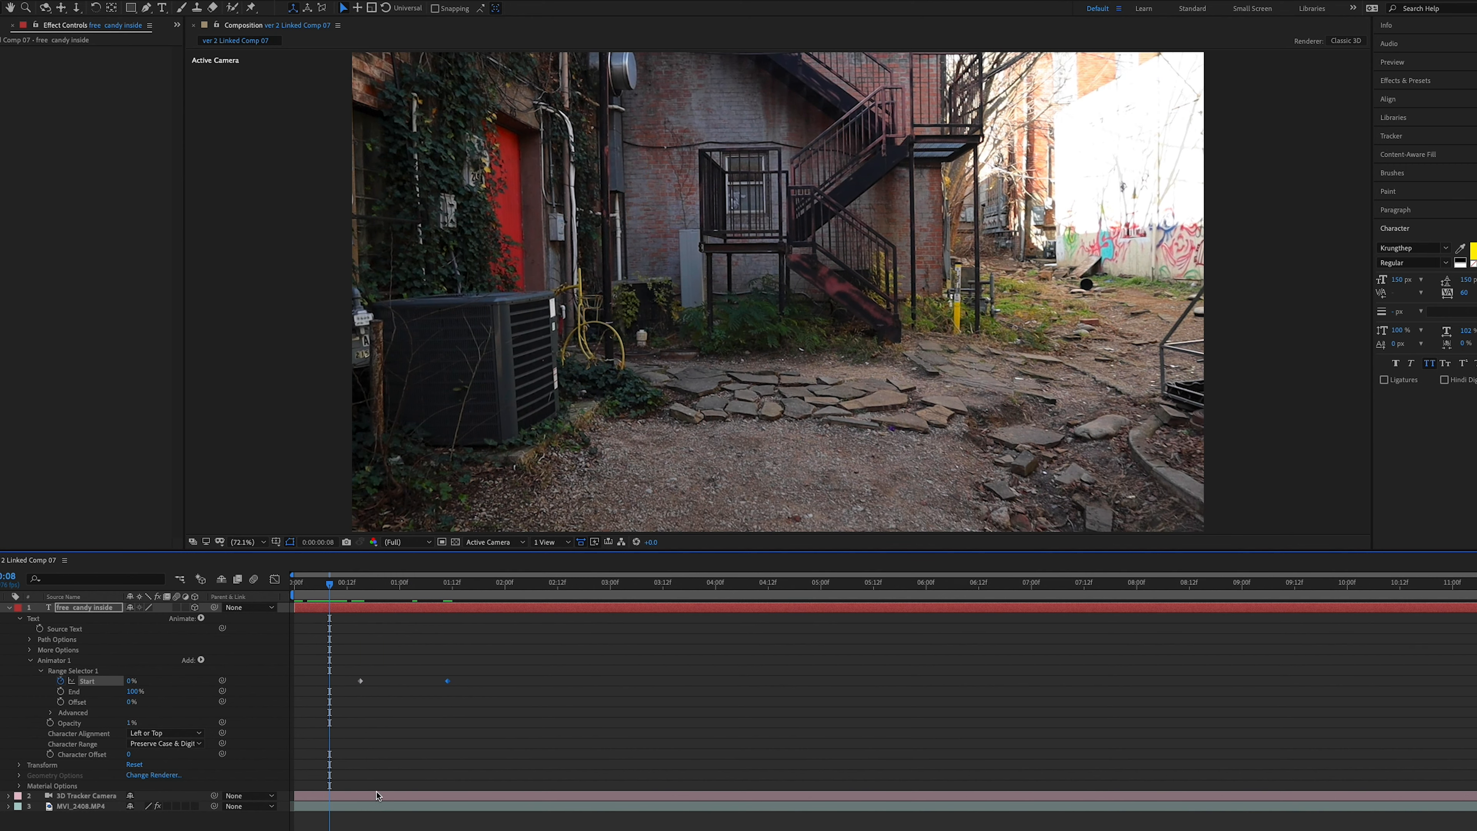
{"action": "left_click", "coordinate": [532, 582]}
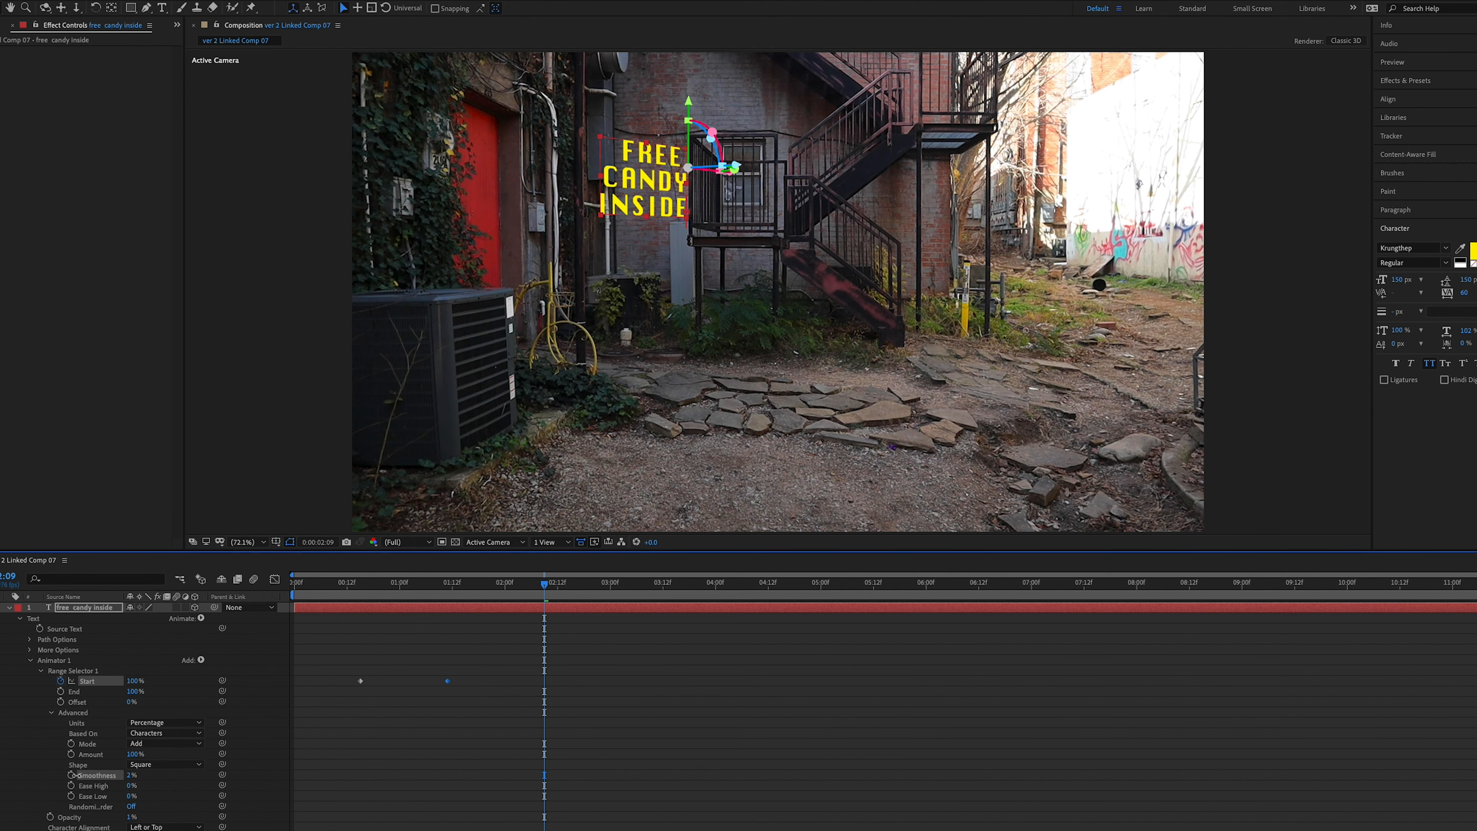
Step: Set Range Selector 1 Smoothness to 0% for a typewriter-style letter pop
{"action": "left_click", "coordinate": [356, 583]}
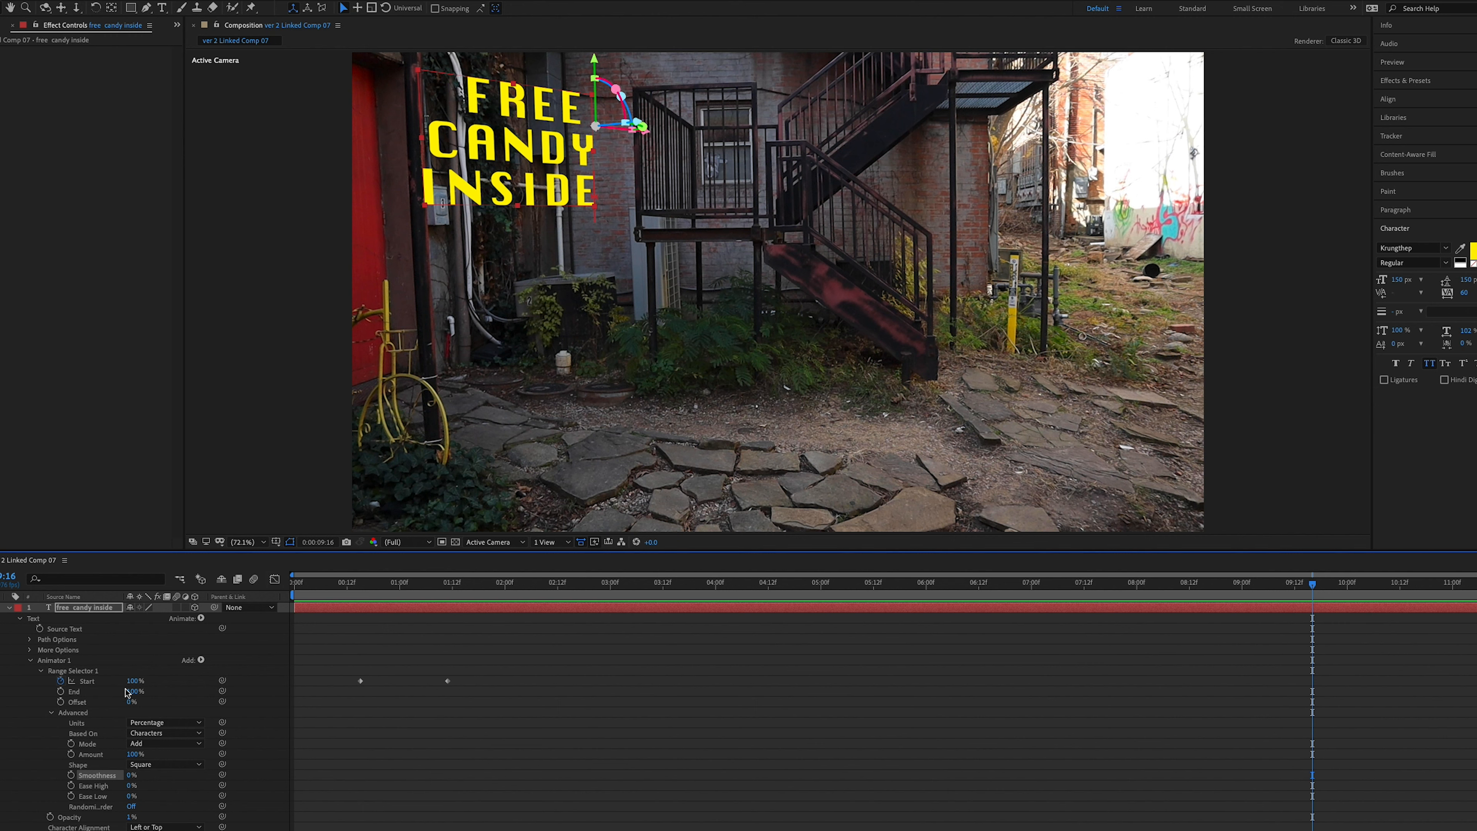
Step: Keyframe the range End from 100% to 0% near the clip's end so the text clears away
{"action": "left_click", "coordinate": [58, 691]}
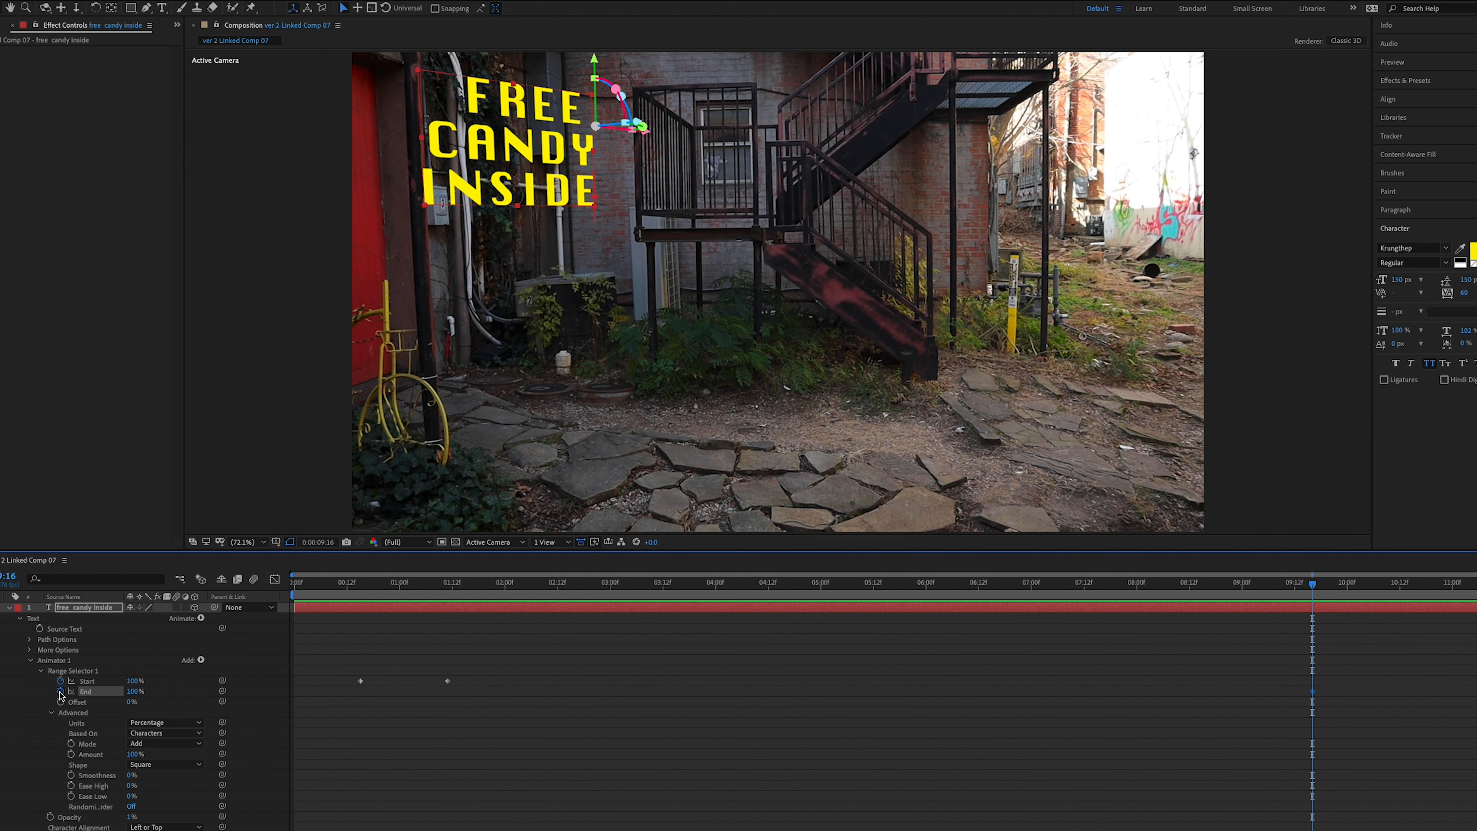
{"action": "mouse_move", "coordinate": [1264, 709]}
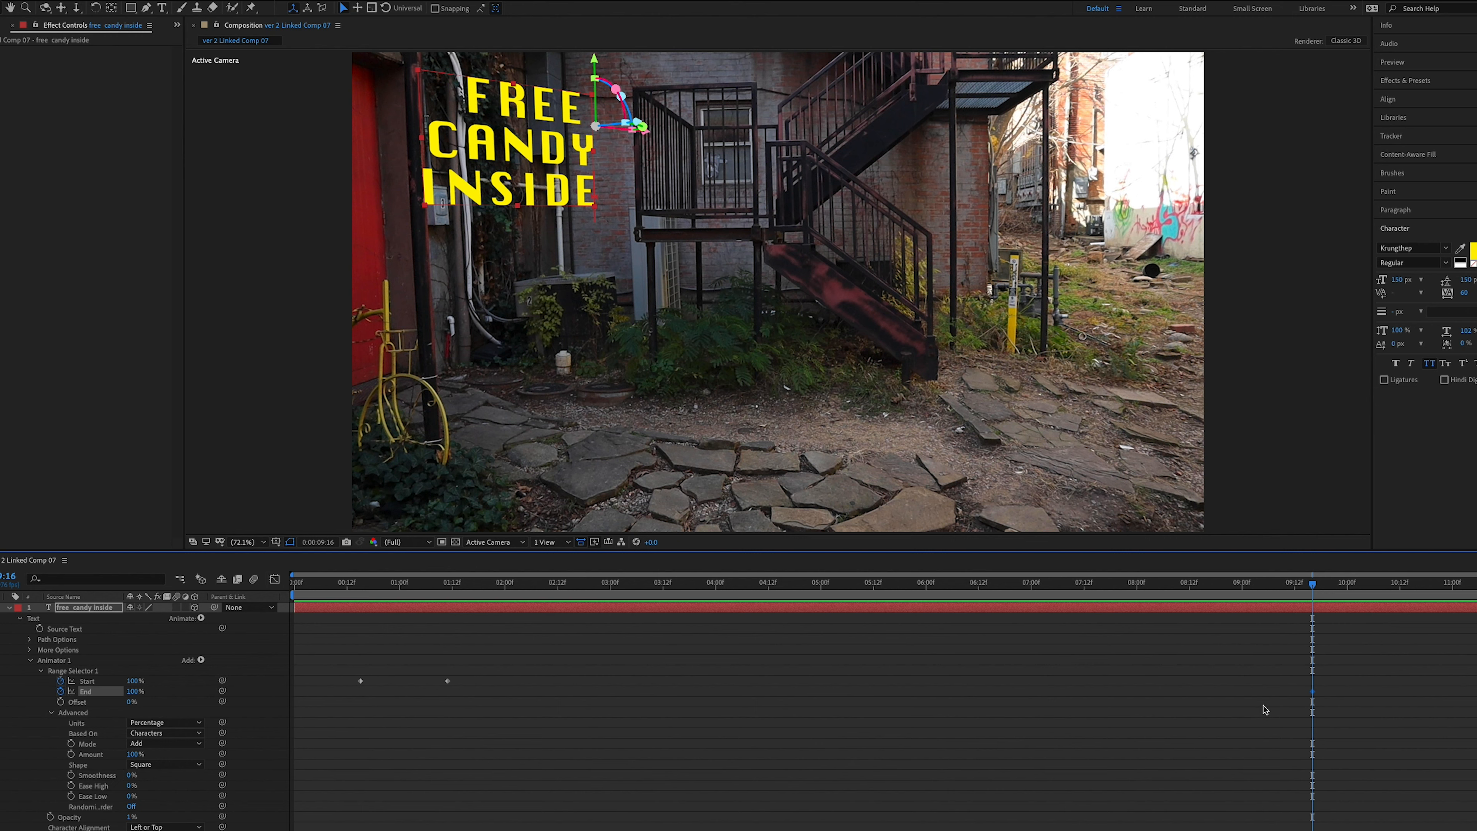
{"action": "left_click", "coordinate": [1398, 584]}
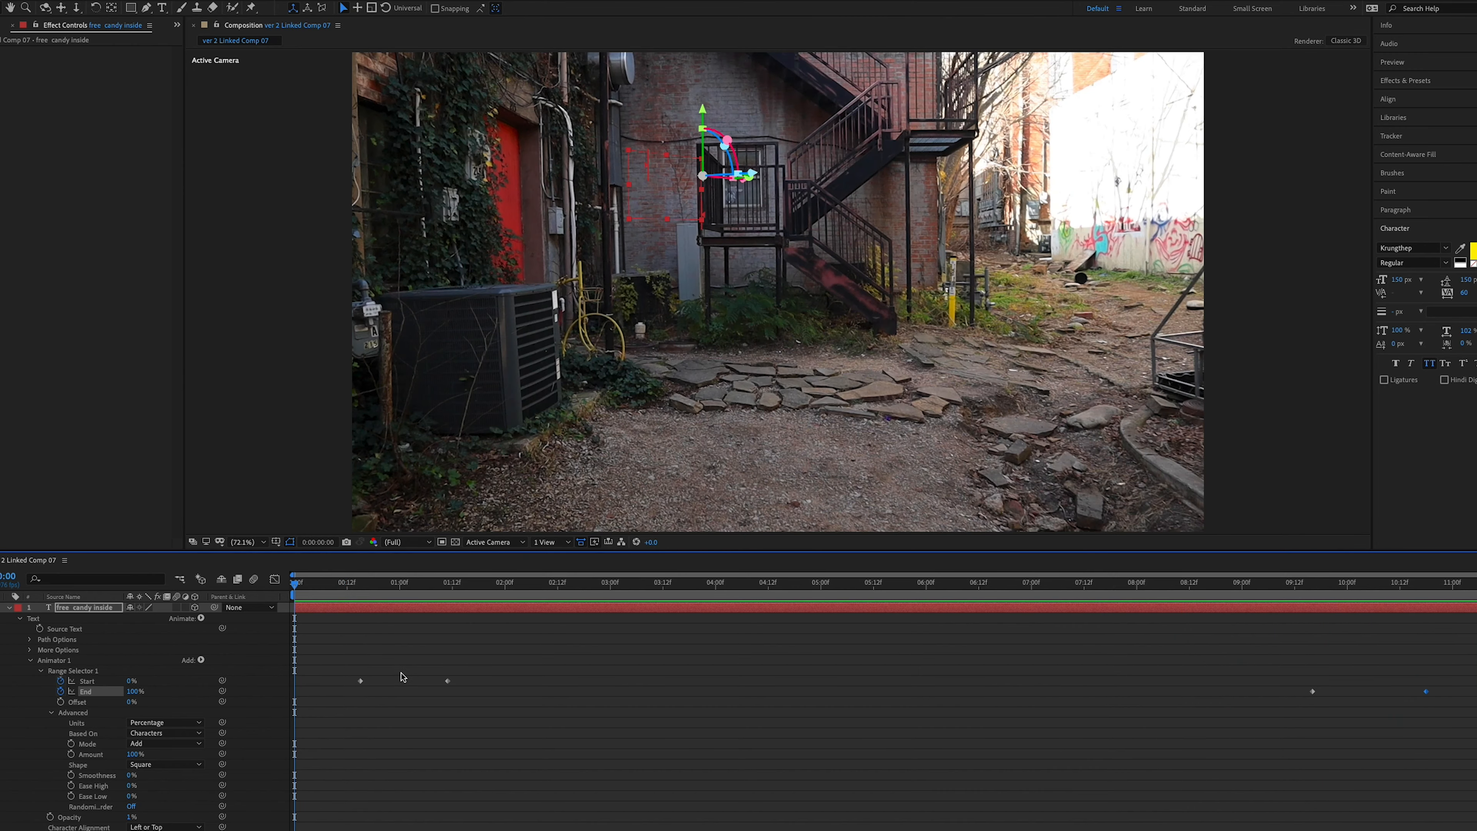
{"action": "mouse_move", "coordinate": [176, 613]}
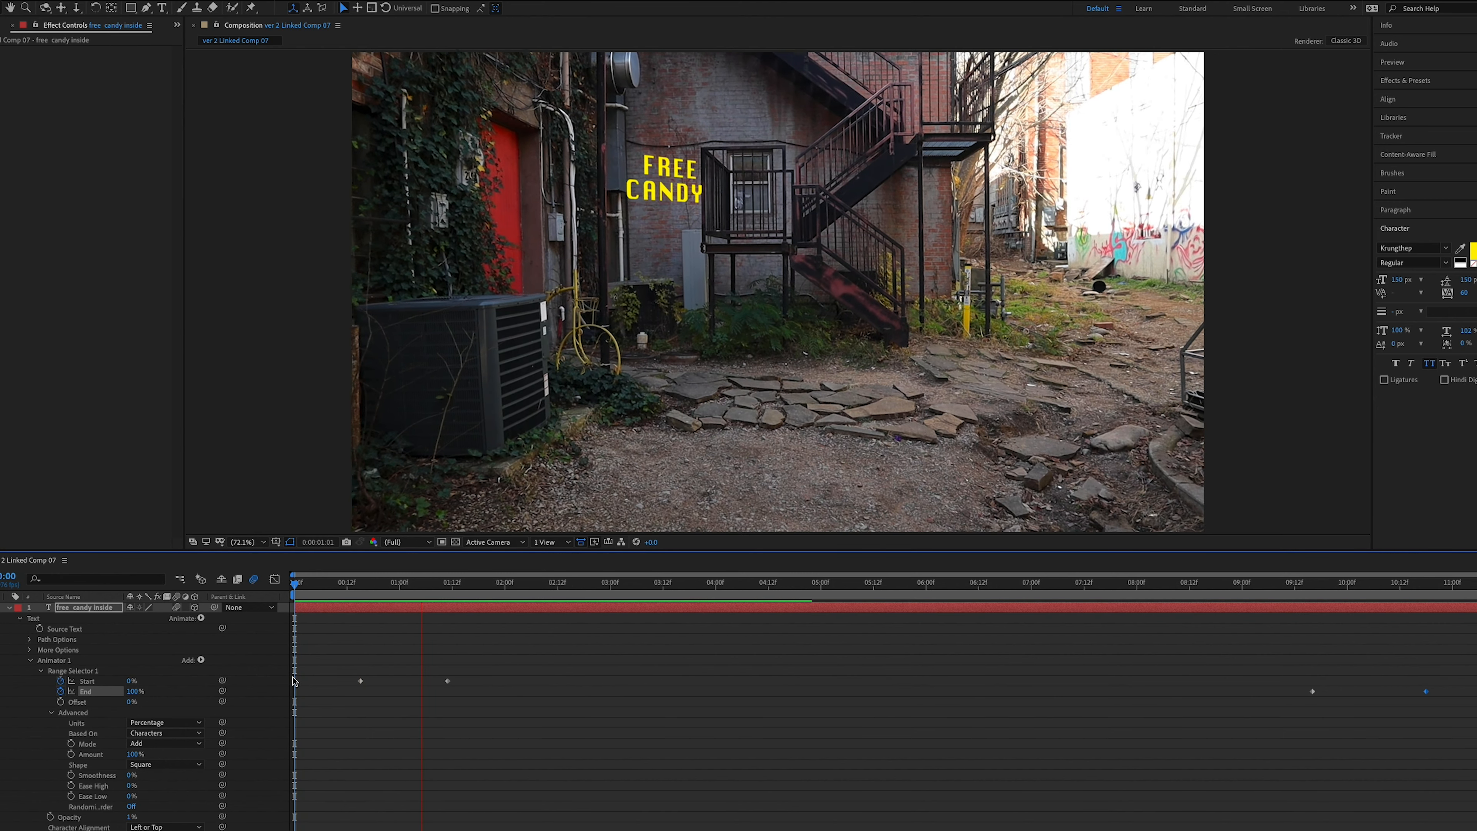
{"action": "left_click", "coordinate": [1110, 581]}
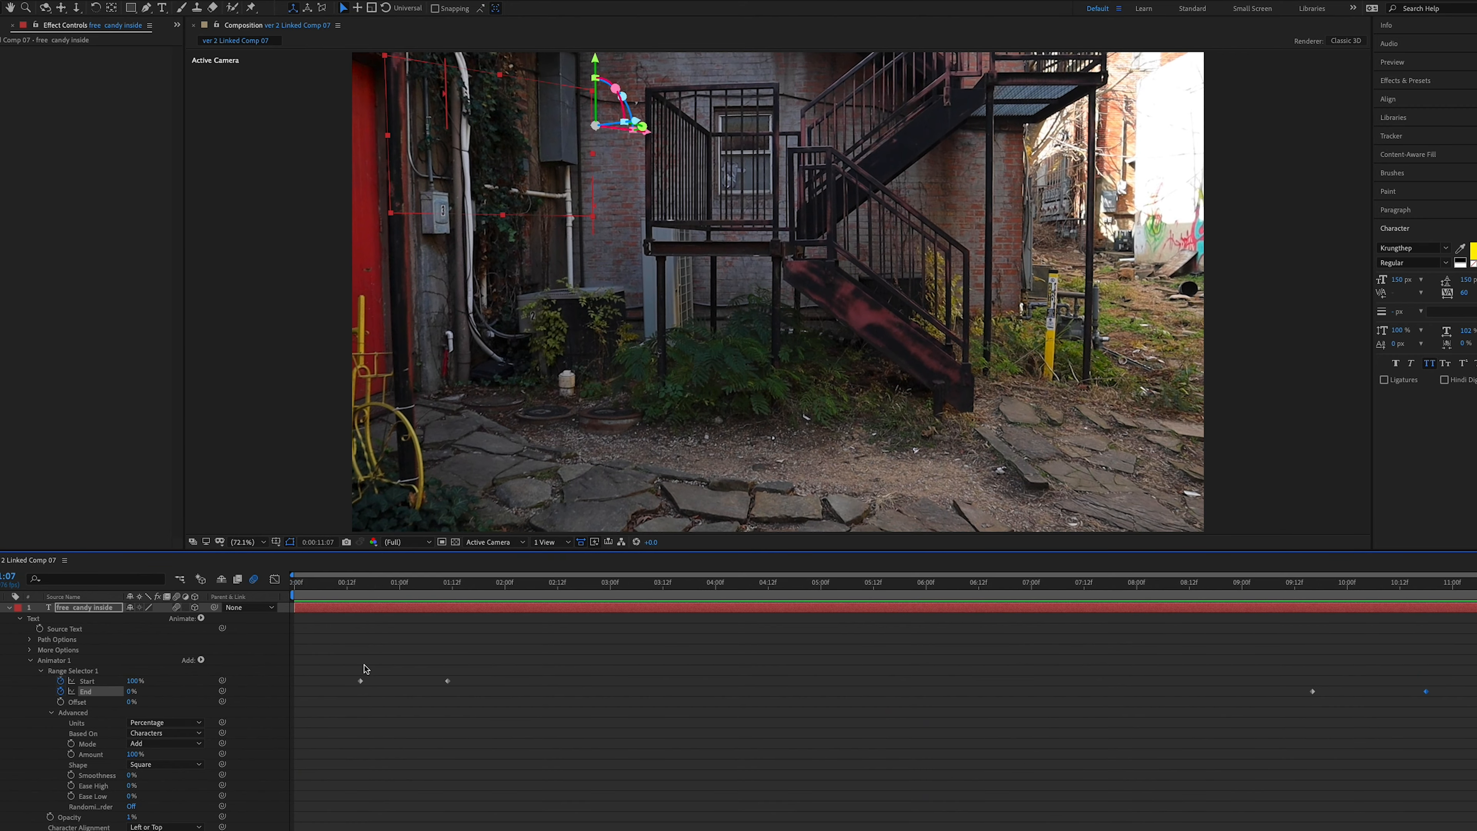
Step: Reveal the animated Start and End keyframes and apply Easy Ease to all of them
{"action": "left_click", "coordinate": [8, 618]}
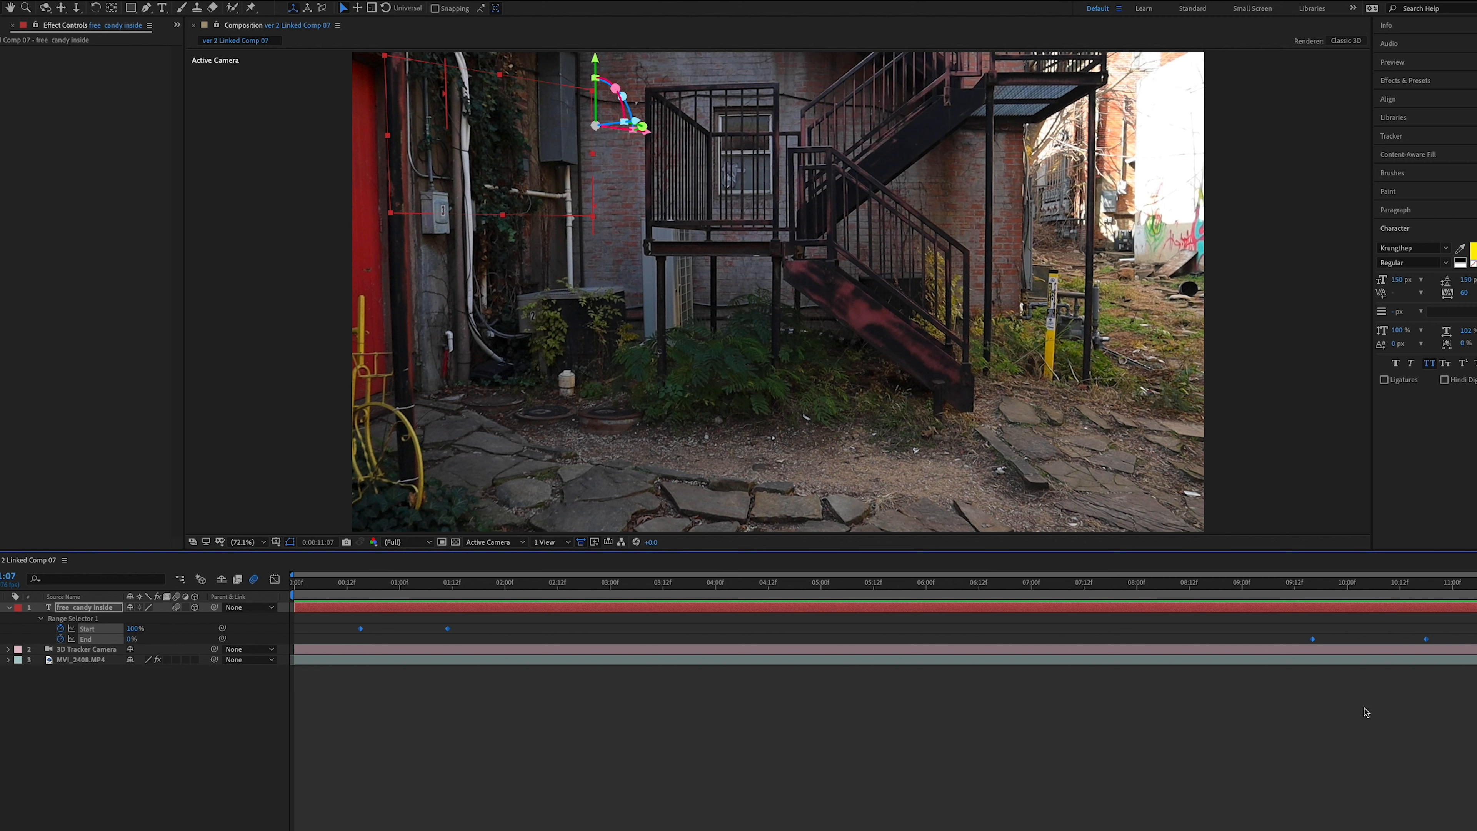
{"action": "mouse_move", "coordinate": [1363, 711]}
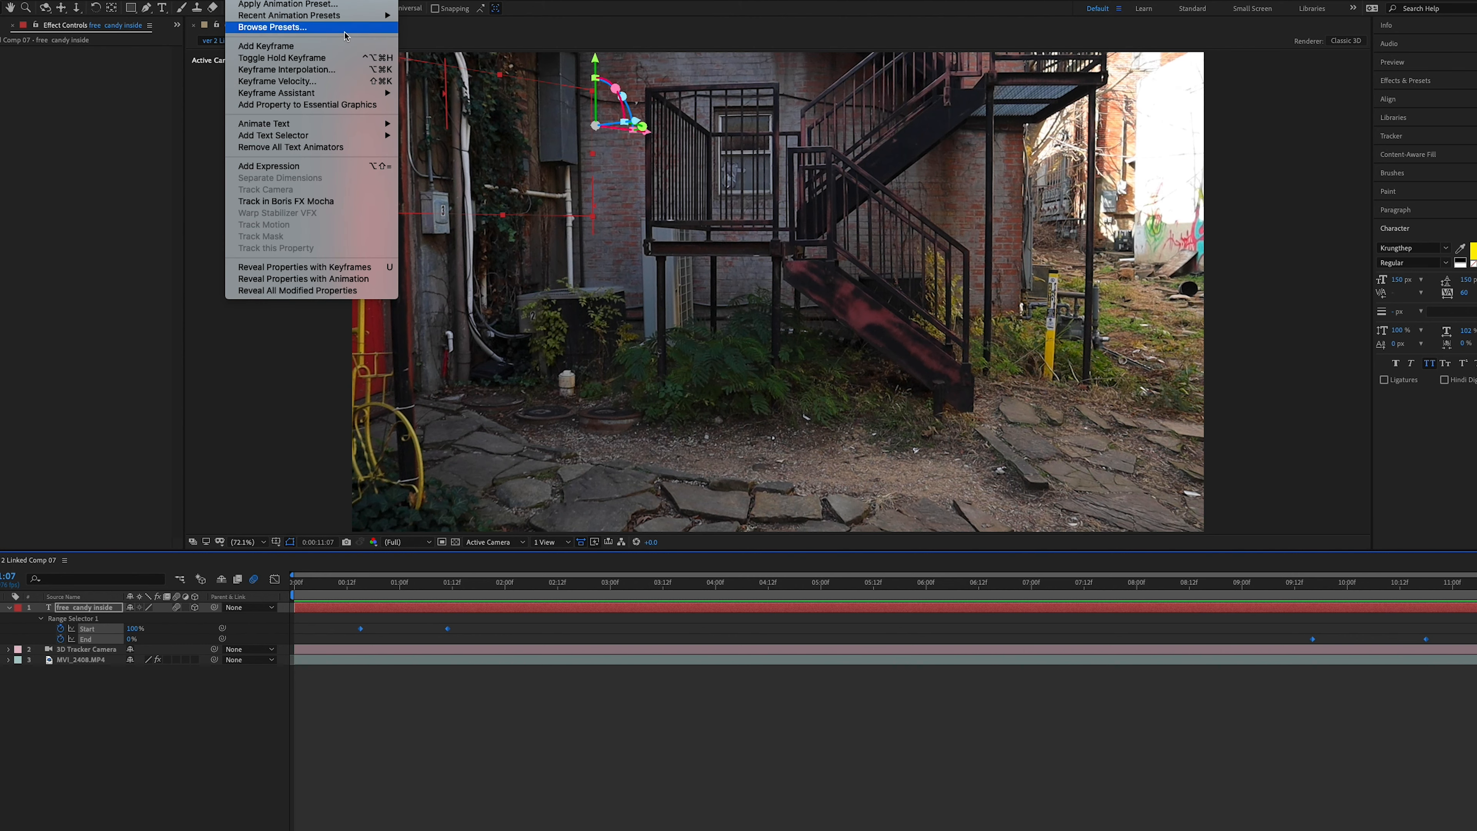
{"action": "mouse_move", "coordinate": [276, 92]}
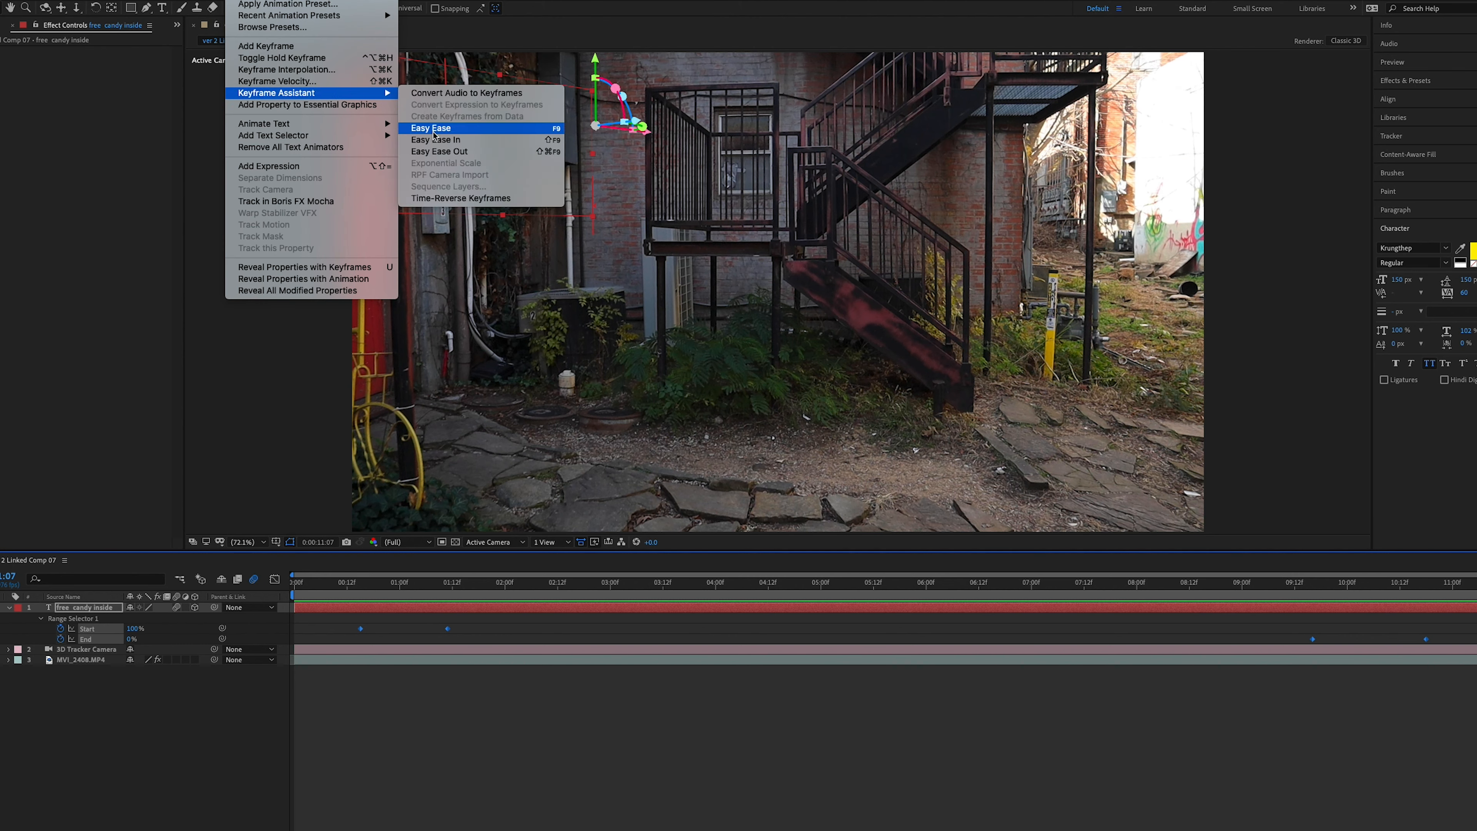
{"action": "mouse_move", "coordinate": [434, 134]}
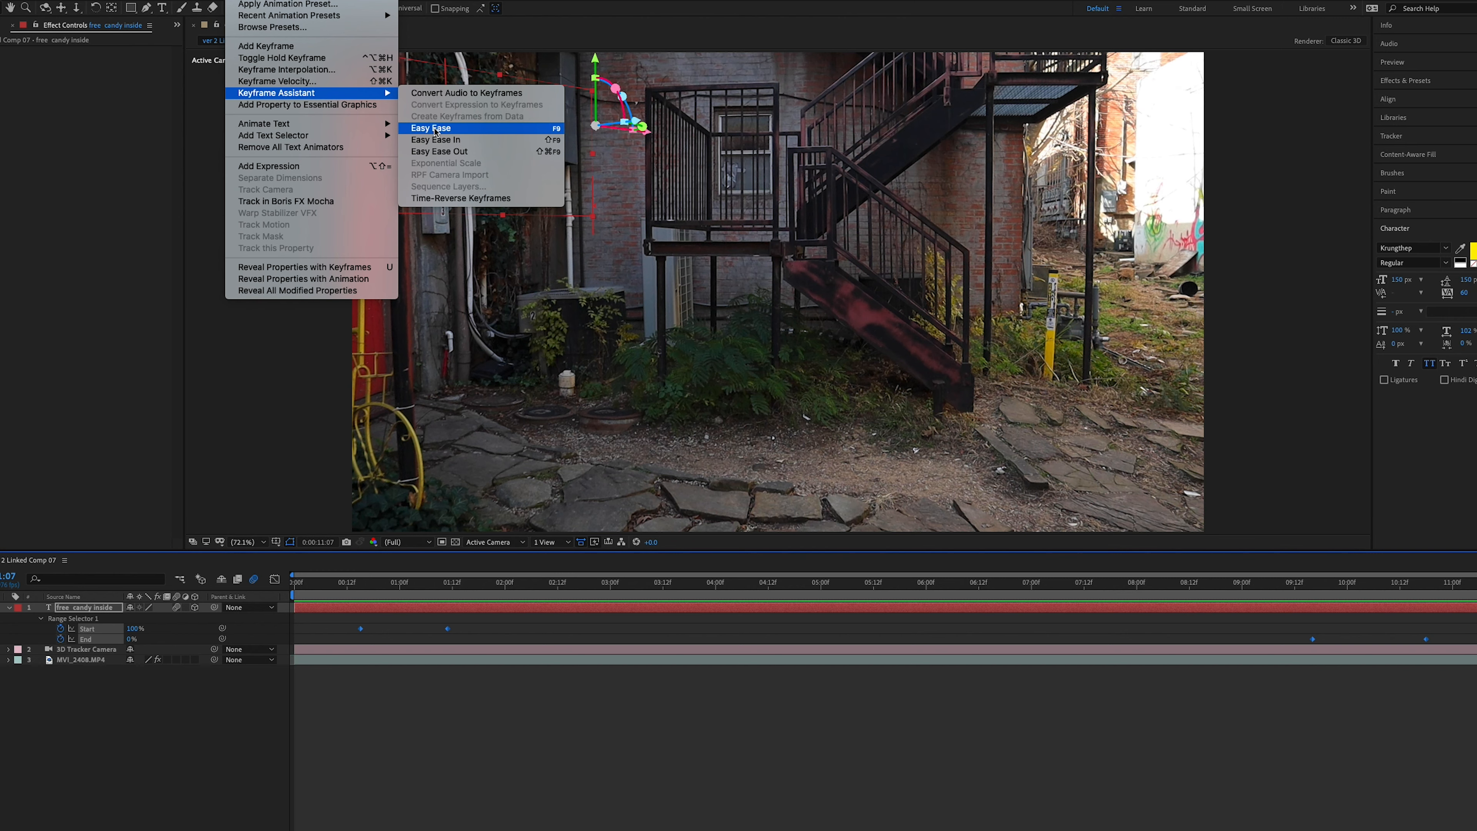
{"action": "left_click", "coordinate": [431, 127]}
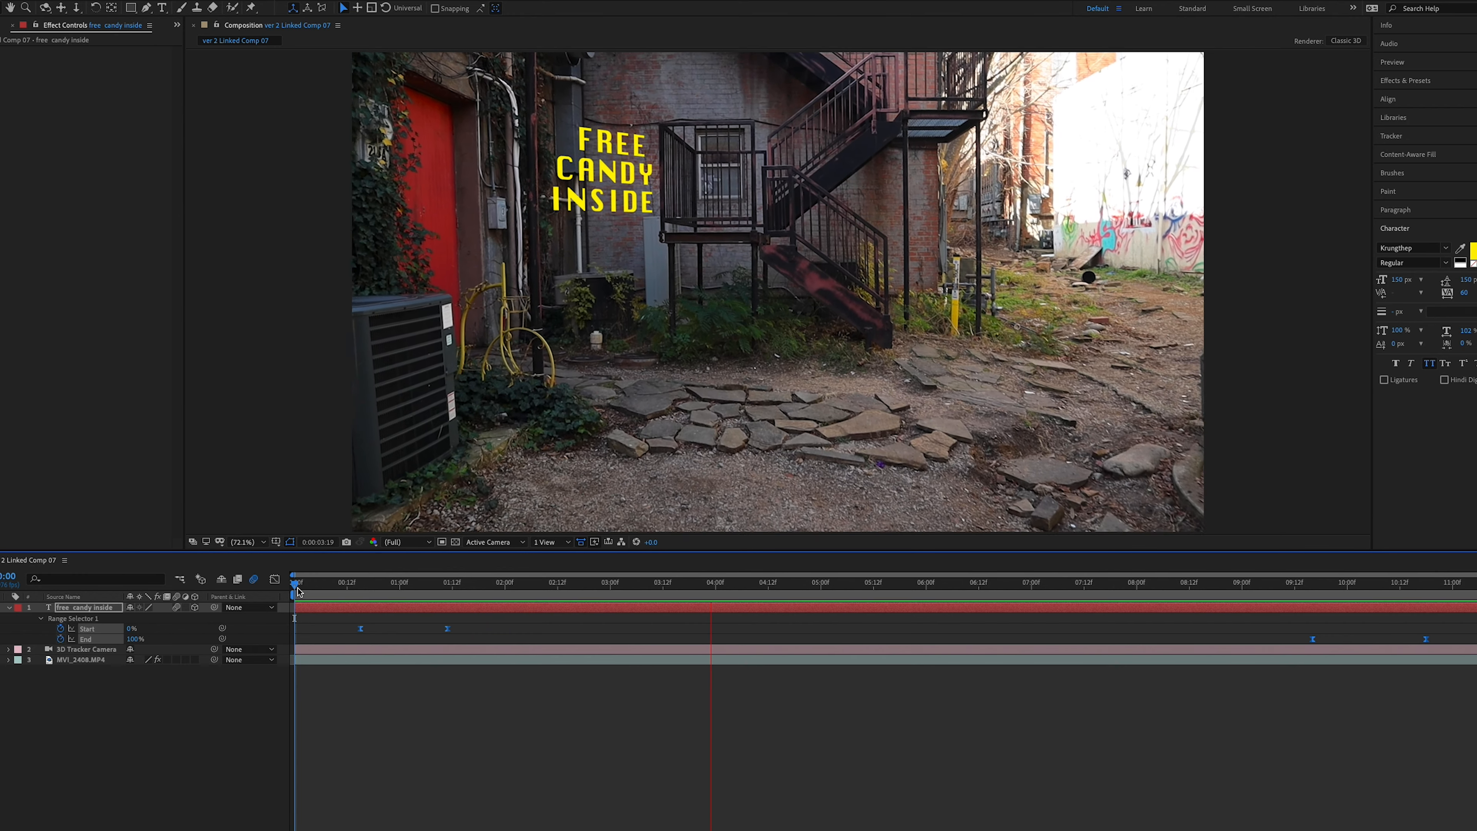
Step: Search Effects & Presets for 'dev' to find the Dust Devil text preset for the layer
{"action": "left_click", "coordinate": [927, 582]}
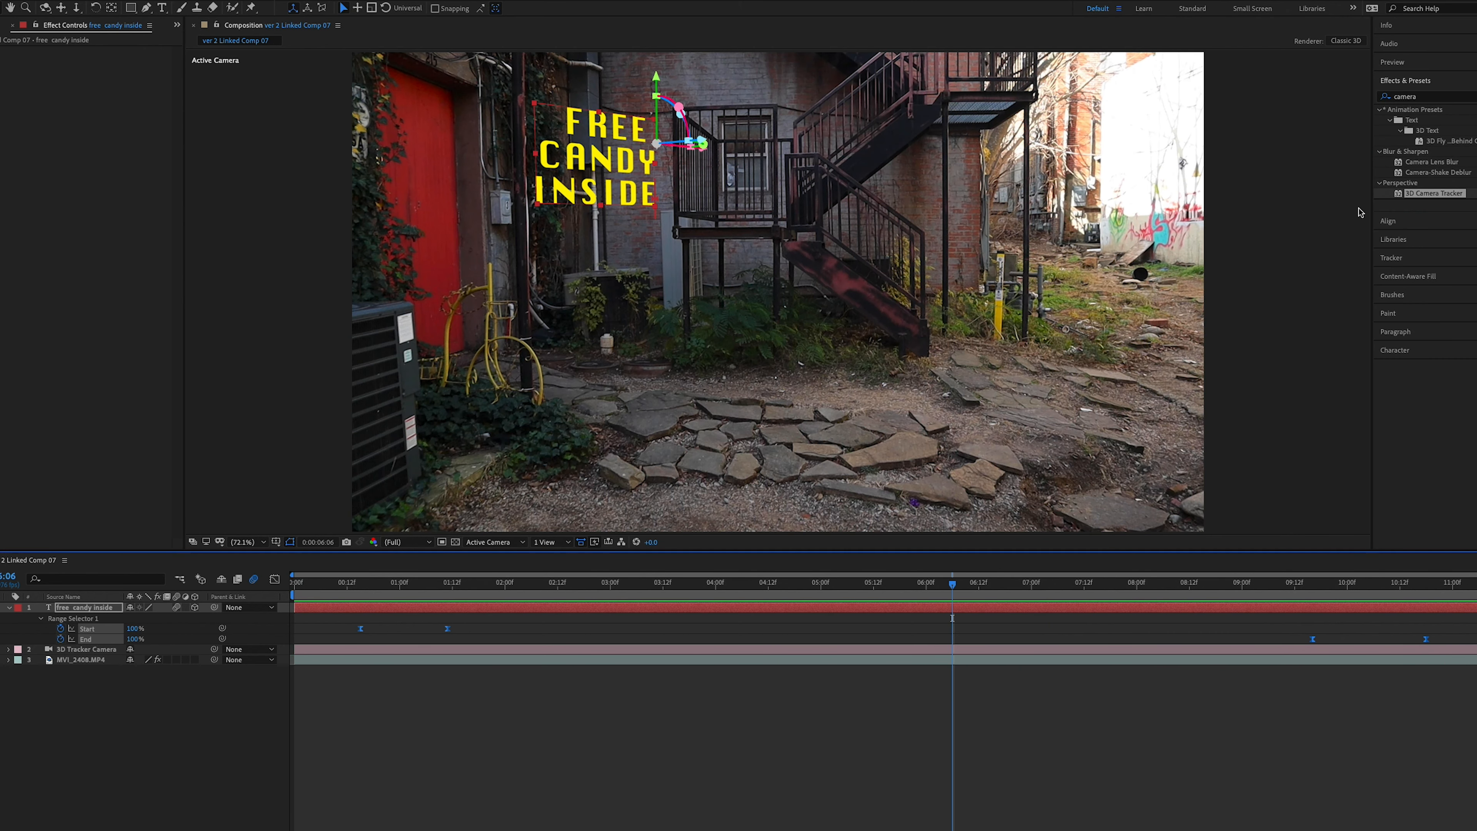
{"action": "left_click", "coordinate": [1390, 95]}
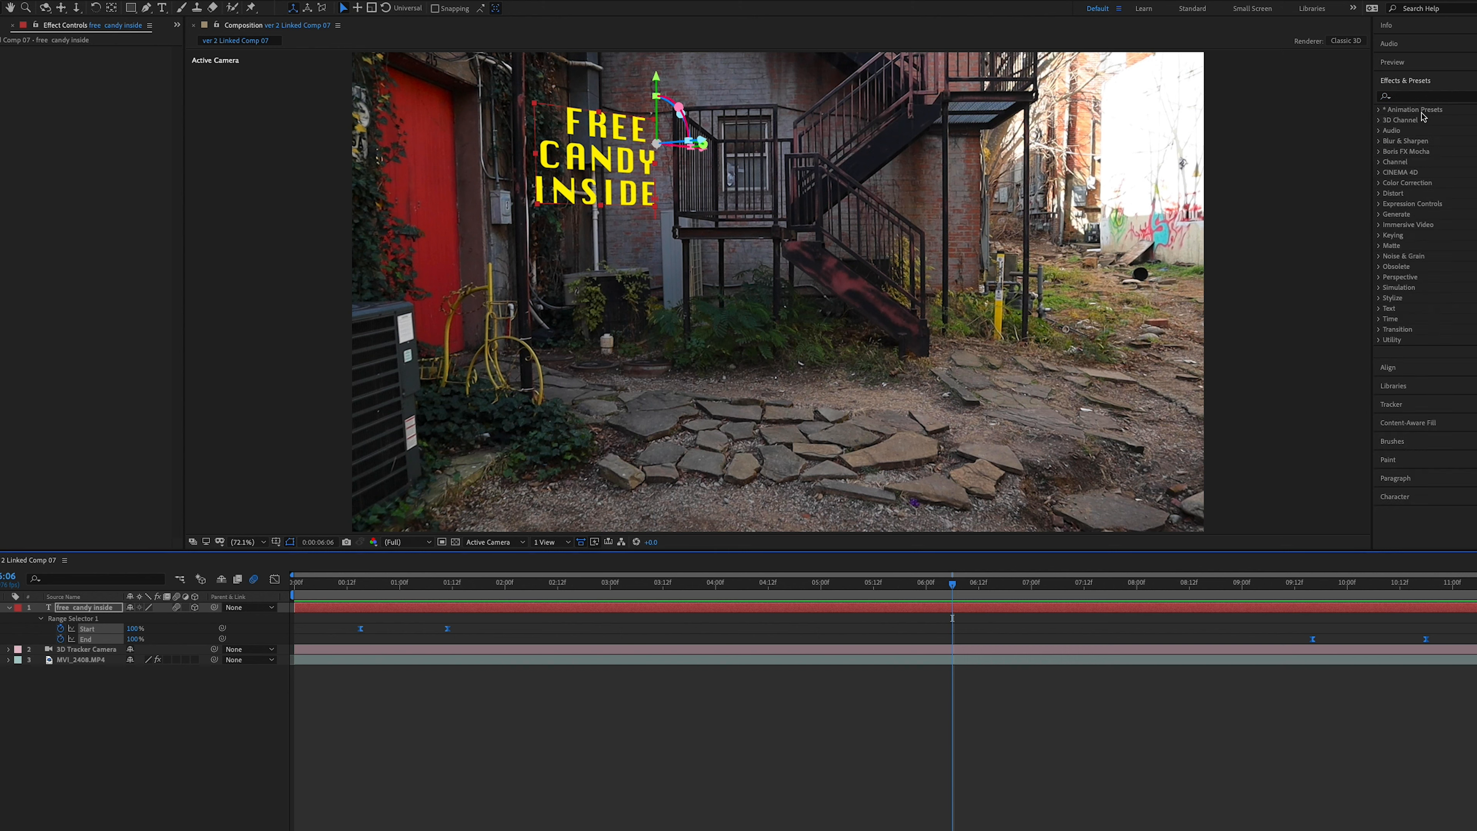
{"action": "mouse_move", "coordinate": [1398, 211]}
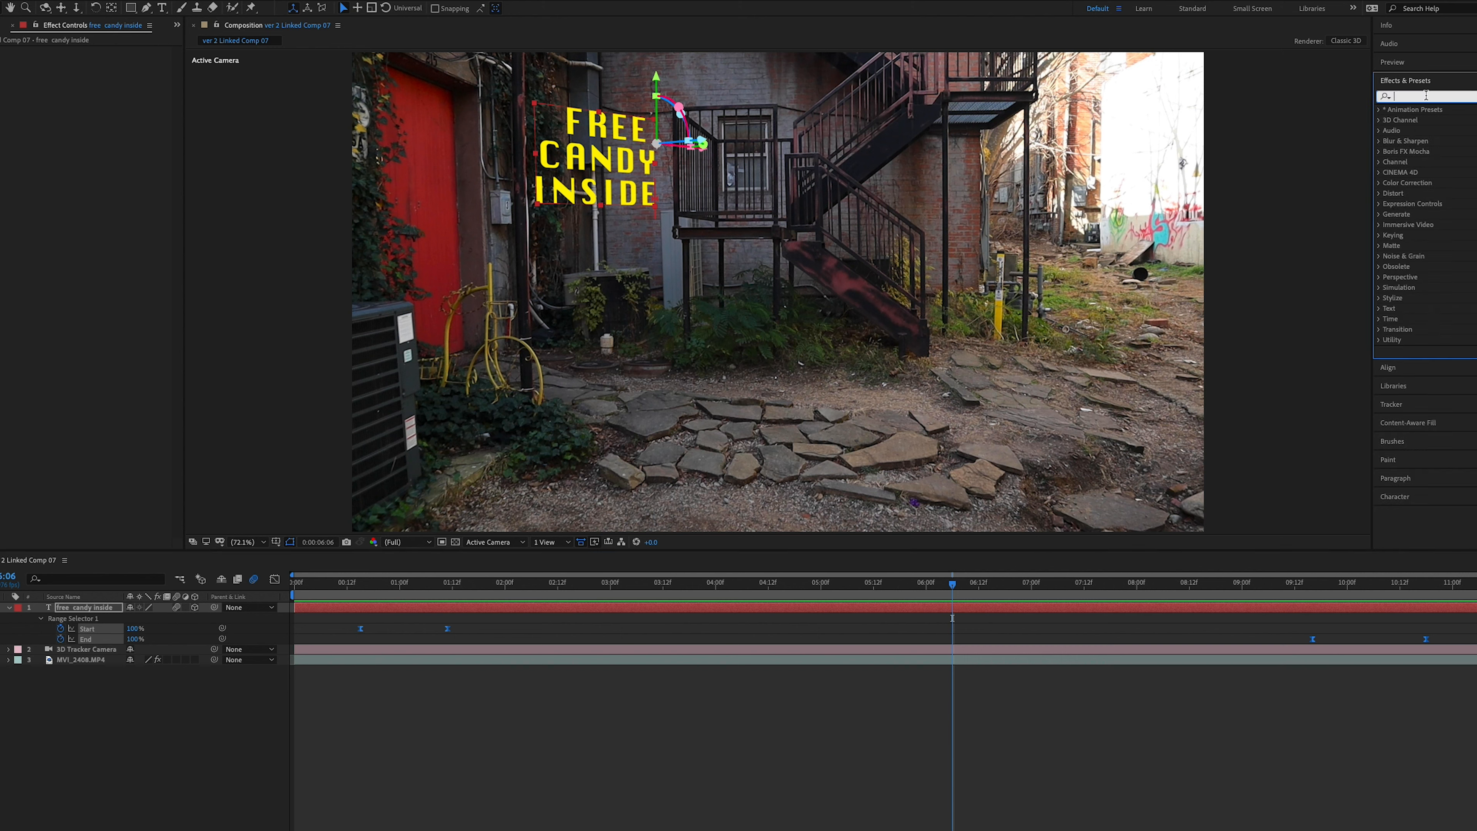
{"action": "type", "text": "dev"}
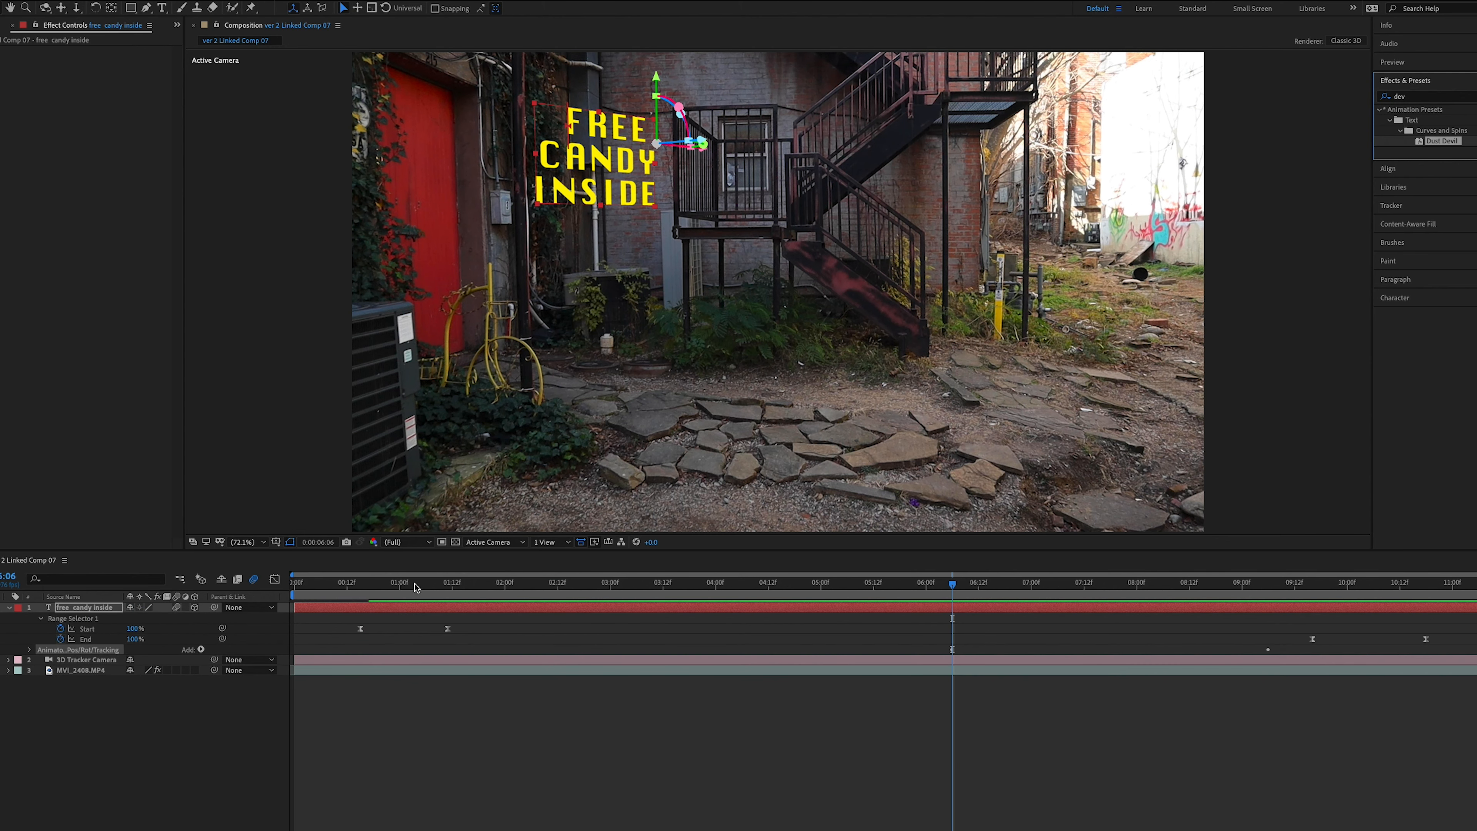
{"action": "mouse_move", "coordinate": [328, 601]}
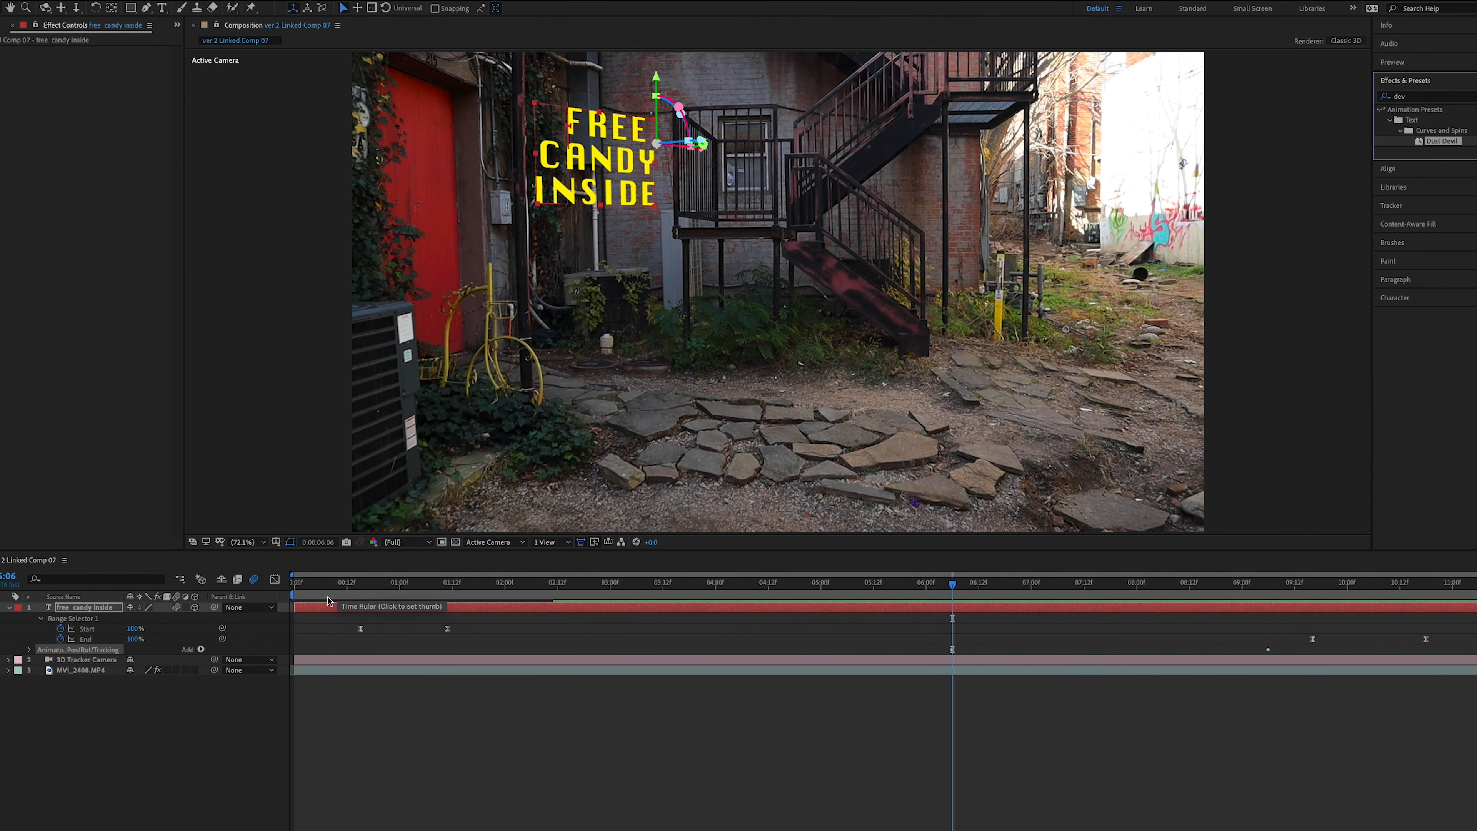
{"action": "left_click", "coordinate": [293, 582]}
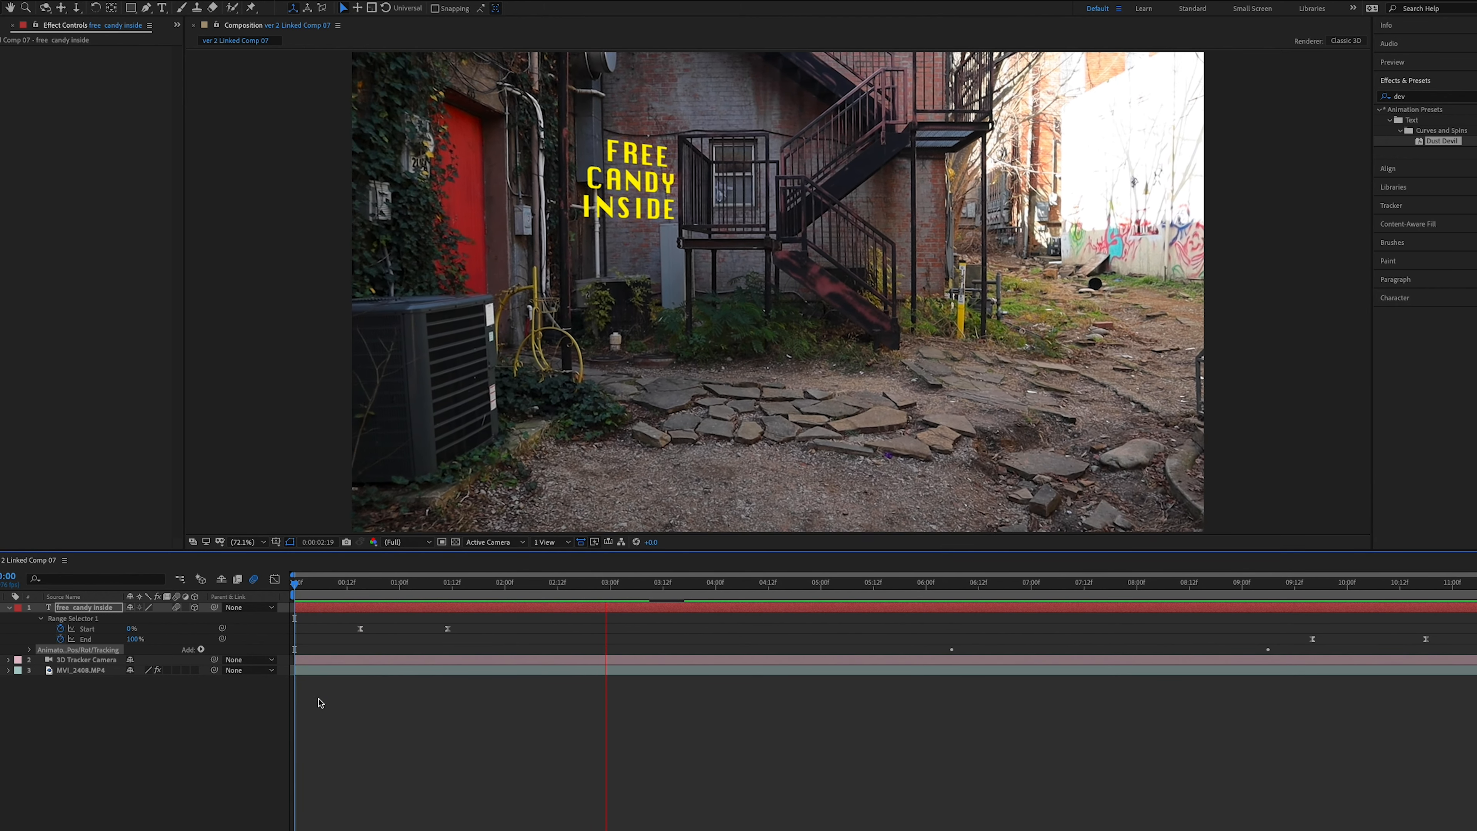
{"action": "left_click", "coordinate": [822, 583]}
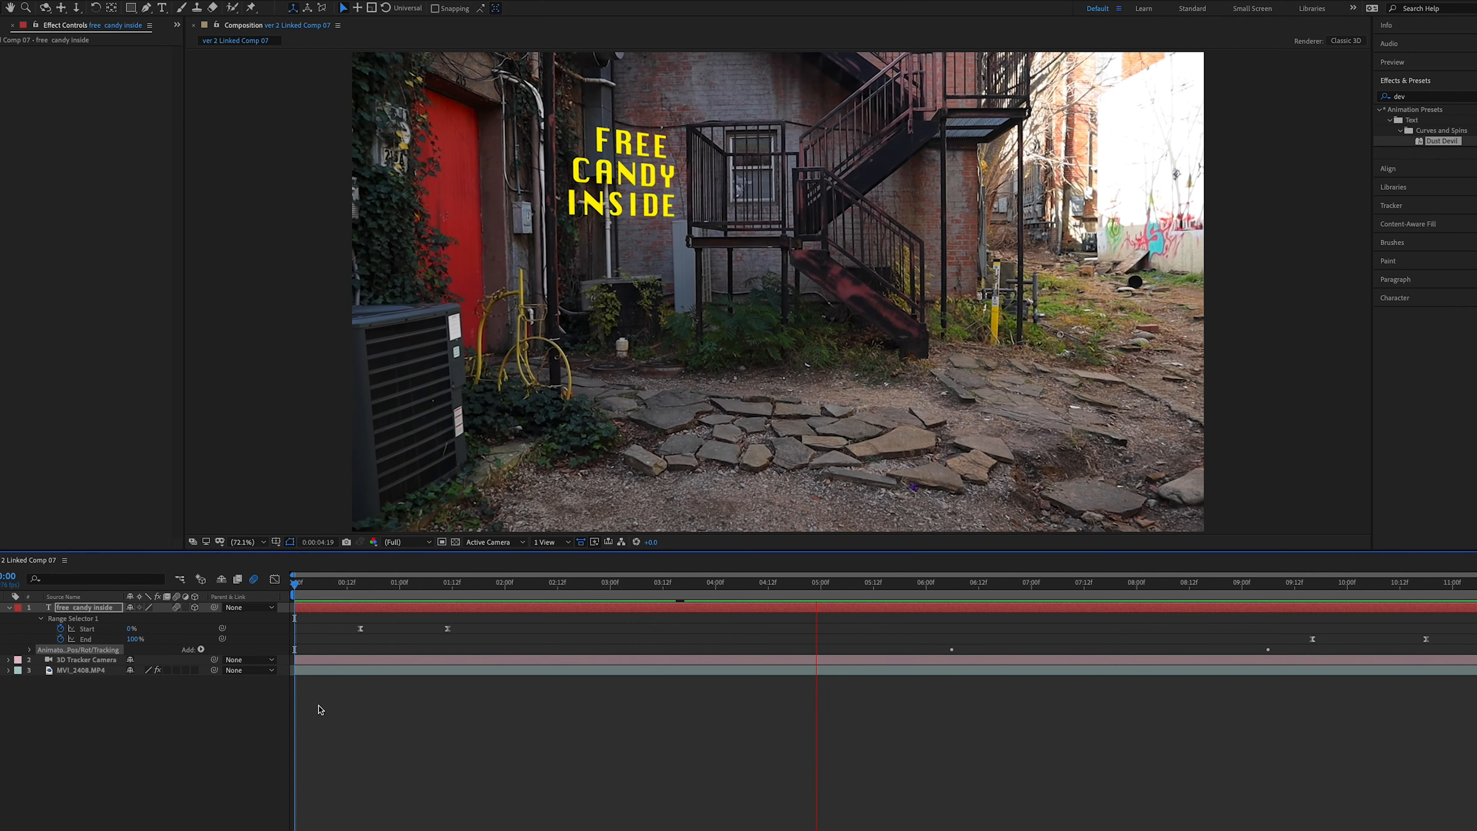
{"action": "left_click", "coordinate": [971, 582]}
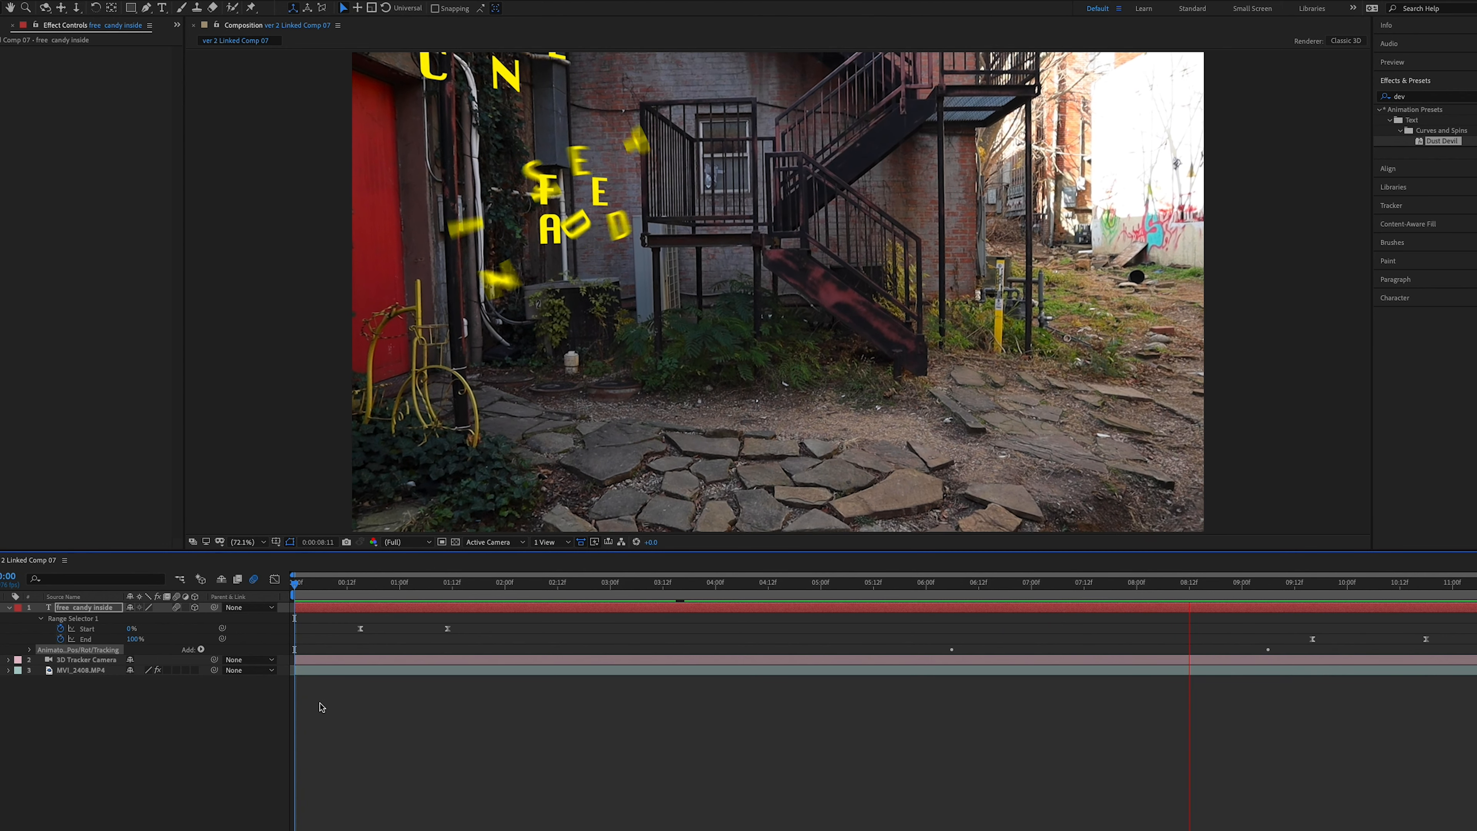
{"action": "left_click", "coordinate": [1265, 582]}
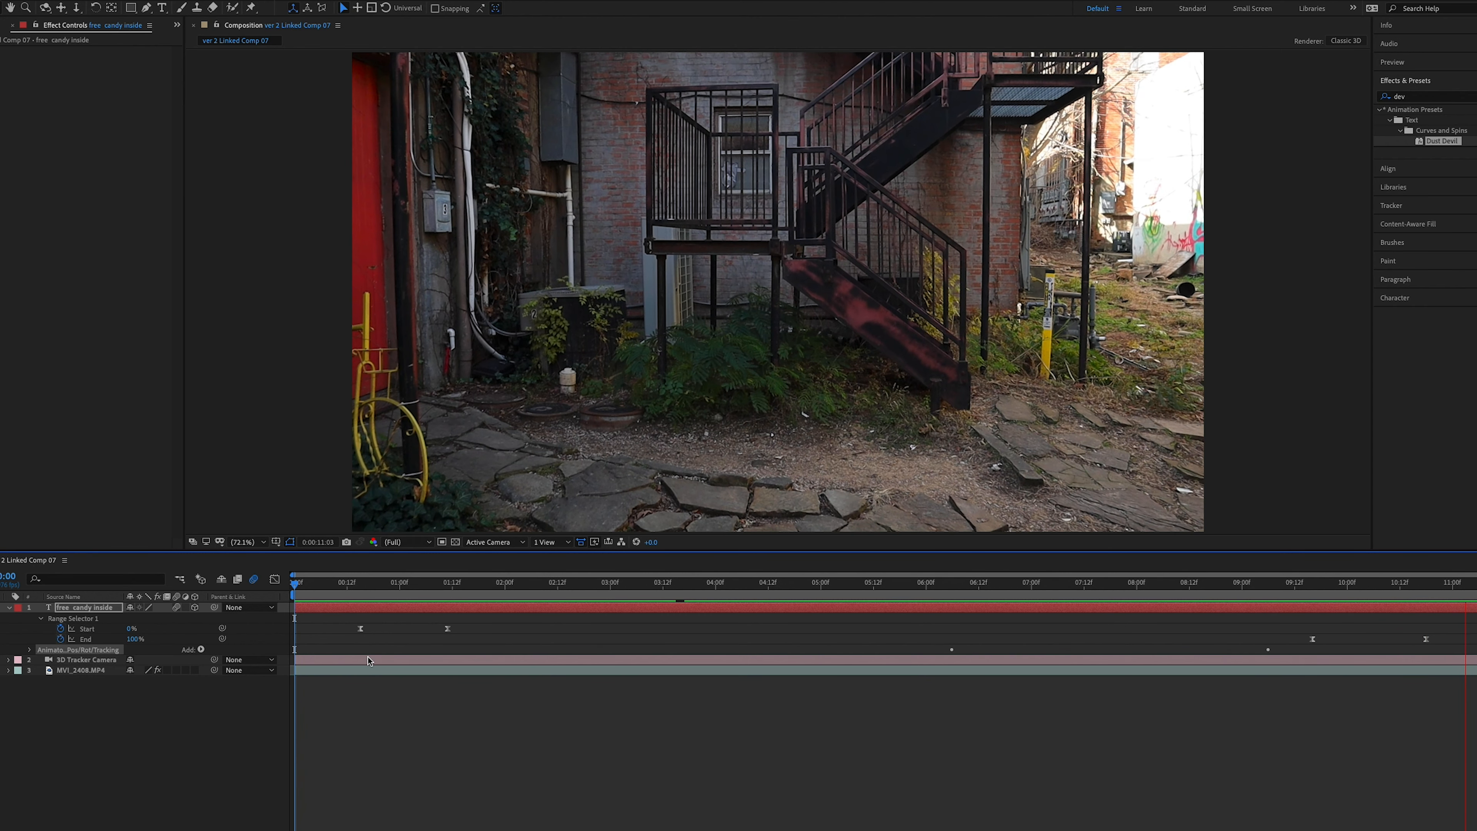
{"action": "left_click", "coordinate": [356, 582]}
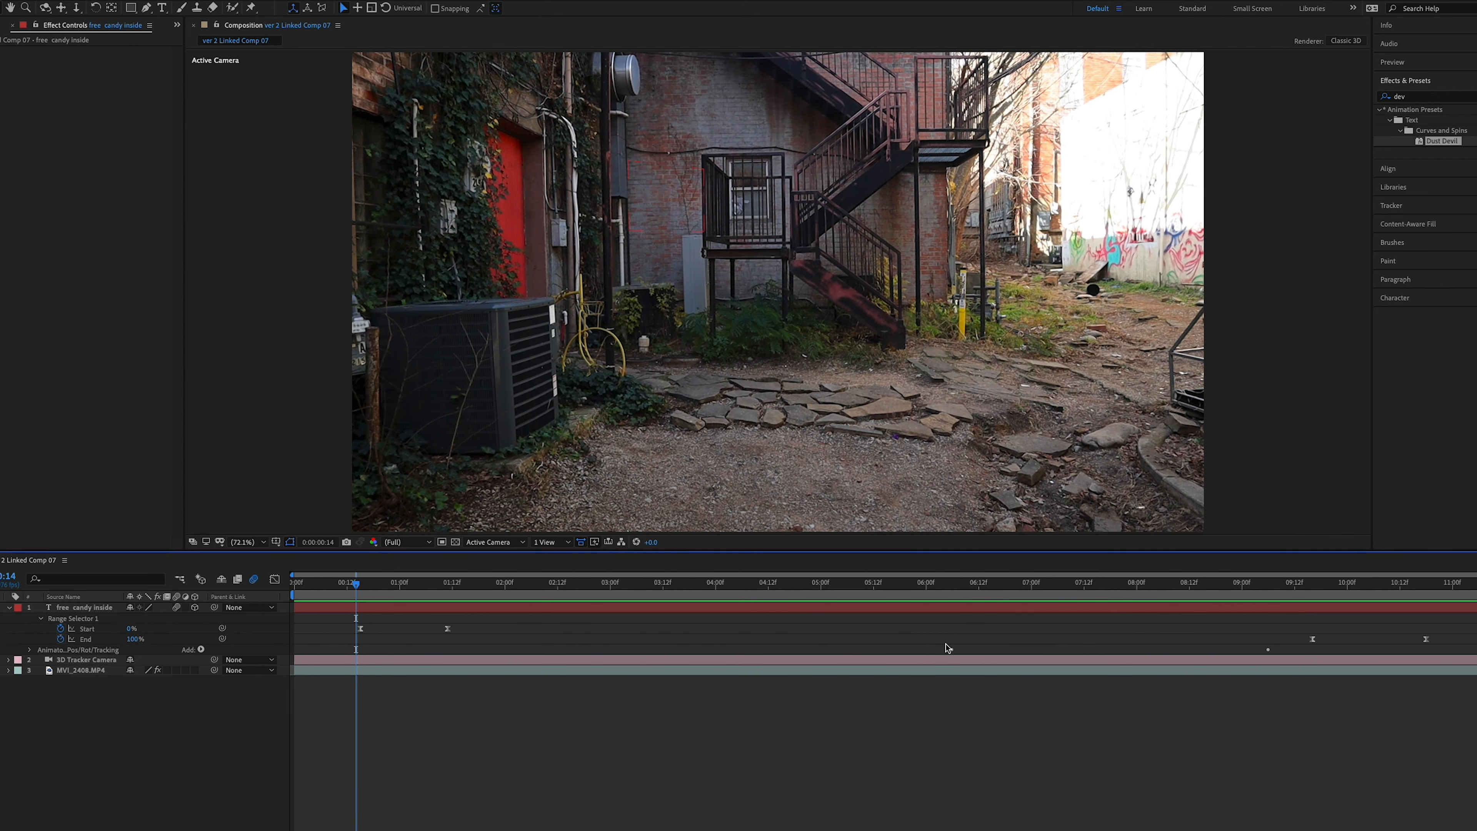
Step: Retime the first Offset keyframe from about 06:12 to 08:00 and rewind to the start
{"action": "left_click", "coordinate": [10, 618]}
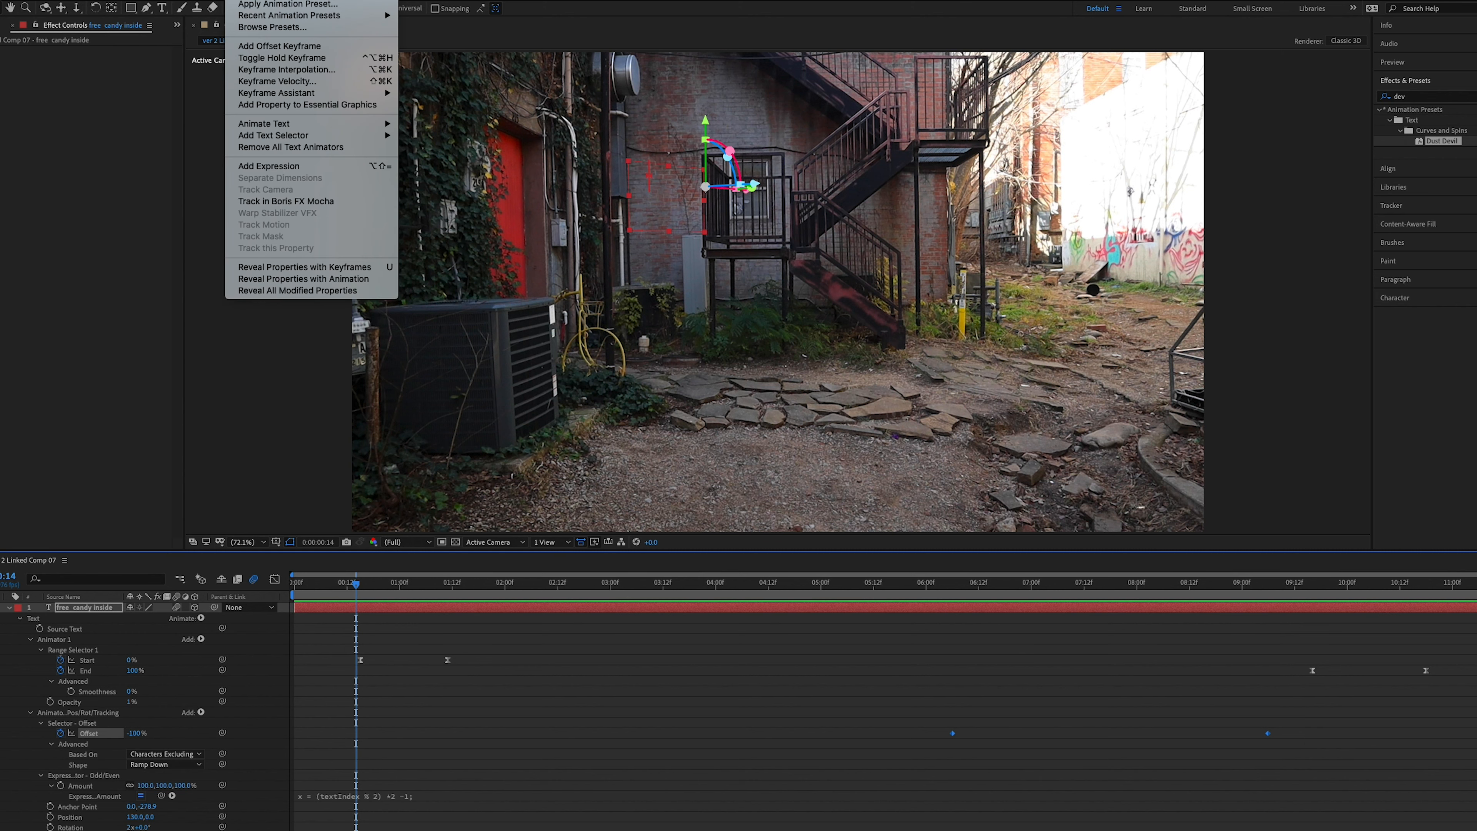
{"action": "mouse_move", "coordinate": [282, 81]}
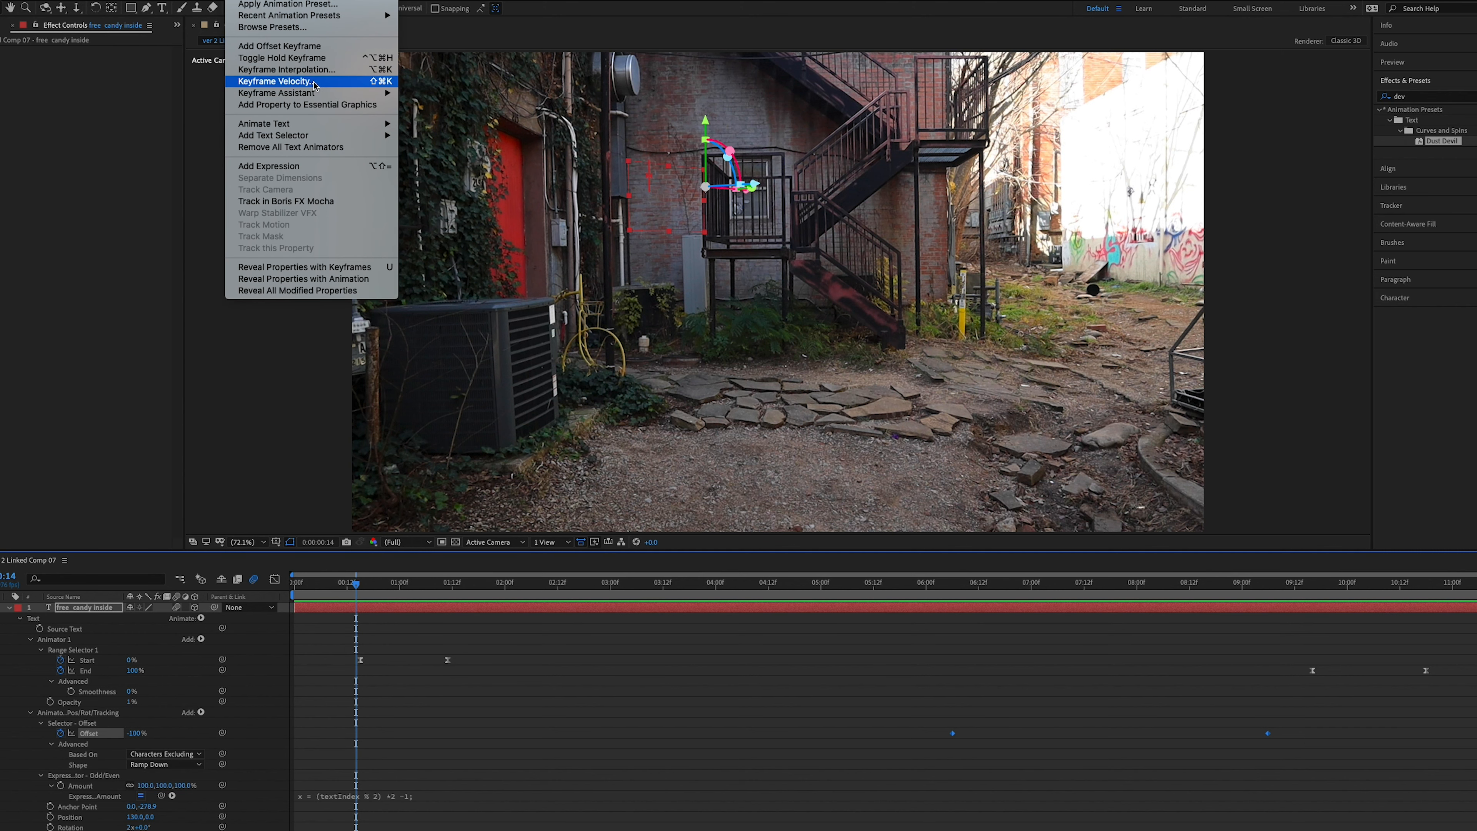
{"action": "mouse_move", "coordinate": [276, 92]}
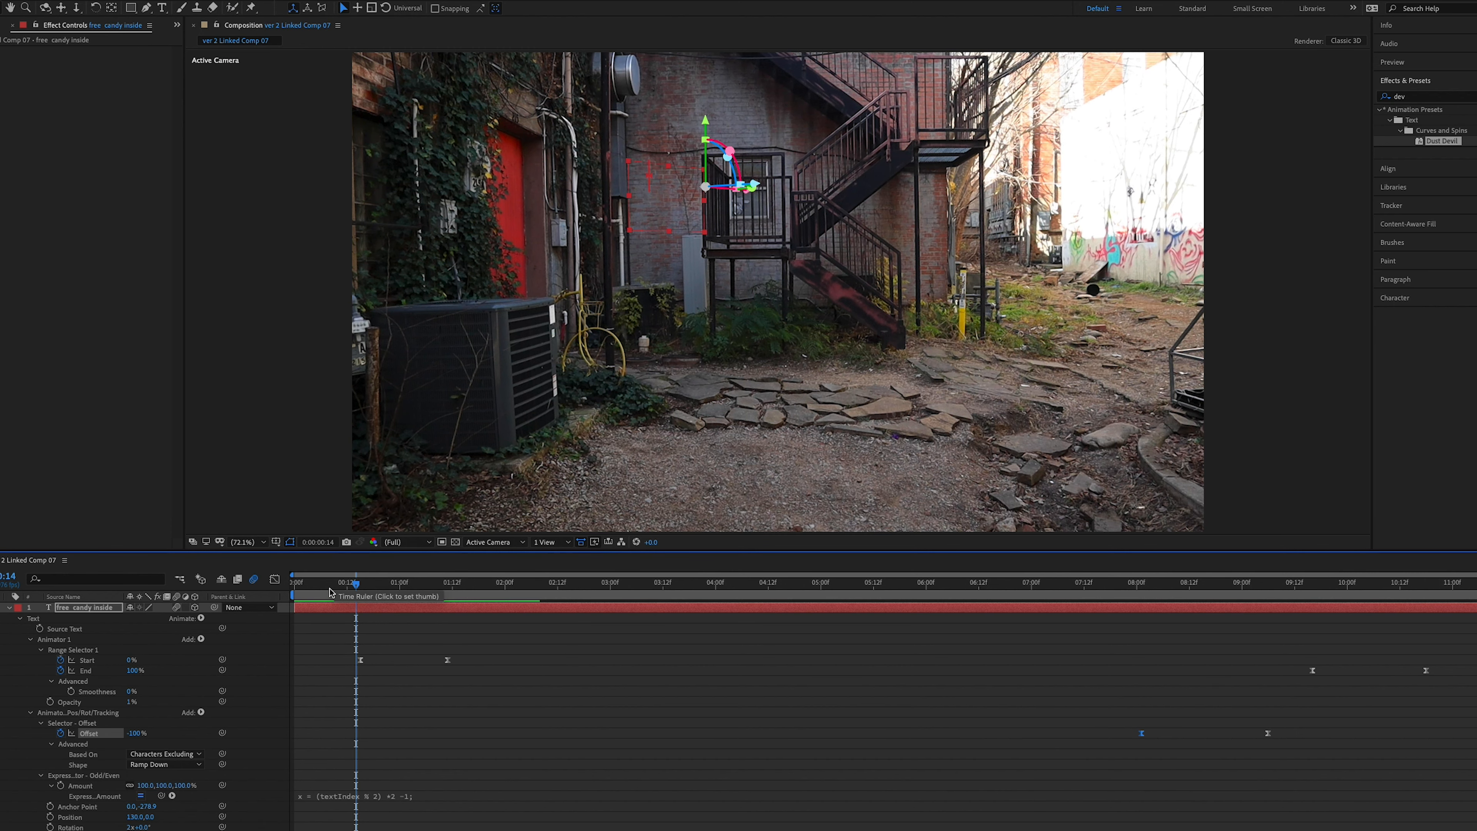
{"action": "left_click", "coordinate": [294, 582]}
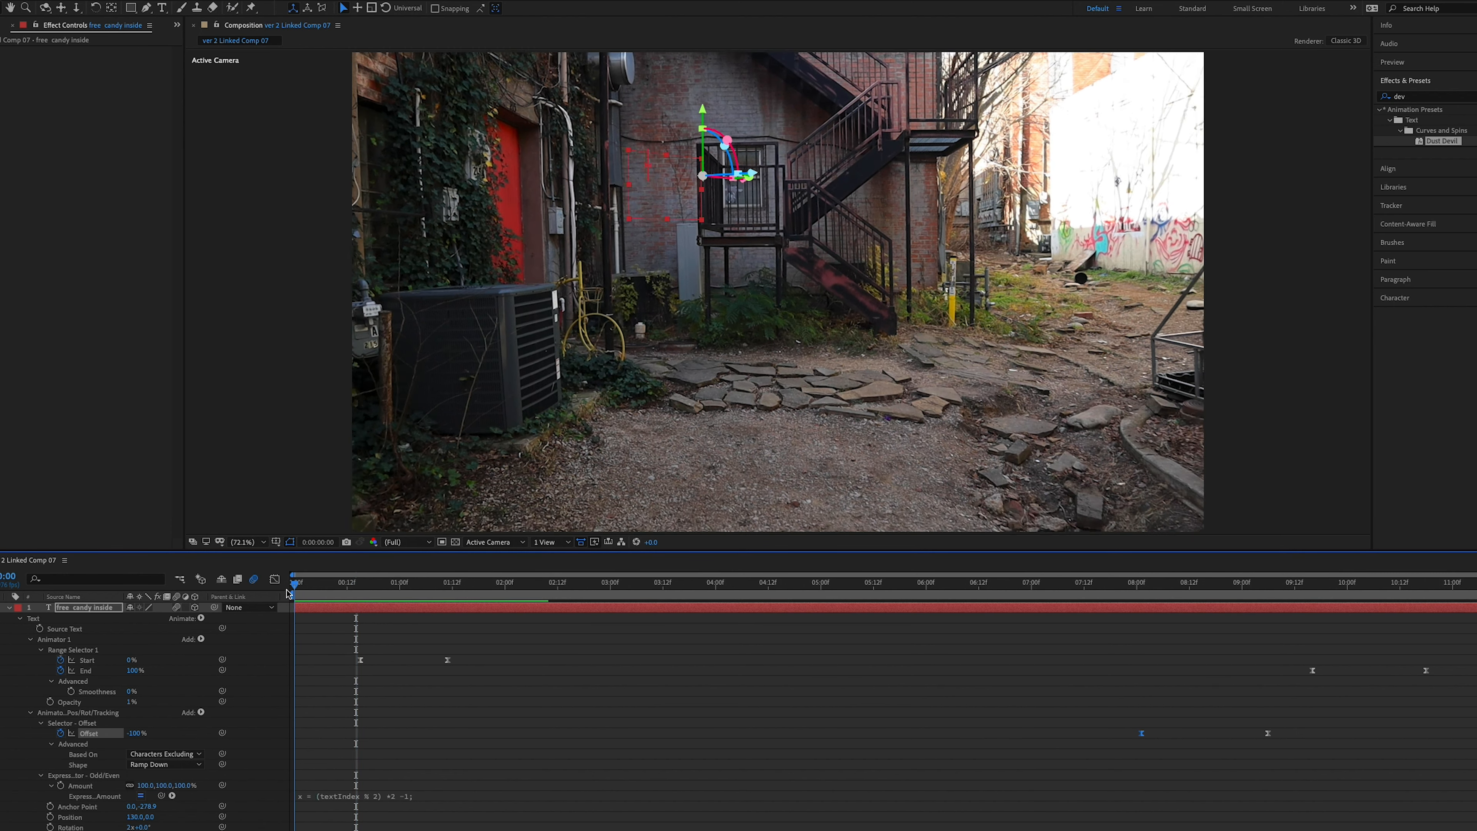